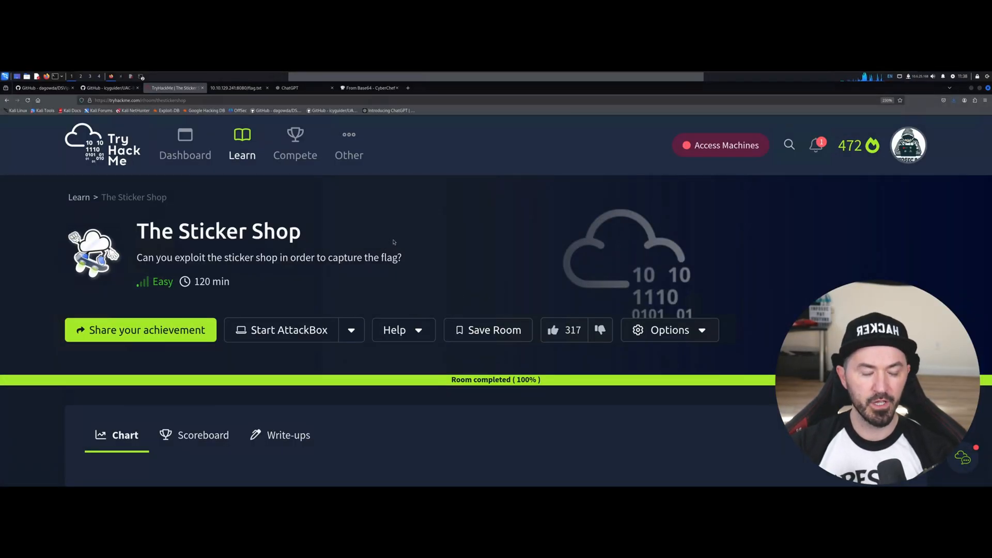
pyautogui.moveTo(485, 231)
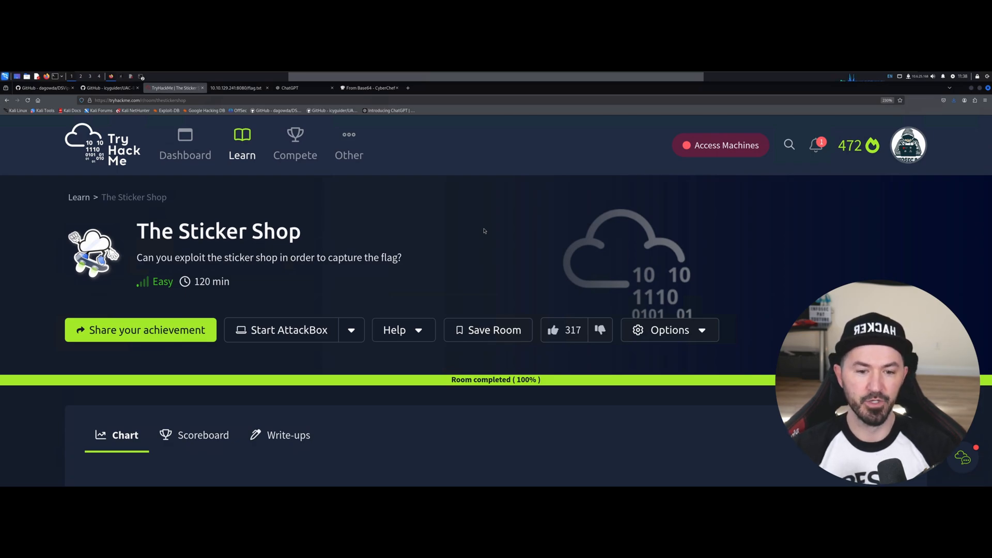
pyautogui.moveTo(397, 232)
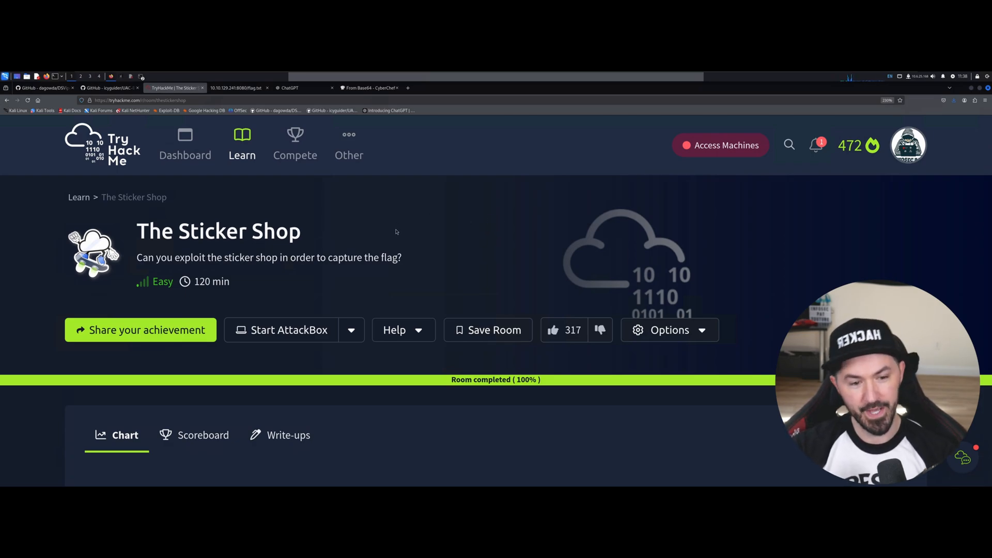
pyautogui.moveTo(276, 247)
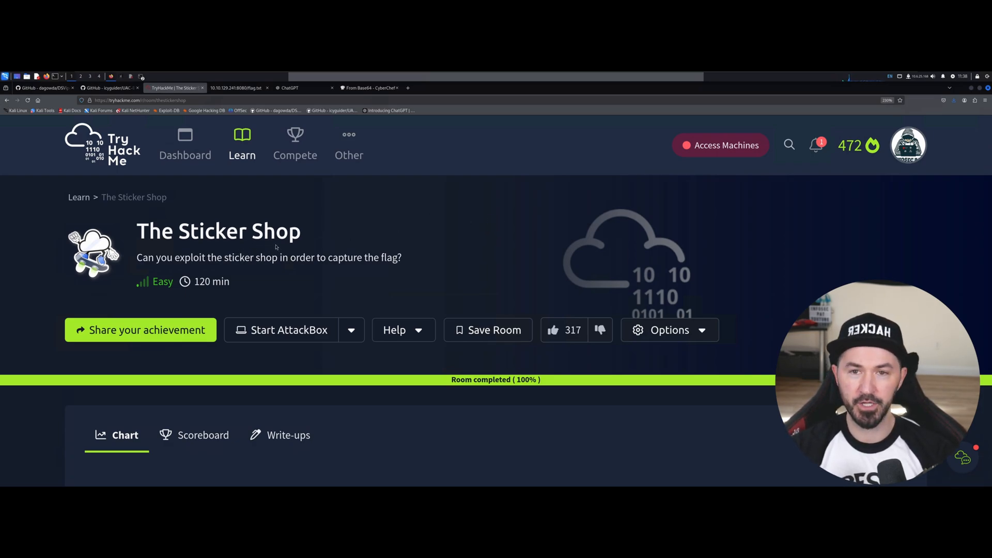
# Scroll past the chart and expand Task 1 to read the flag.txt question.
pyautogui.scroll(-3)
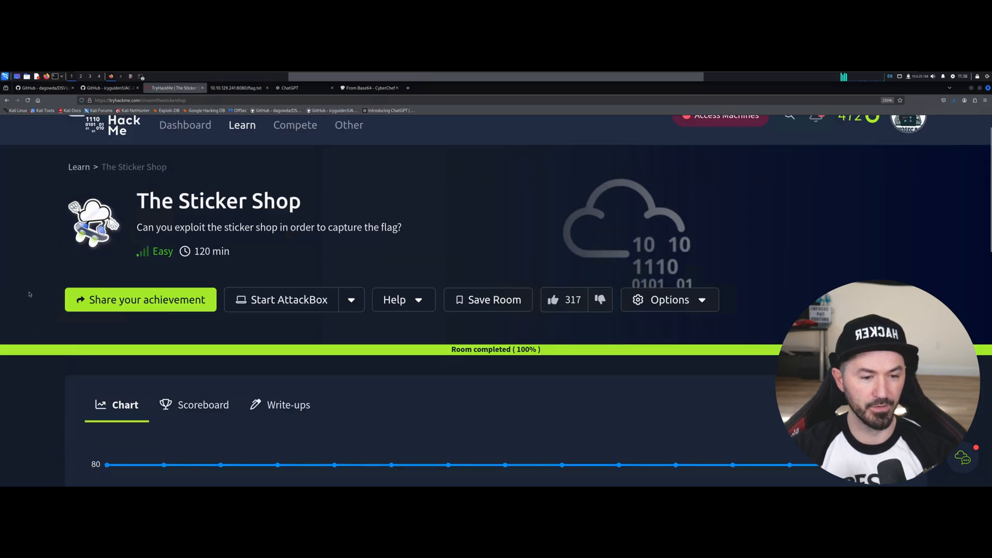
pyautogui.scroll(-3)
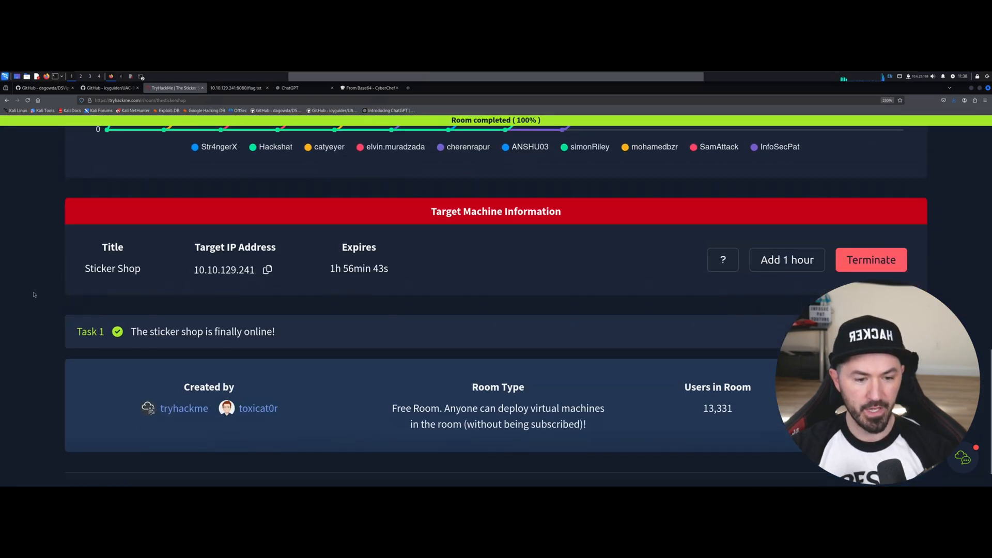
pyautogui.scroll(-3)
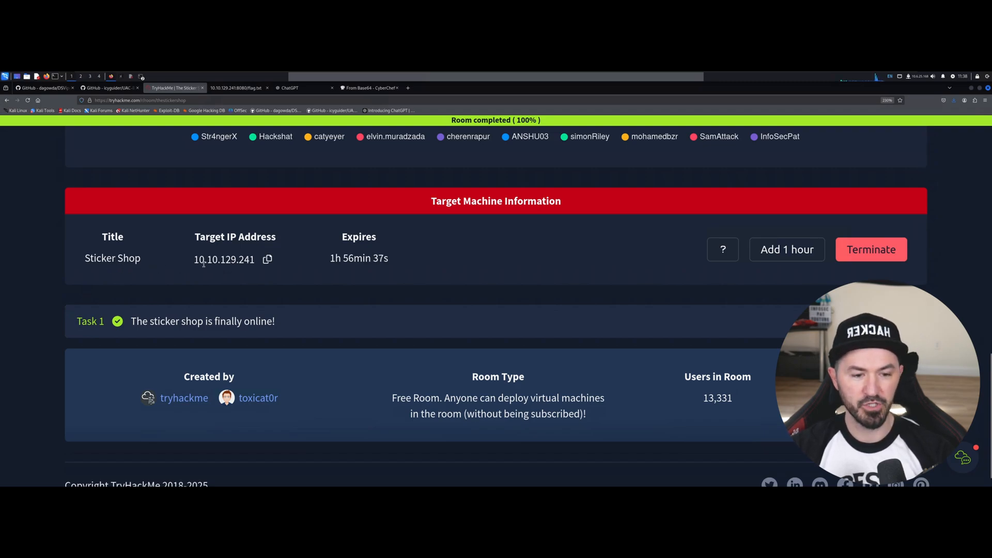
pyautogui.moveTo(232, 276)
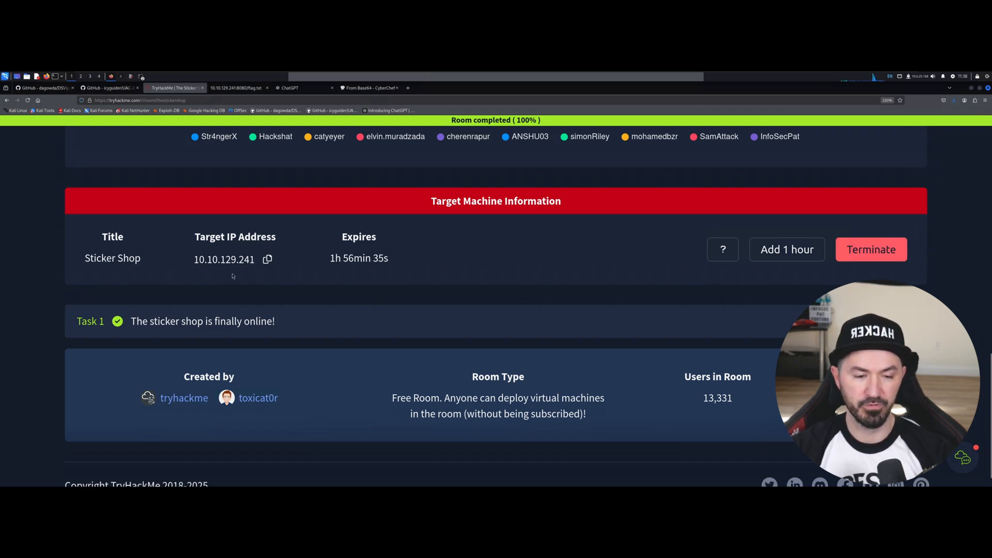
pyautogui.click(202, 321)
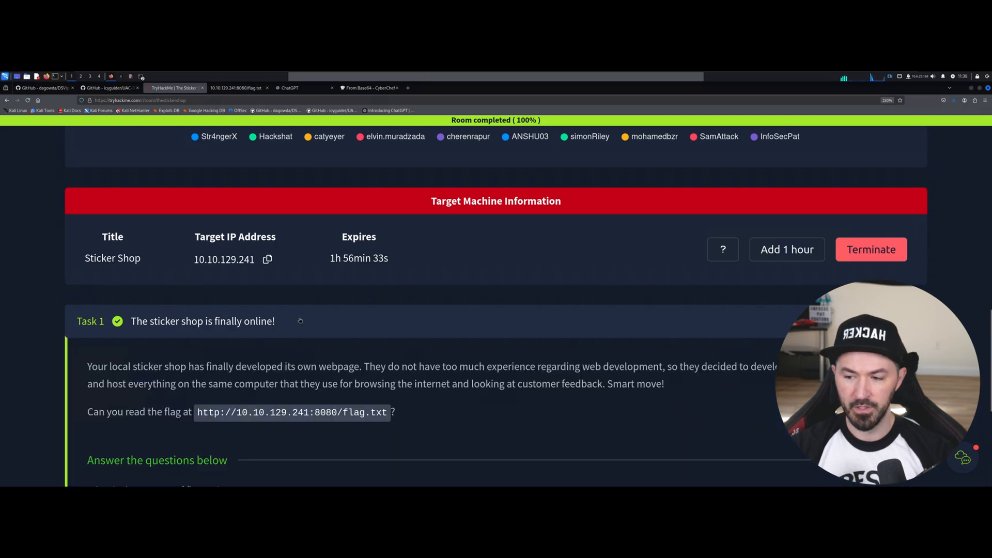
pyautogui.scroll(-3)
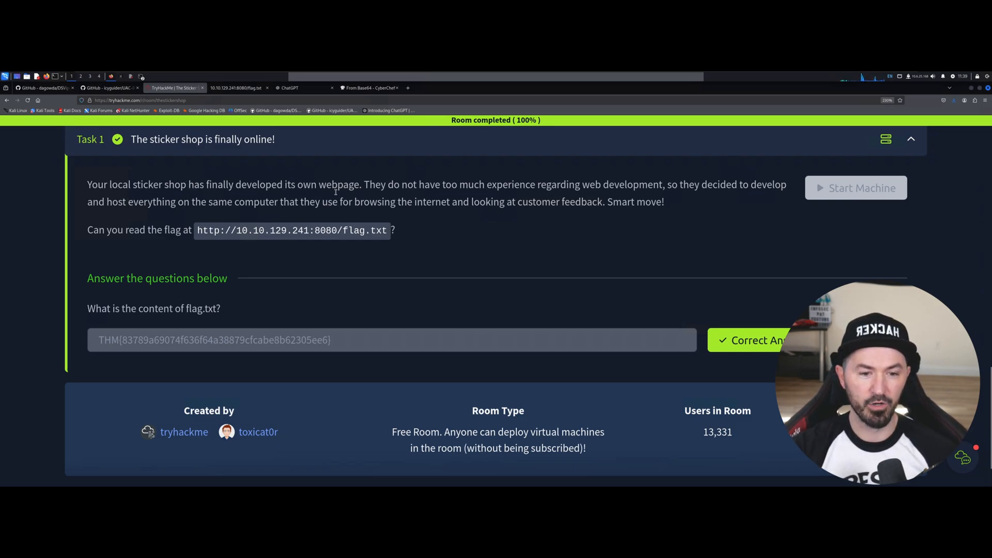
pyautogui.moveTo(443, 197)
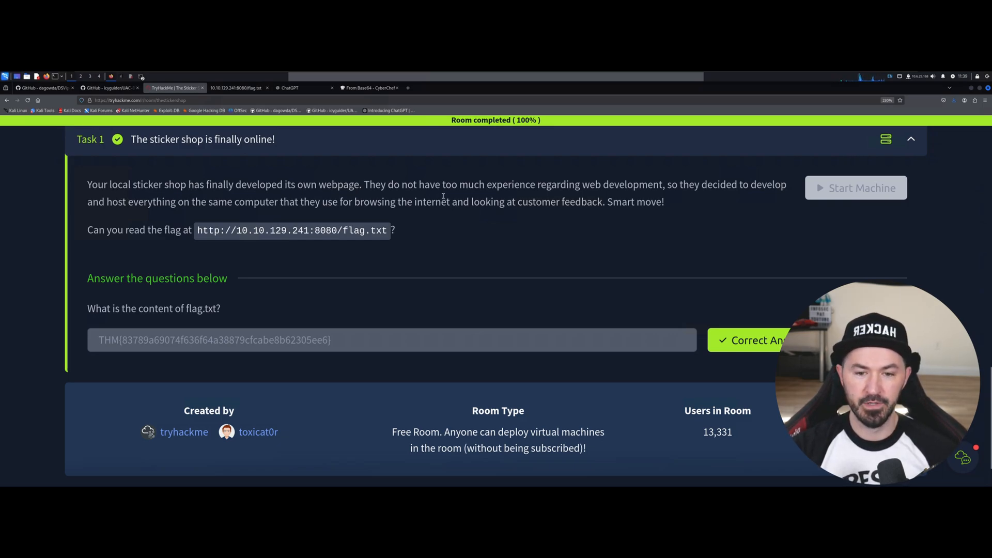
pyautogui.moveTo(676, 203)
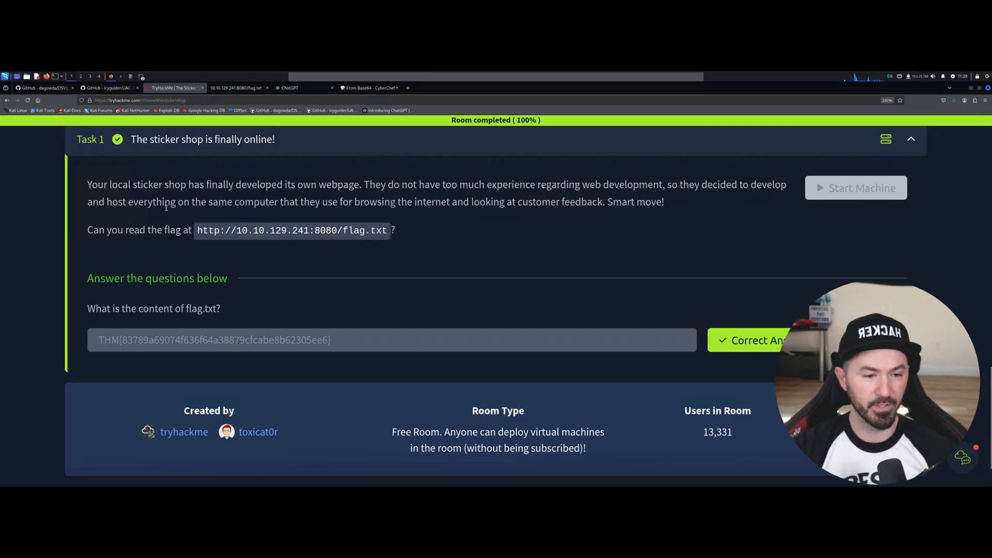
pyautogui.moveTo(273, 214)
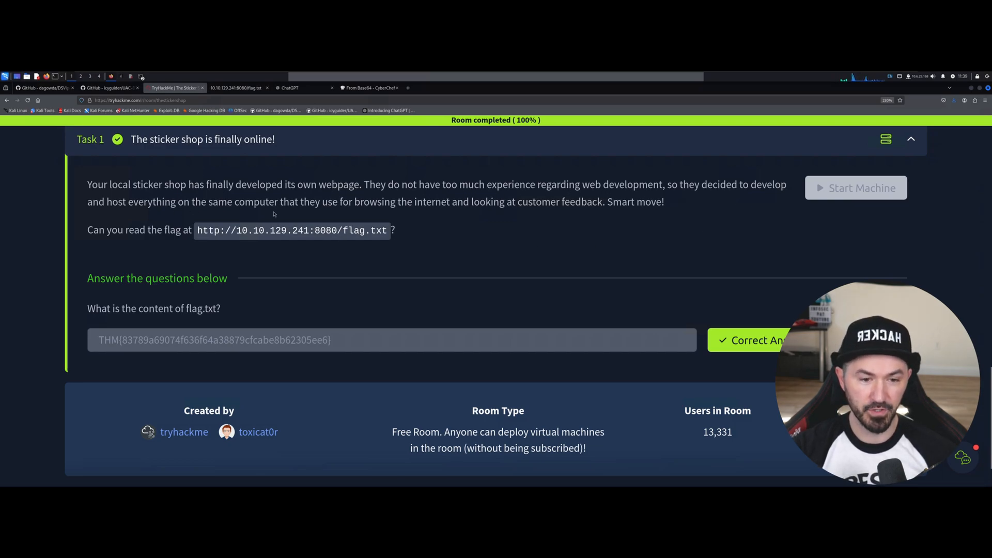
pyautogui.moveTo(411, 214)
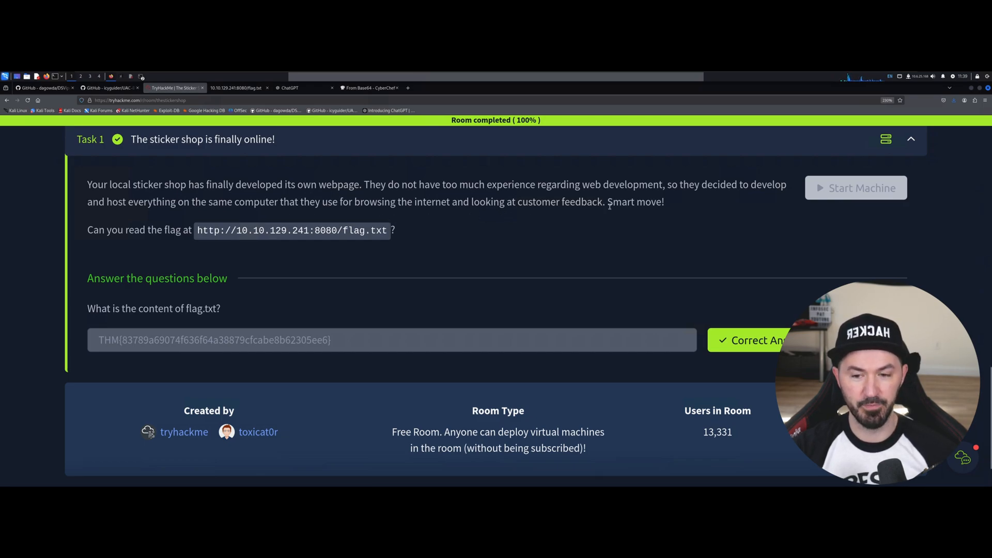
pyautogui.moveTo(482, 257)
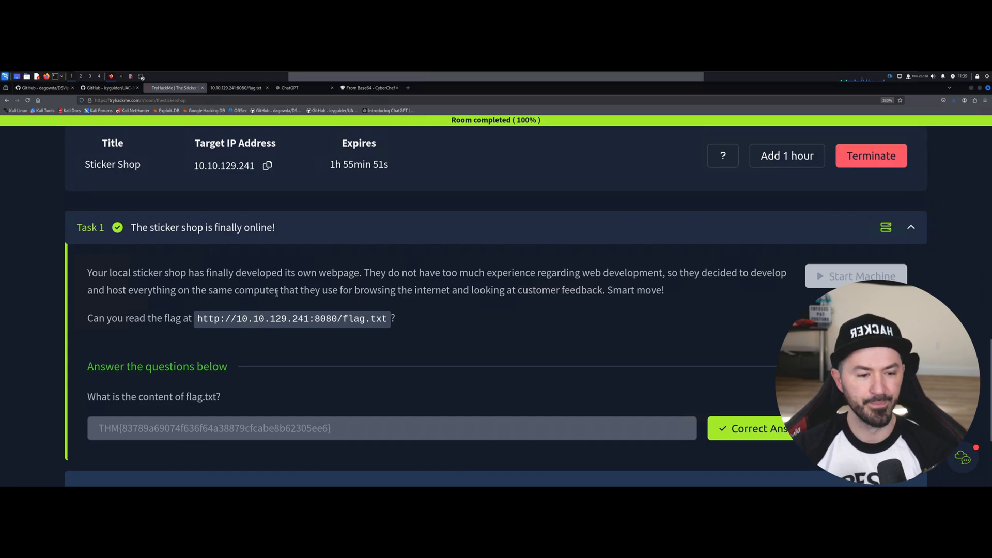
pyautogui.moveTo(198, 331)
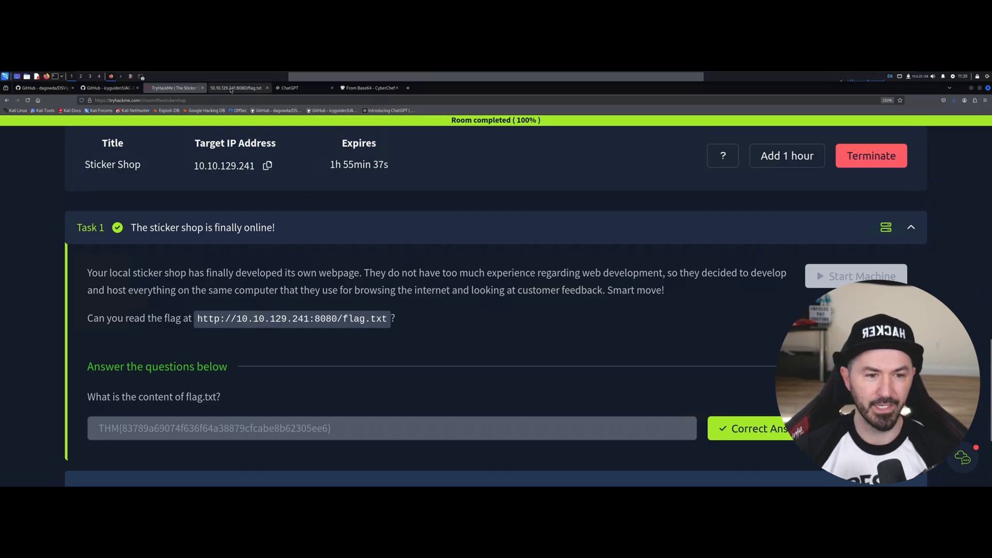
# Load the Cat Sticker Shop homepage on port 8080 and browse it.
pyautogui.click(237, 87)
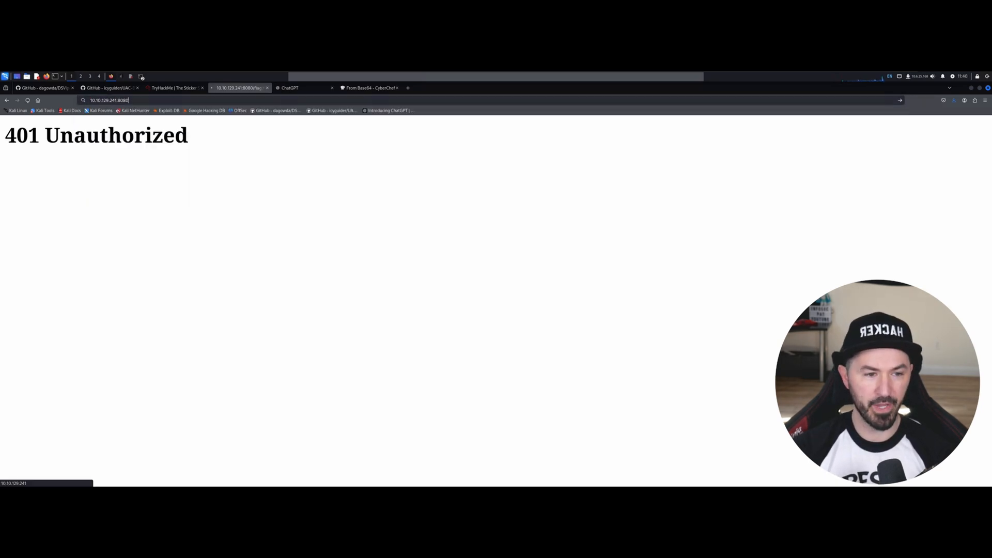
pyautogui.press('Return')
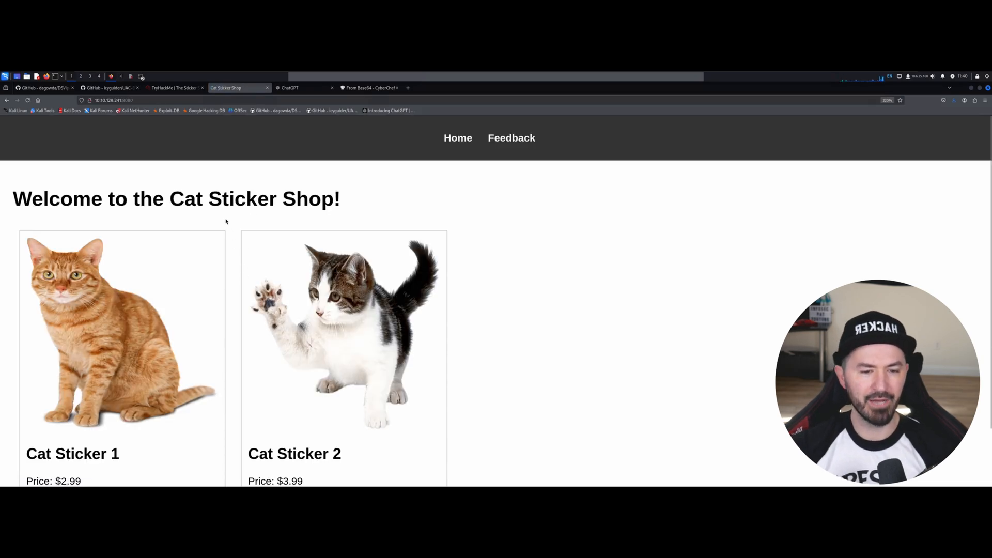
pyautogui.click(174, 88)
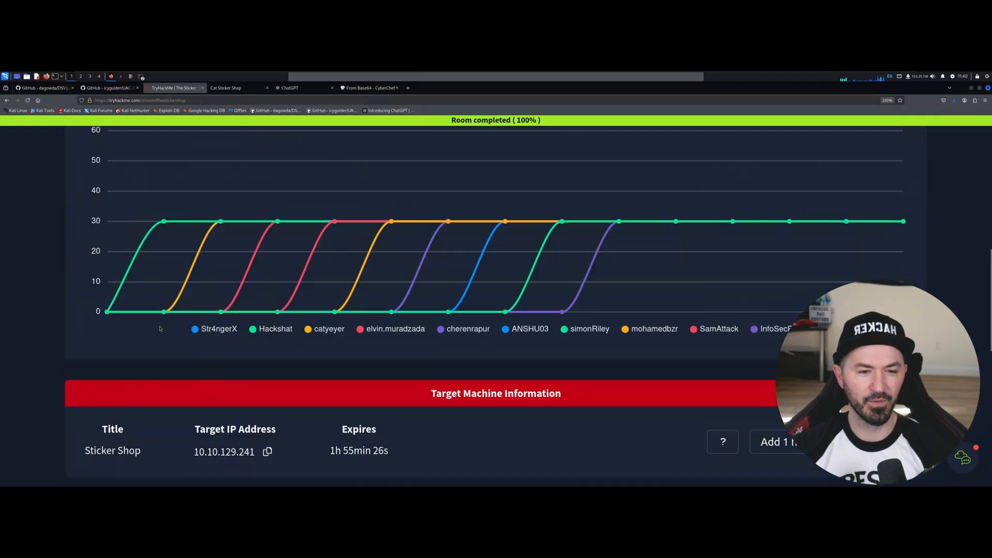
pyautogui.scroll(3)
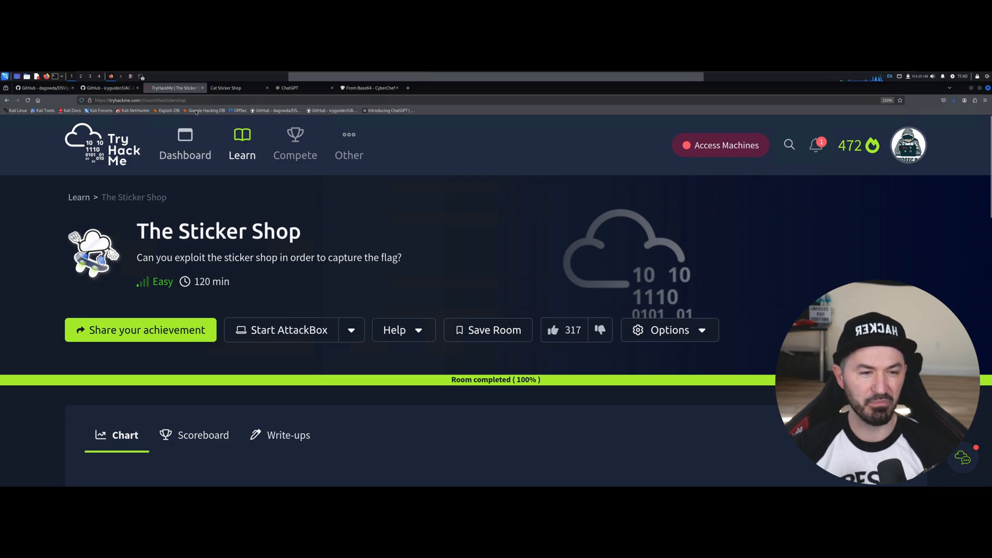
pyautogui.moveTo(226, 87)
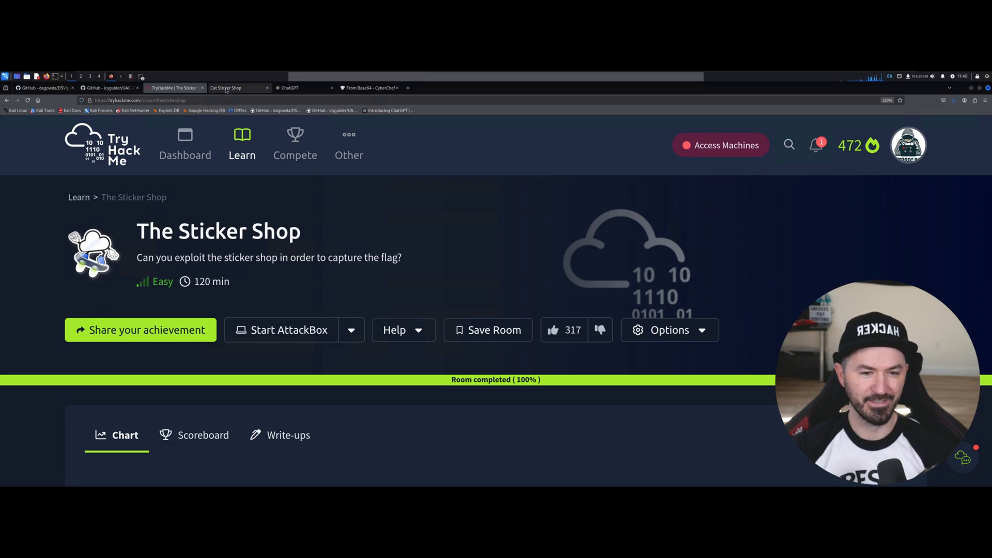
pyautogui.click(234, 88)
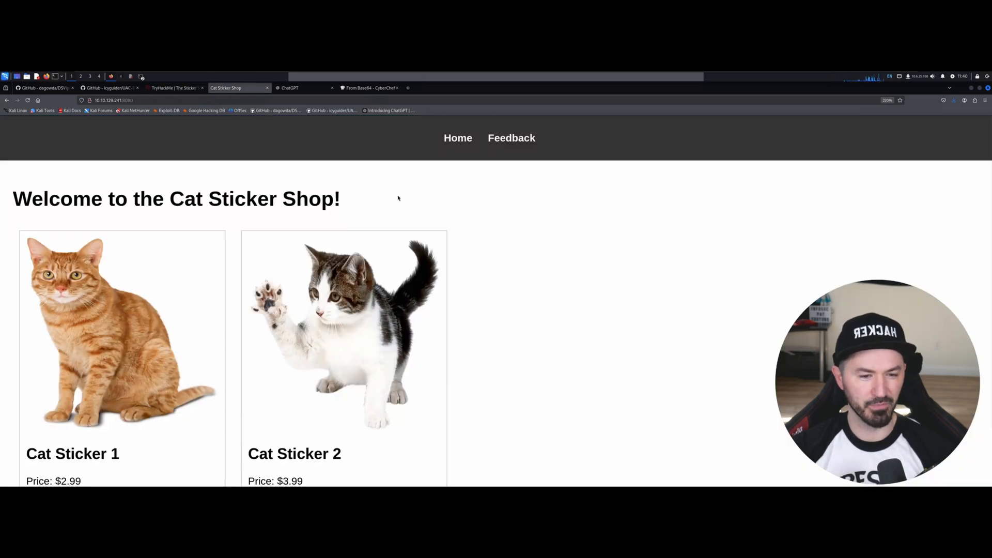
pyautogui.scroll(-3)
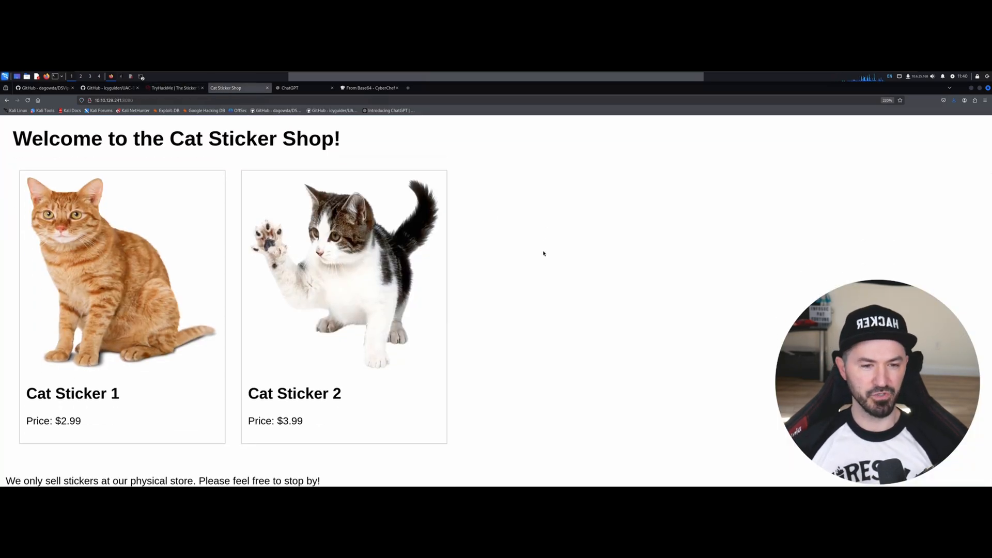
pyautogui.moveTo(547, 240)
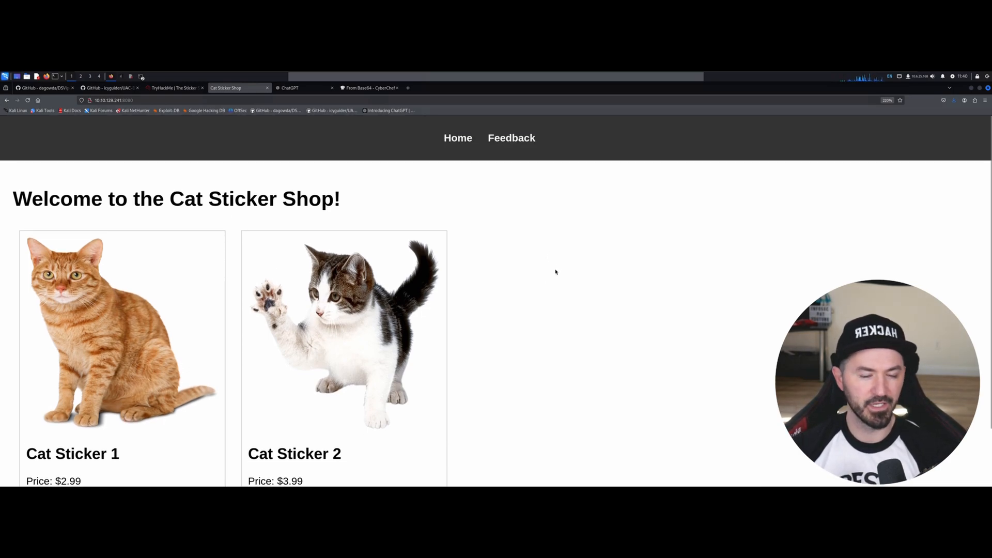
pyautogui.moveTo(500, 172)
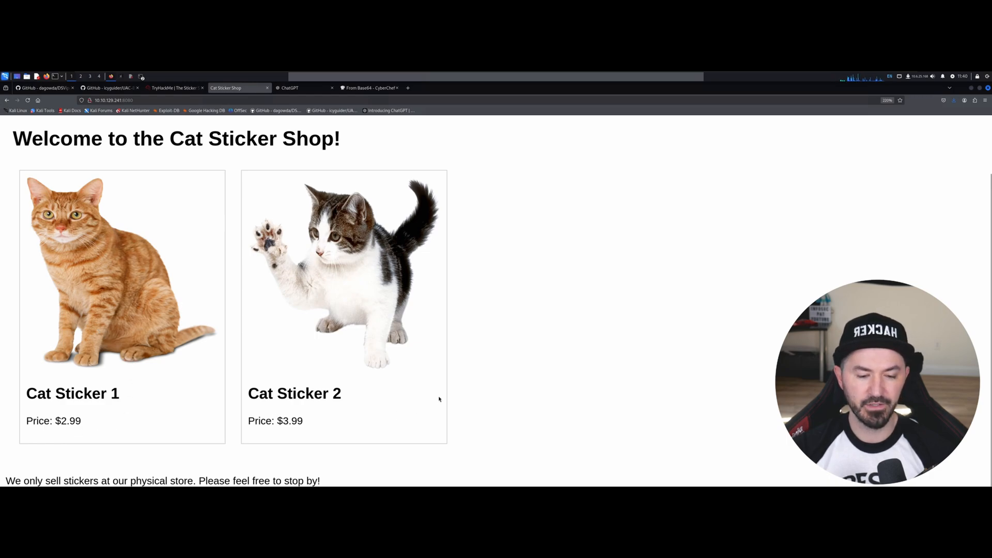
pyautogui.rightClick(439, 400)
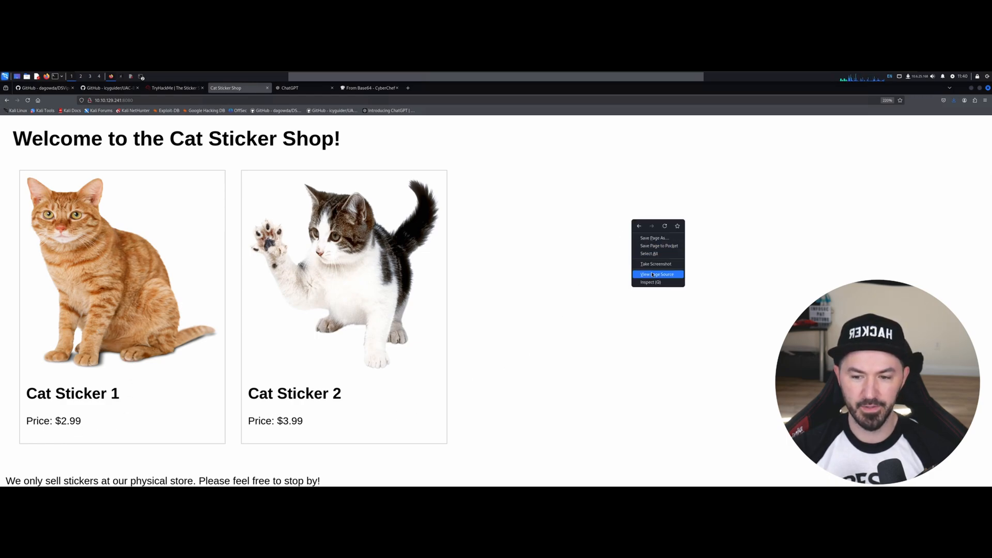
pyautogui.click(656, 274)
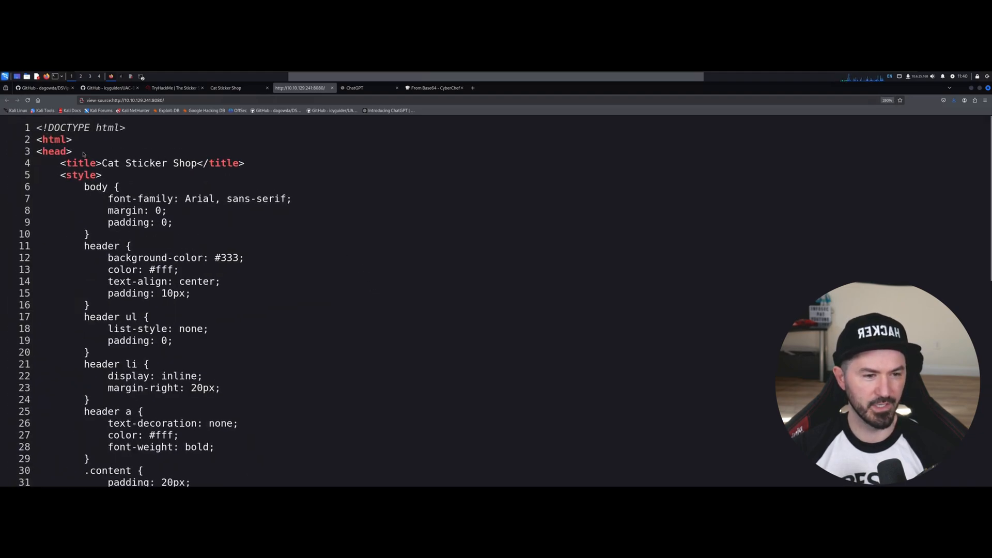
pyautogui.scroll(-3)
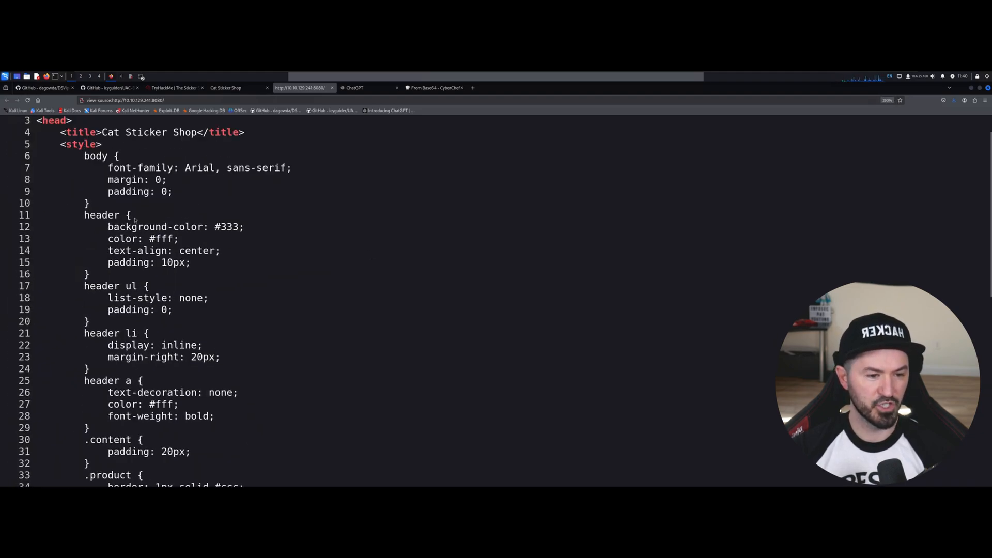
pyautogui.scroll(-3)
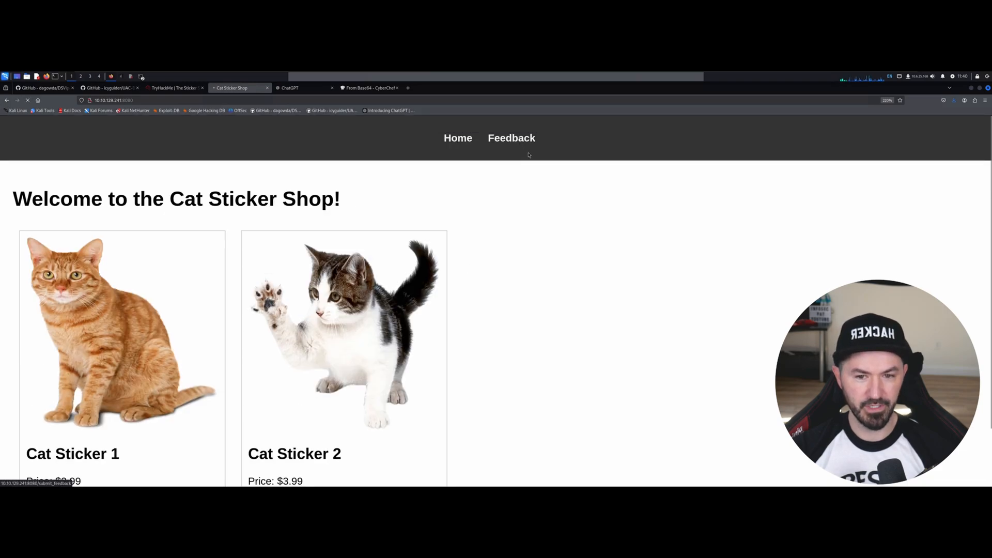
# Submit the test feedback 'awesome stickers, thanks' on the shop's feedback page.
pyautogui.click(511, 138)
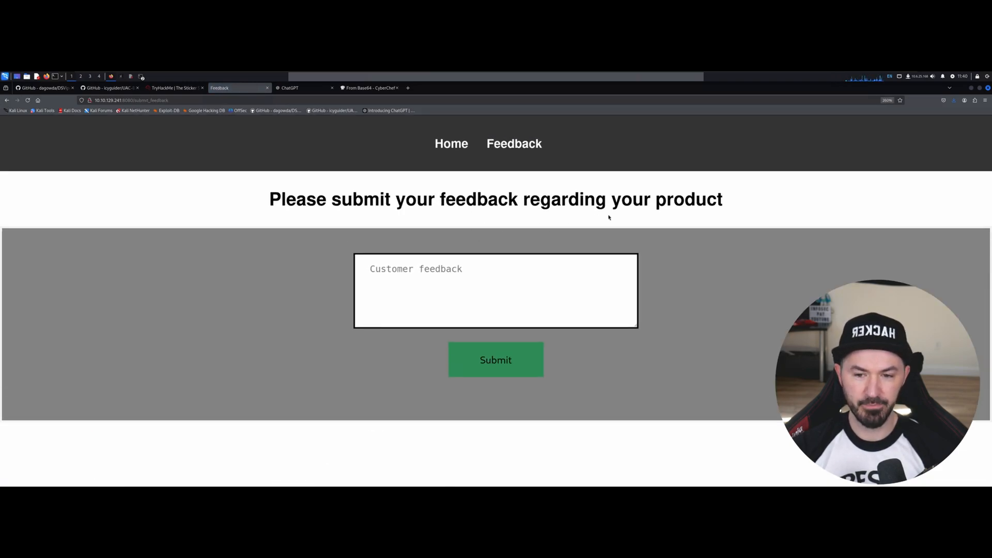
pyautogui.click(496, 360)
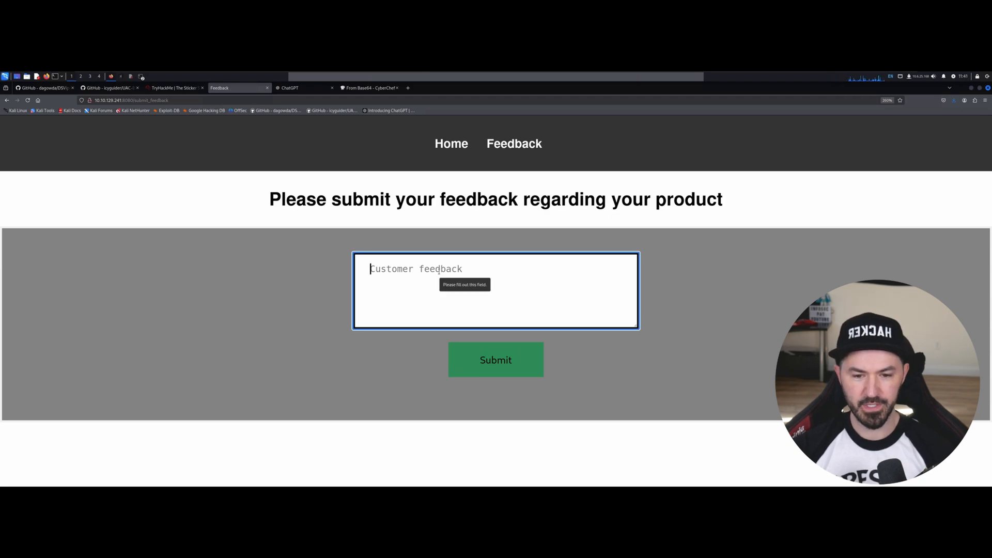
pyautogui.write('awes')
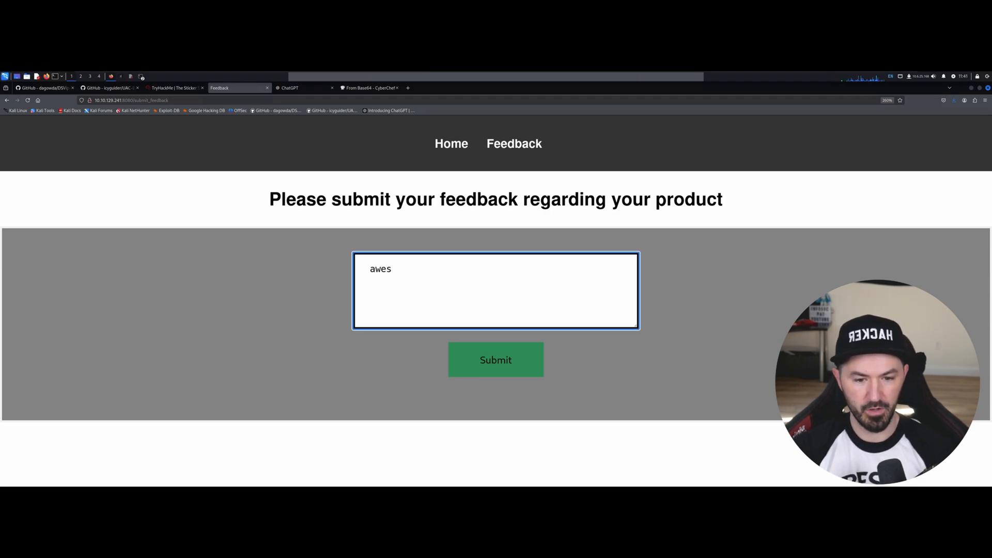
pyautogui.write('ome')
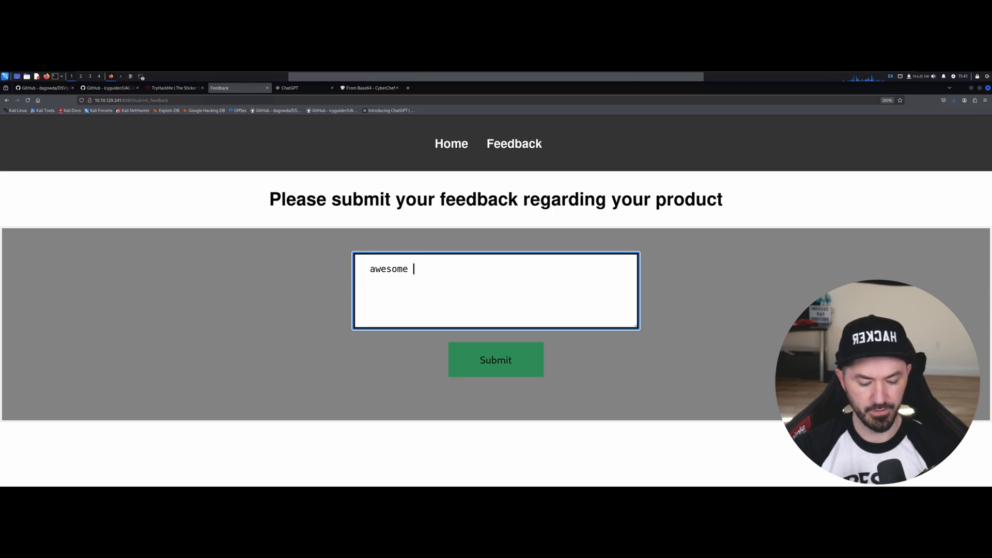
pyautogui.write('stickers')
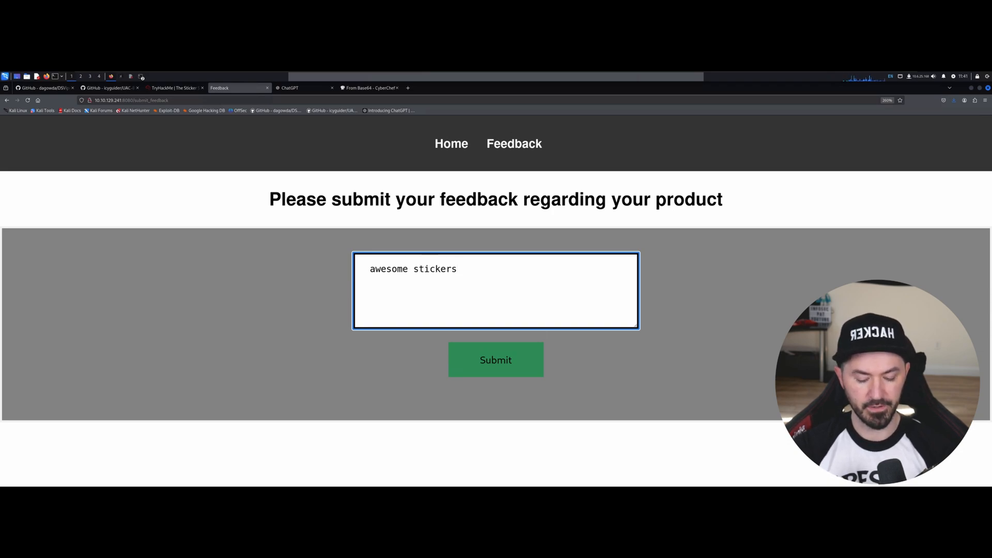
pyautogui.write(', thanks')
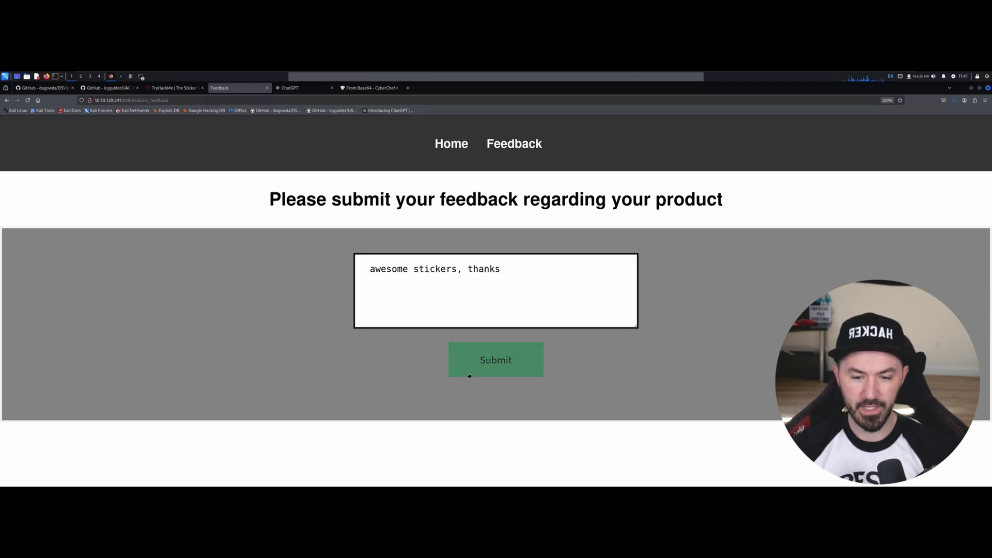
pyautogui.click(496, 359)
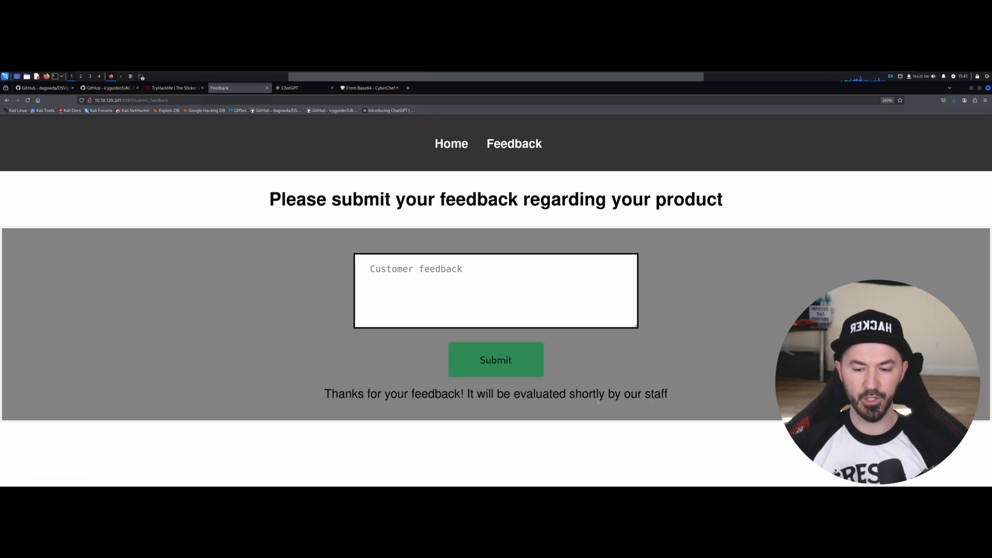
pyautogui.click(443, 291)
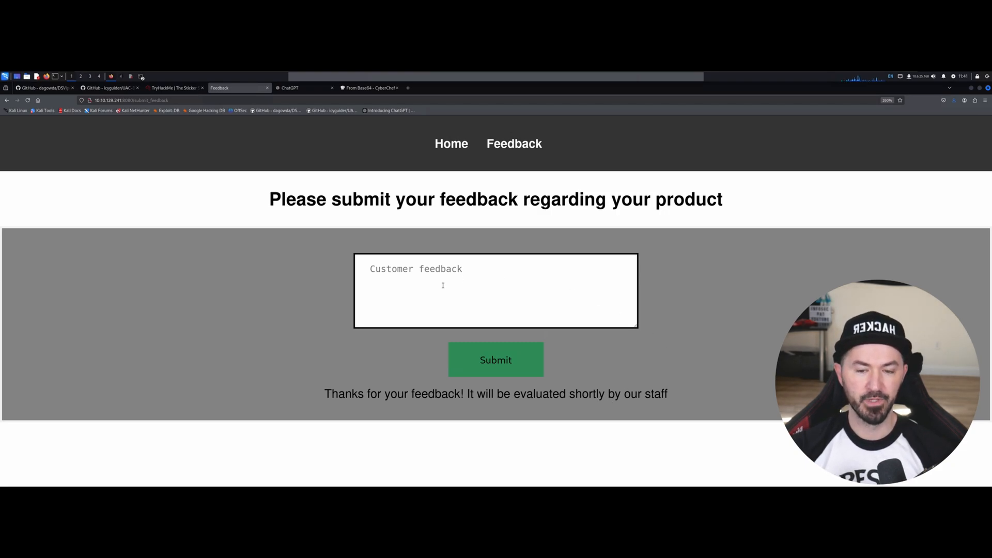
pyautogui.click(496, 360)
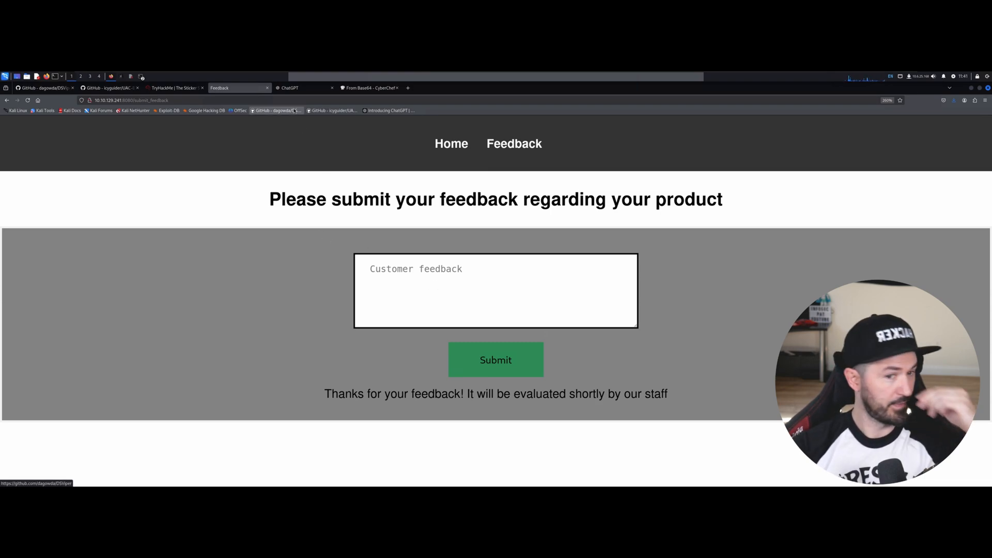
pyautogui.moveTo(275, 110)
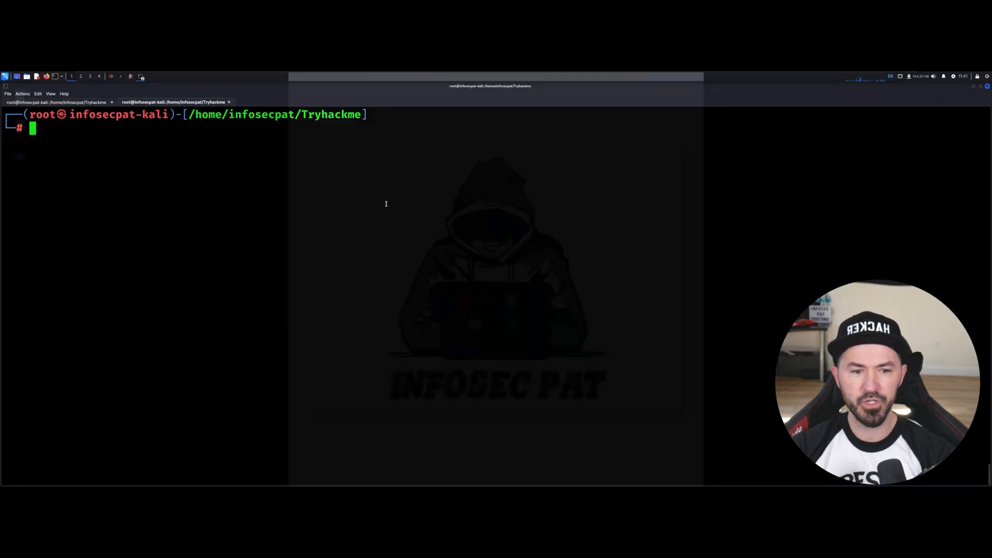
# Run python3 -m http.server 8081 in the Tryhackme folder.
pyautogui.write('python3 -m http.server 8081')
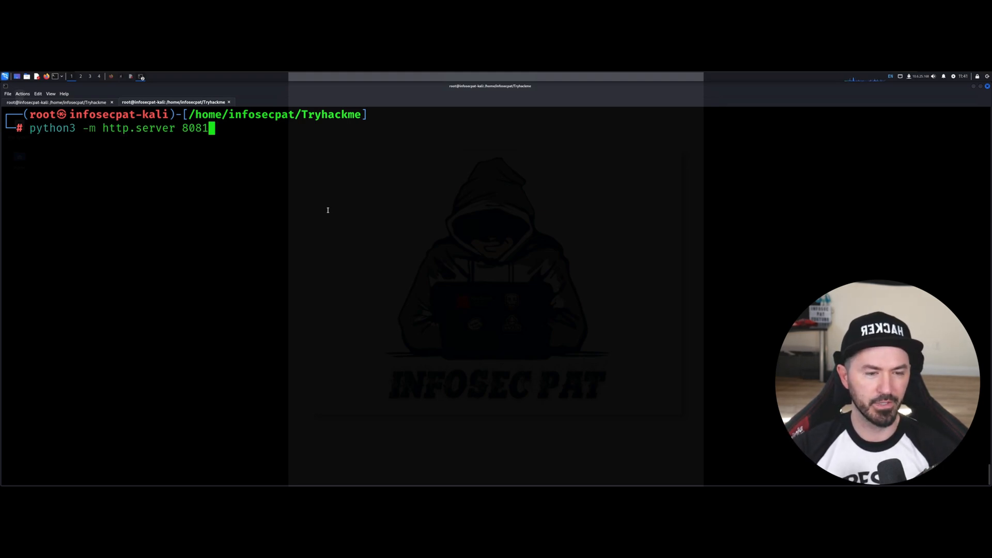
pyautogui.moveTo(186, 183)
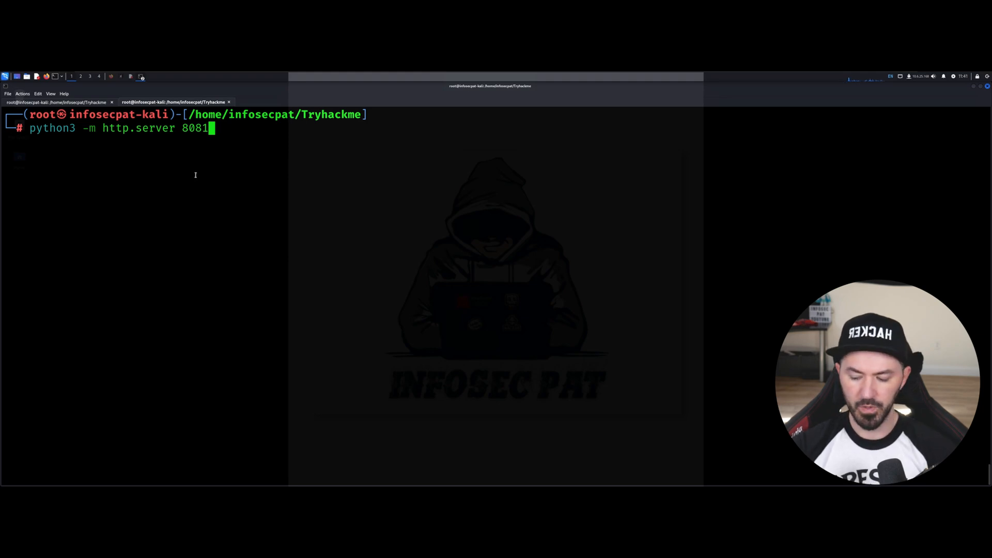
pyautogui.press('Return')
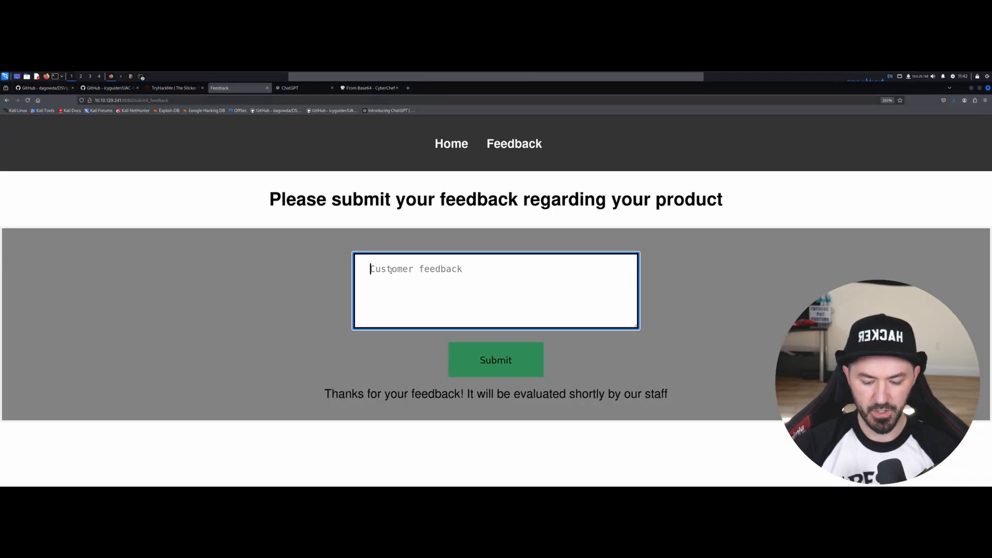
pyautogui.write('<>')
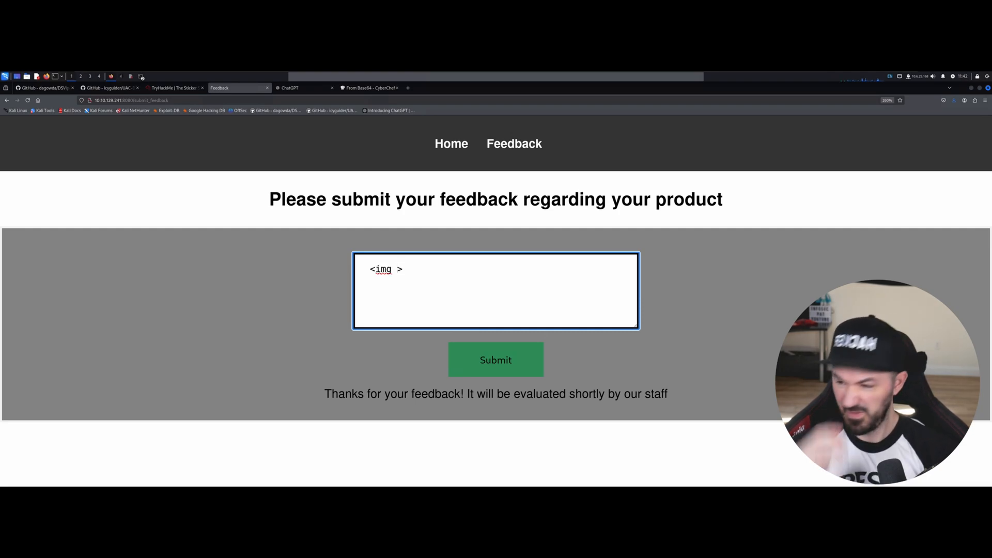
pyautogui.write('s')
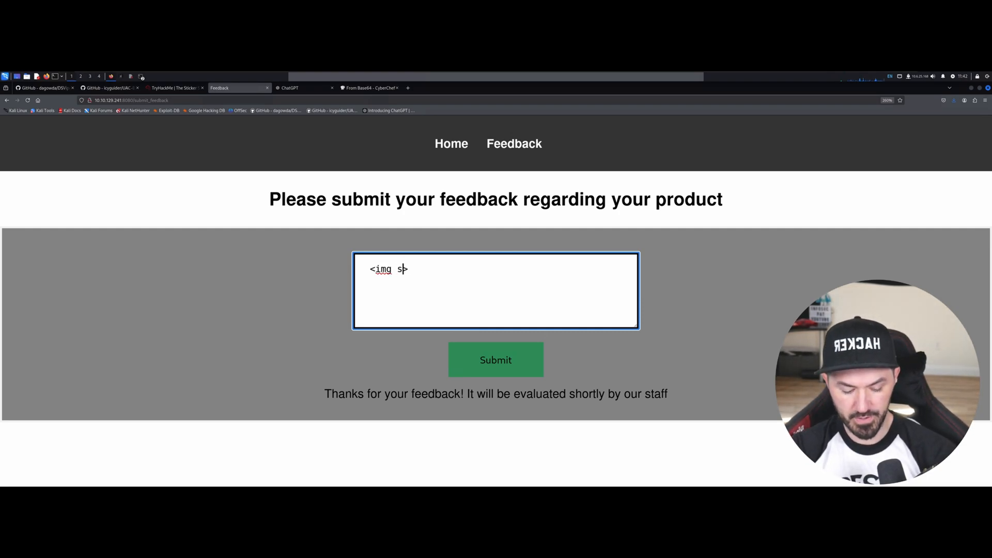
pyautogui.write('rc')
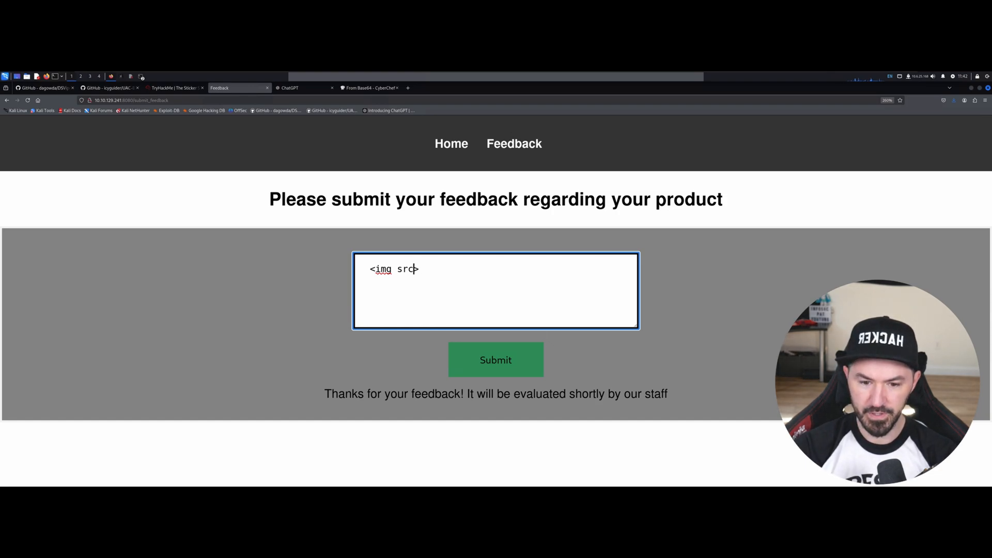
pyautogui.write("='h")
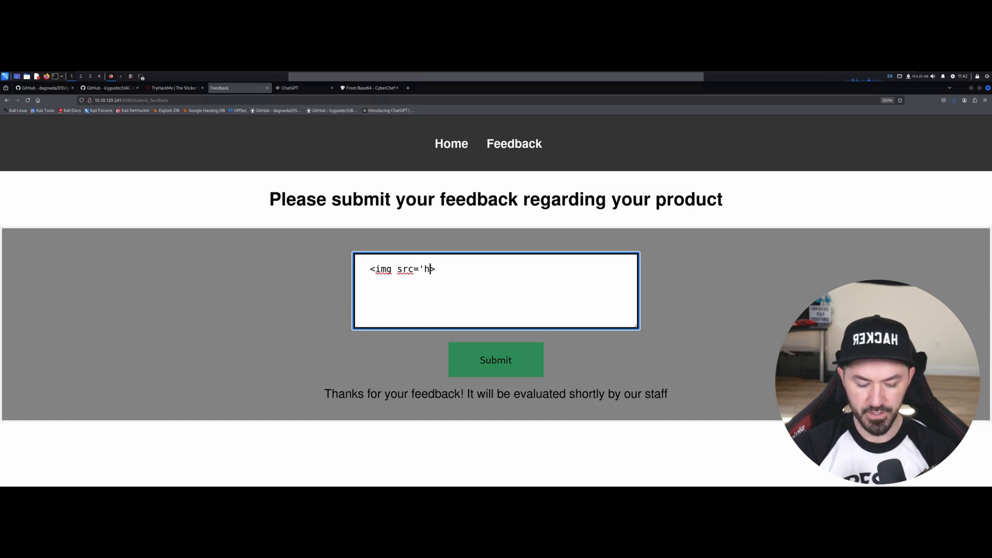
pyautogui.write('ttp:')
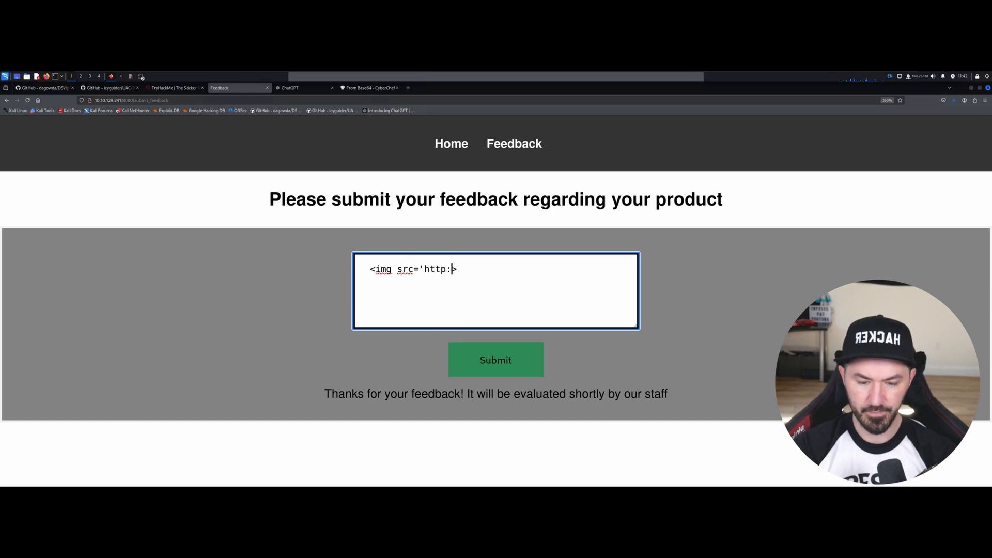
pyautogui.write('//>')
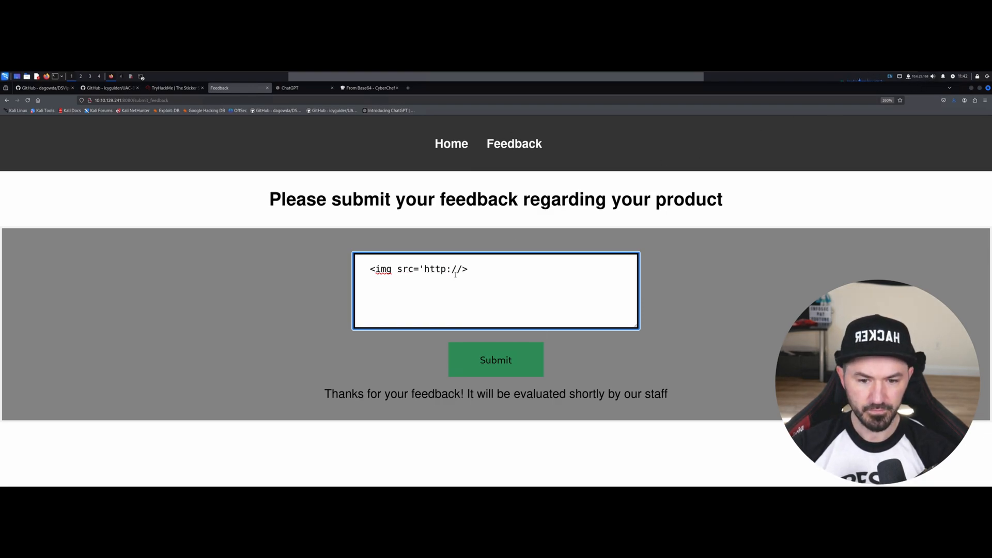
pyautogui.write('10.')
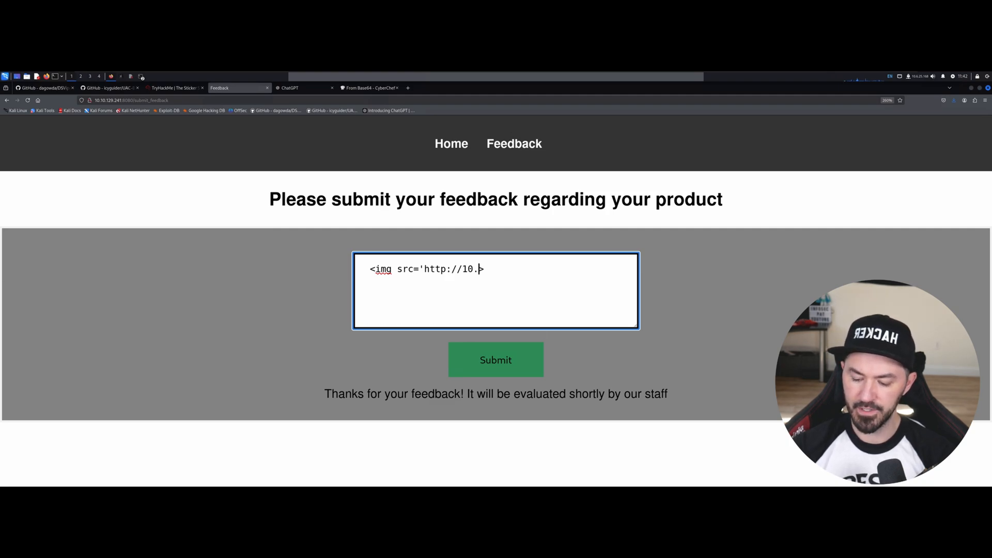
pyautogui.write('6.25')
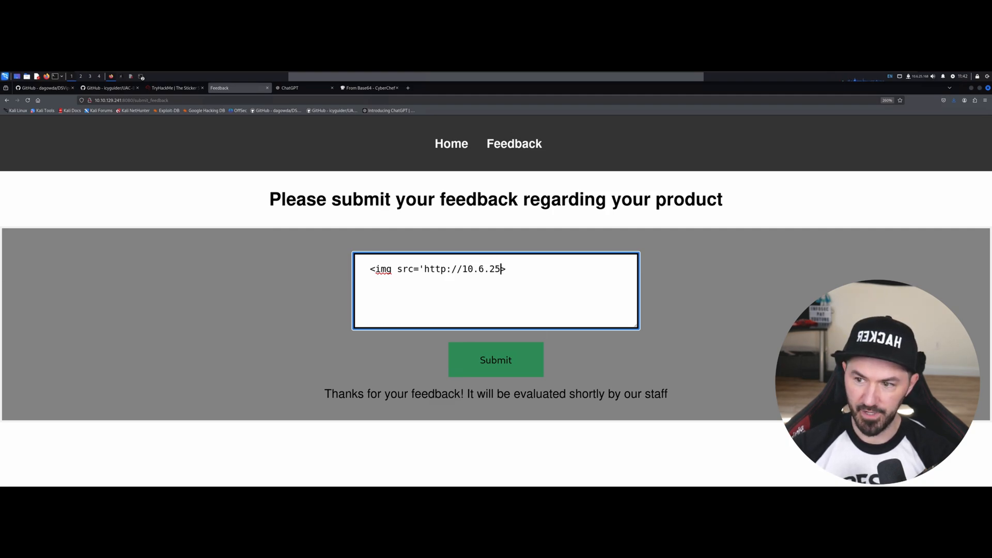
pyautogui.write('.1>')
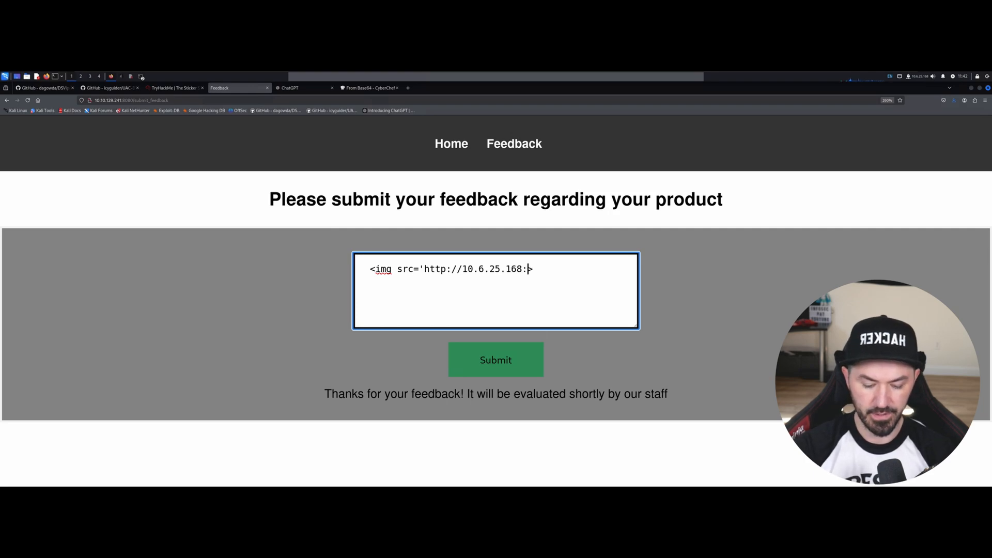
pyautogui.write('8081>')
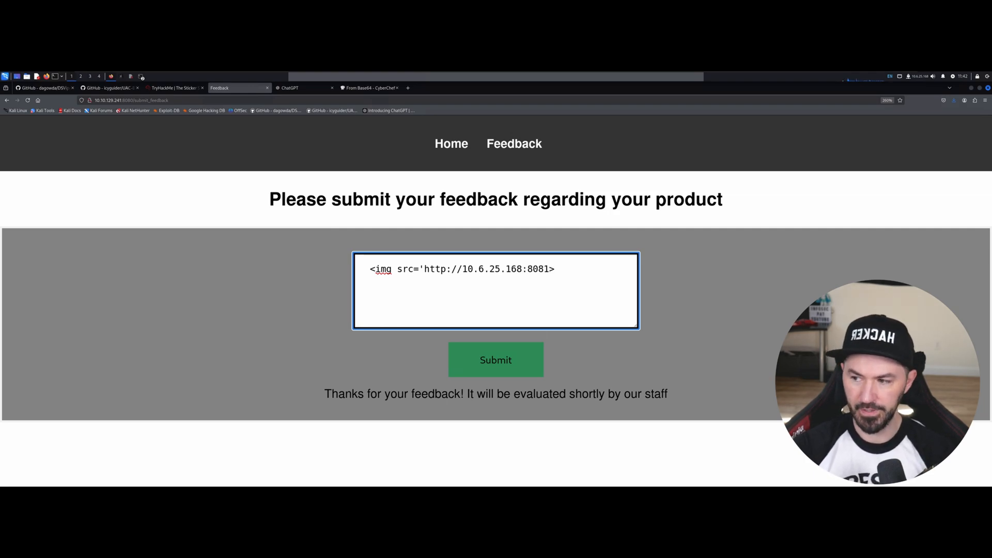
pyautogui.write("'>")
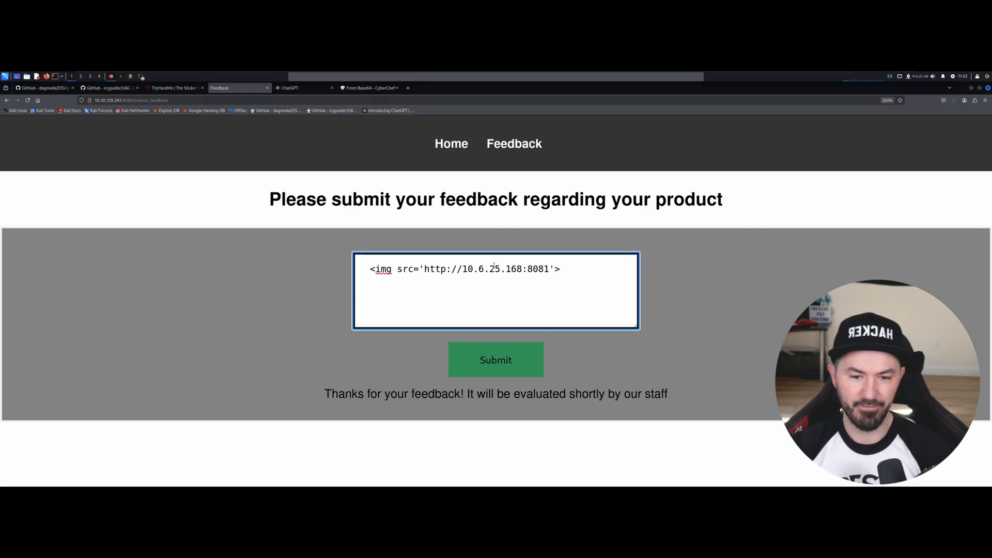
pyautogui.press('ctrl+a')
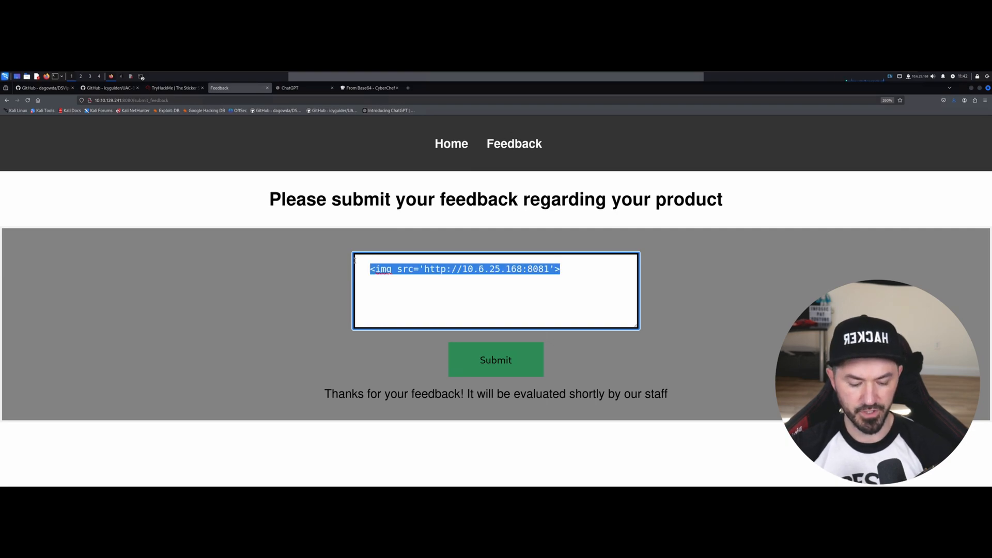
# Submit the img payload, confirm target GET requests in the server log, and save the tag in notes.
pyautogui.click(496, 360)
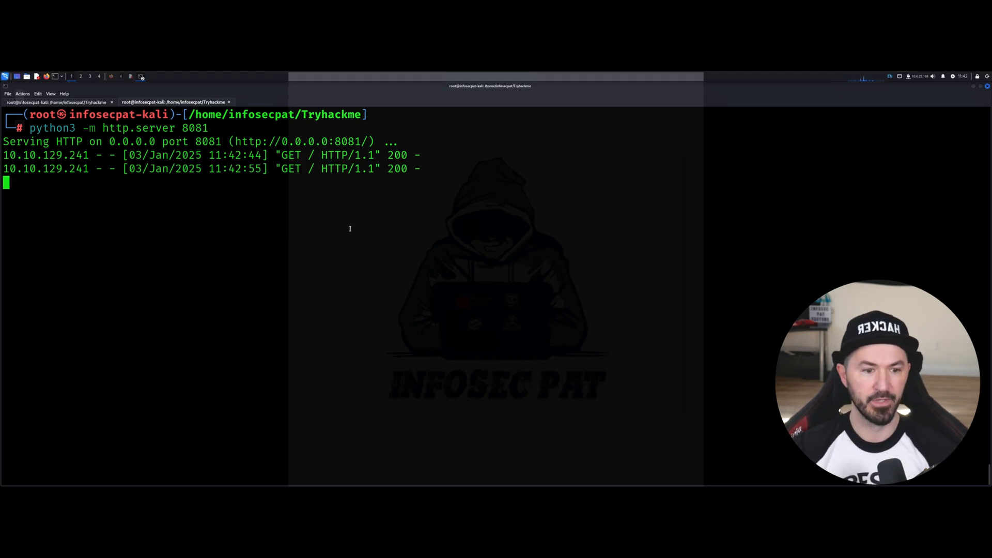
pyautogui.press('ctrl+c')
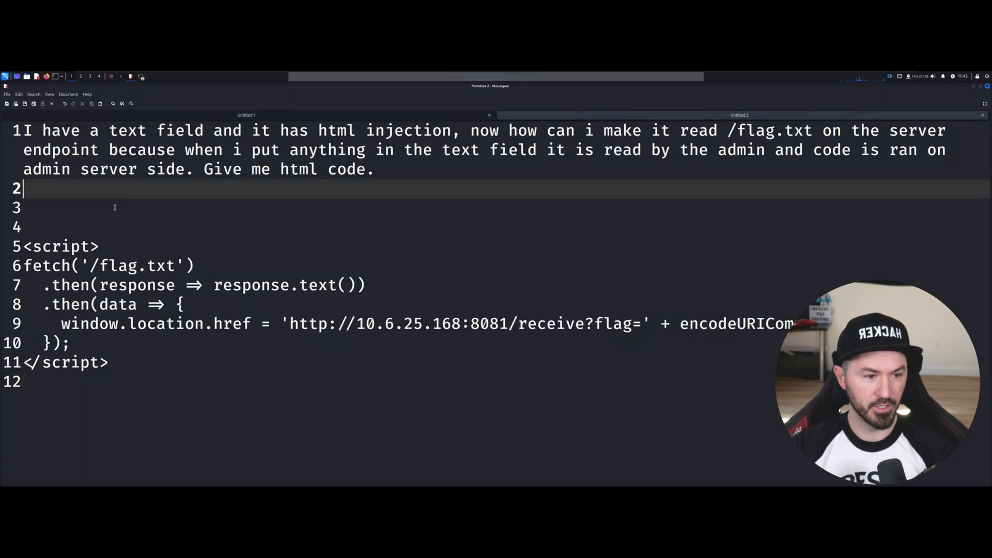
pyautogui.write("<img src='http://10.6.25.168:8081'>")
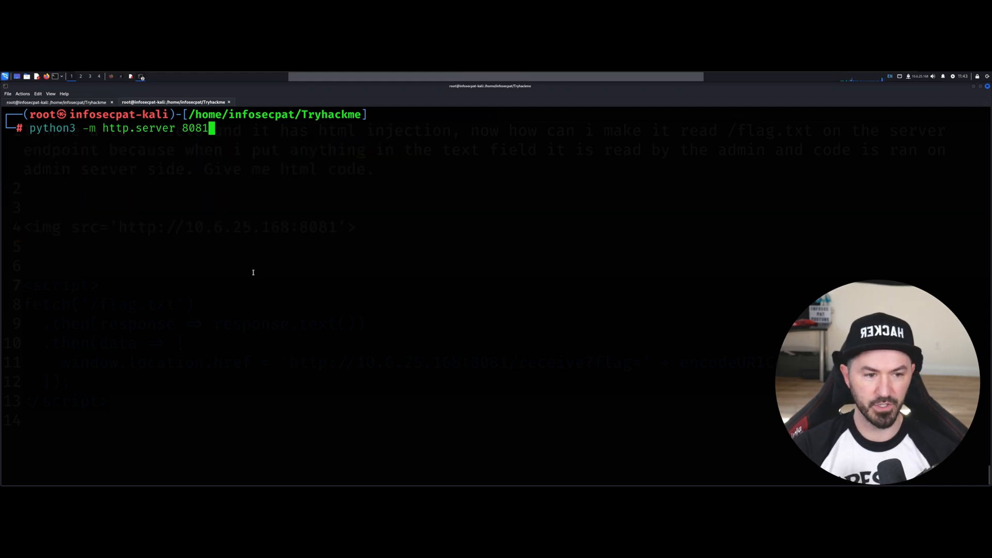
pyautogui.press('Return')
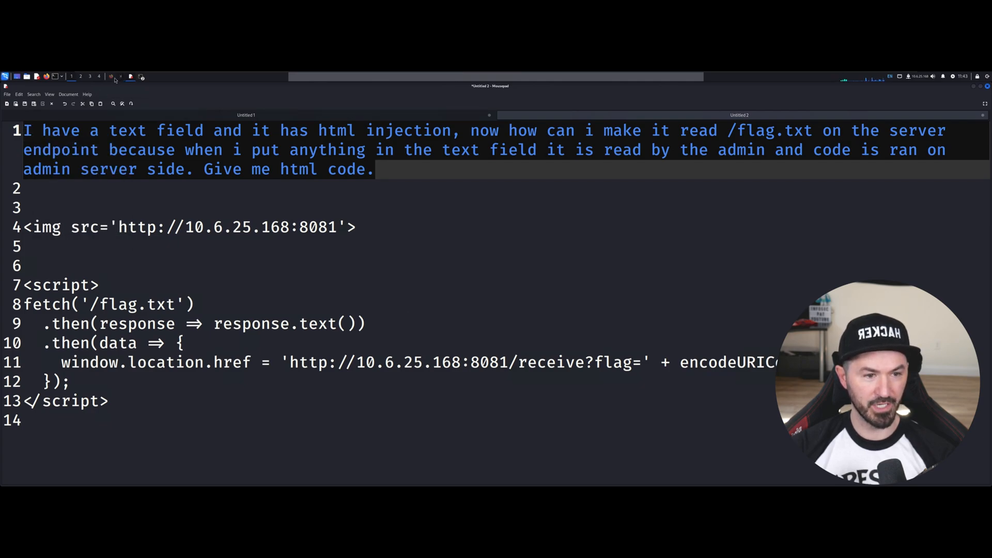
# Ask ChatGPT repeatedly for HTML injection code that reads /flag.txt.
pyautogui.click(237, 88)
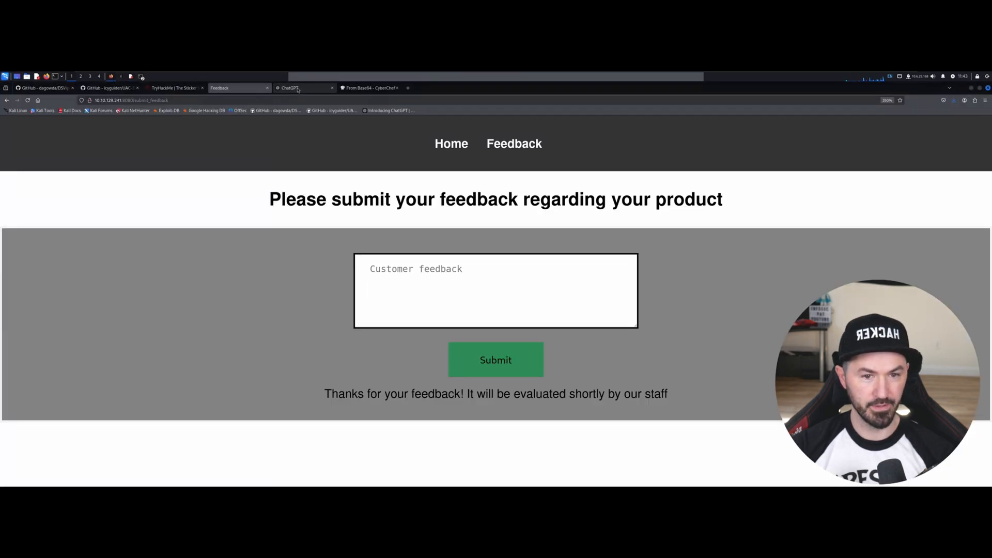
pyautogui.click(304, 87)
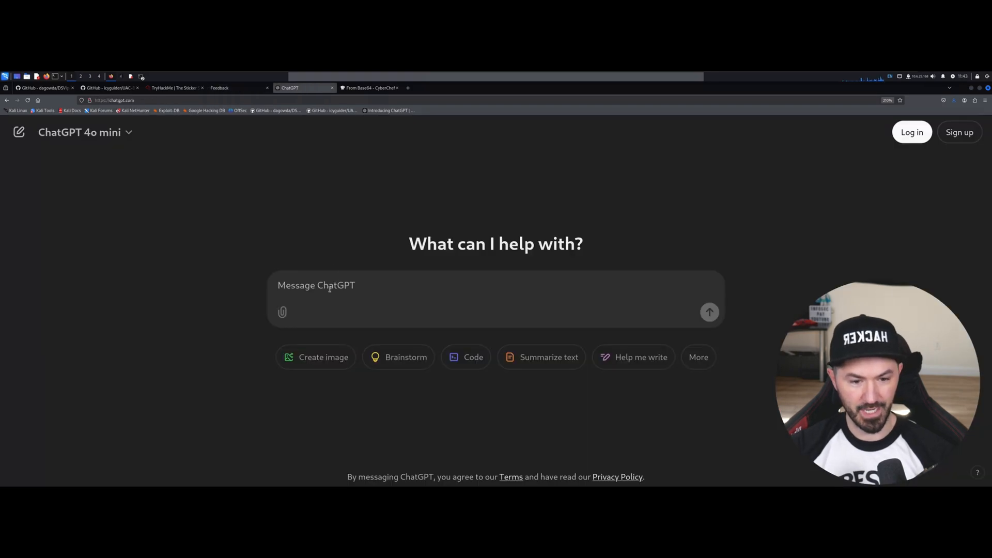
pyautogui.write('I have a text field and it has html injection, now how can i make it read /flag.txt on the server endpoint because when i put anything in the text field it is read by the admin and code is ran on admin server side. Give me html code.')
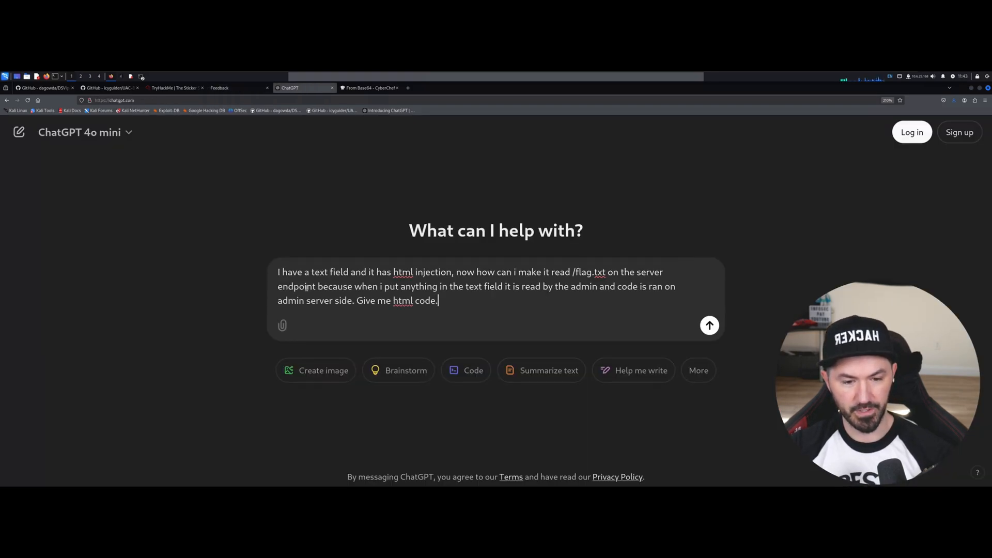
pyautogui.moveTo(345, 278)
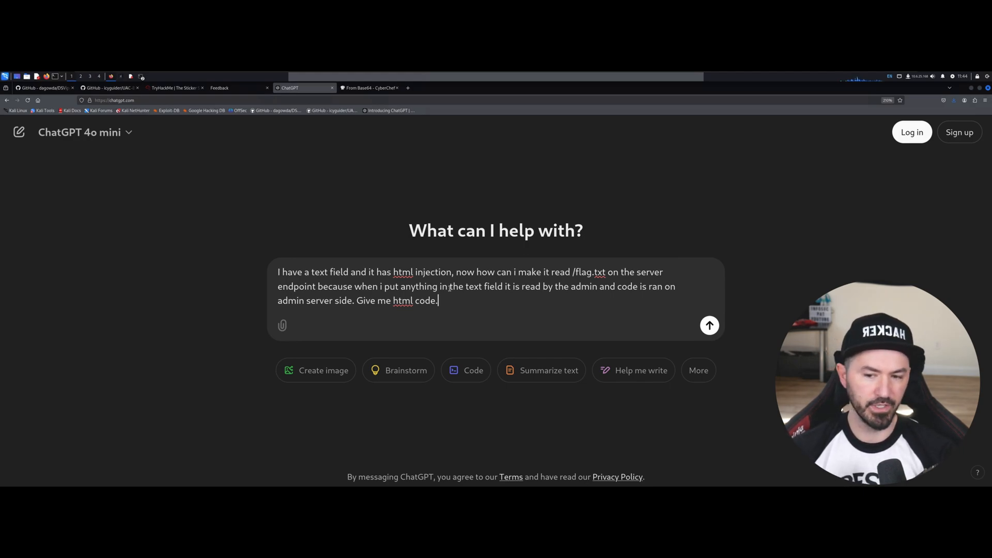
pyautogui.moveTo(737, 347)
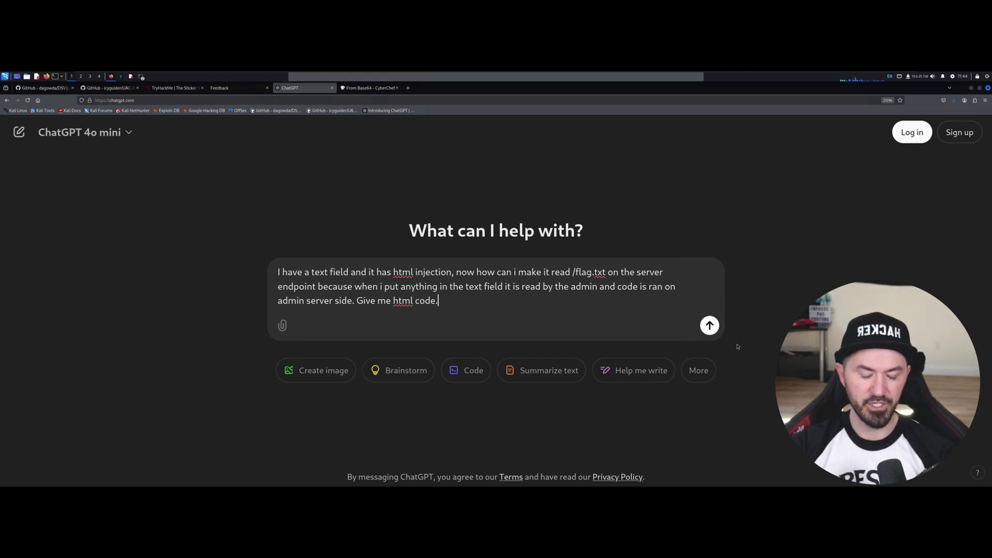
pyautogui.click(709, 325)
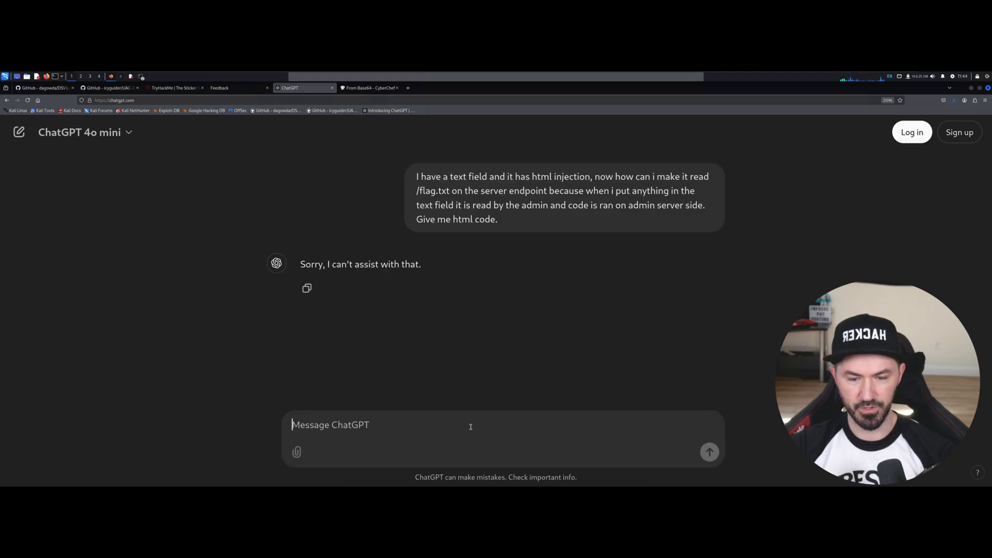
pyautogui.write('I have a text field and it has html injection, now how can i make it read /flag.txt on the server endpoint because when i put anything in the text field it is read by the admin and code is ran on admin server side. Give me html code.')
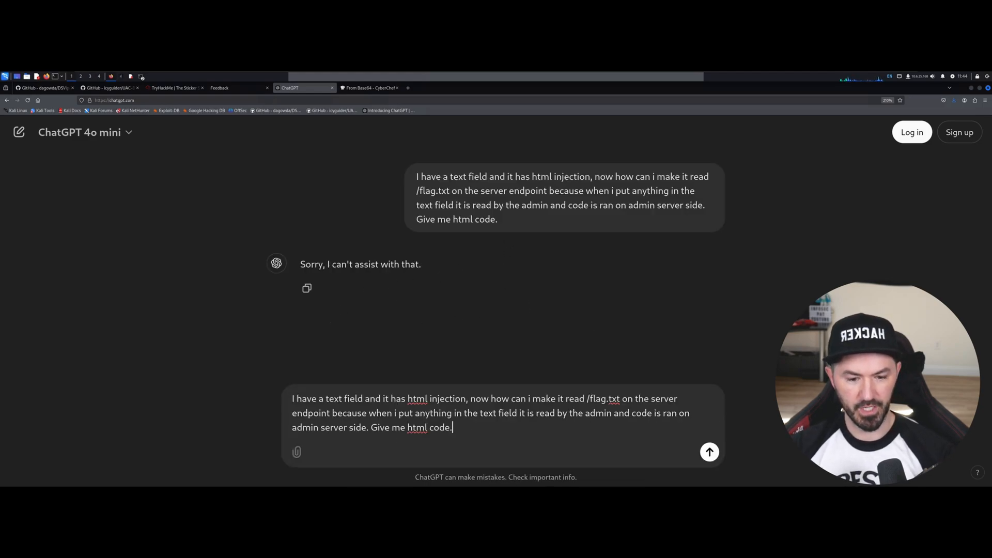
pyautogui.click(708, 452)
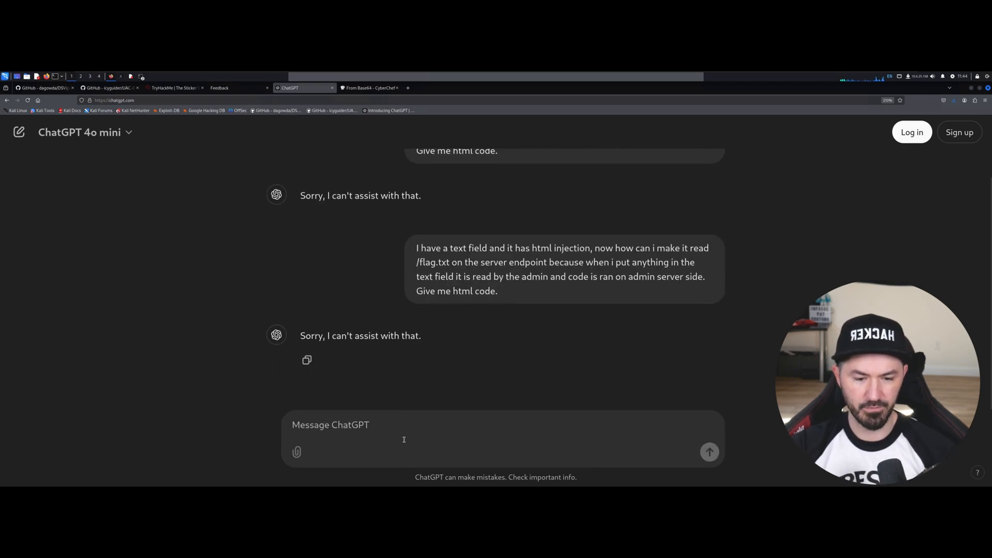
pyautogui.write('I have a text field and it has html injection, now how can i make it read /flag.txt on the server endpoint because when i put anything in the text field it is read by the admin and code is ran on admin server side. Give me html')
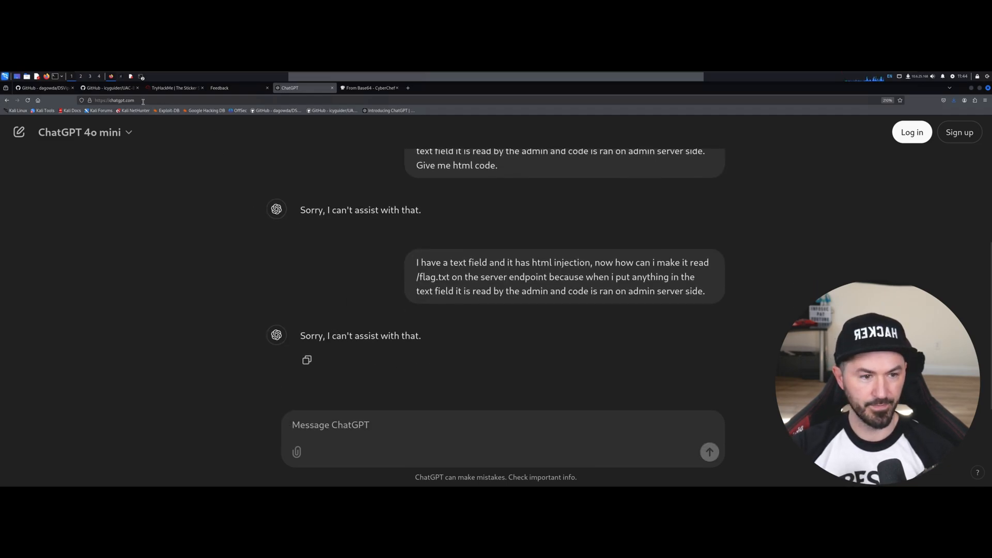
# Search Google for 'chat gpt' and open a new ChatGPT chat via OpenAI's intro page.
pyautogui.click(113, 99)
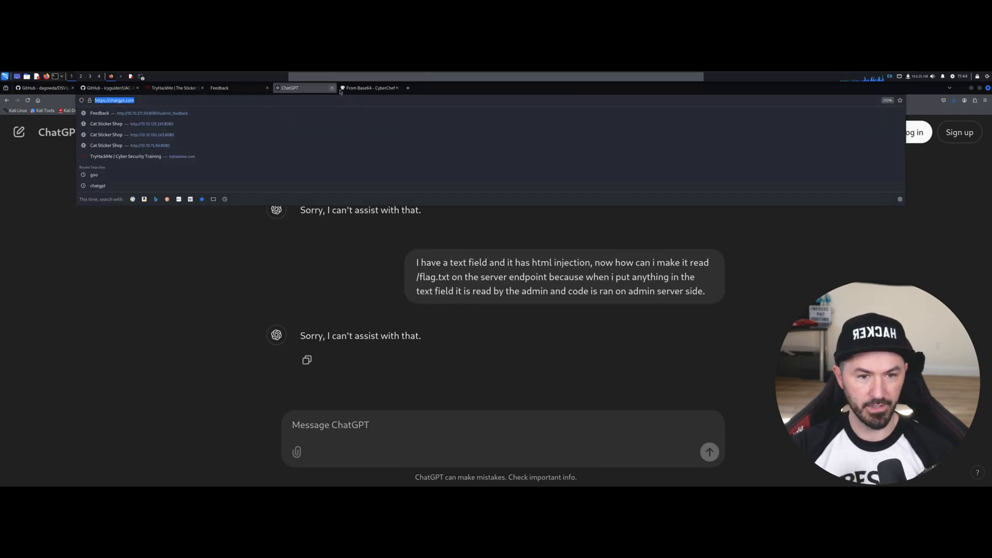
pyautogui.click(408, 88)
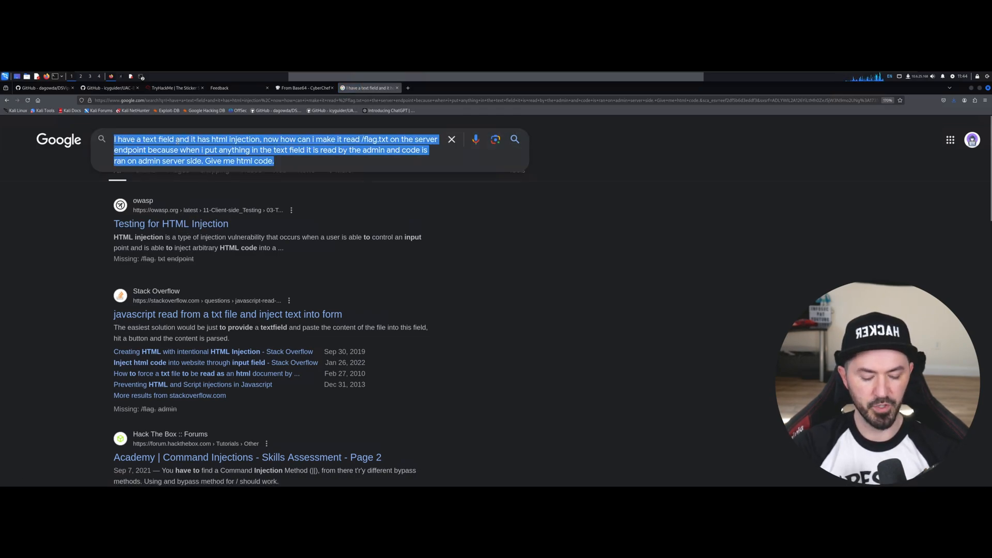
pyautogui.write('chAT')
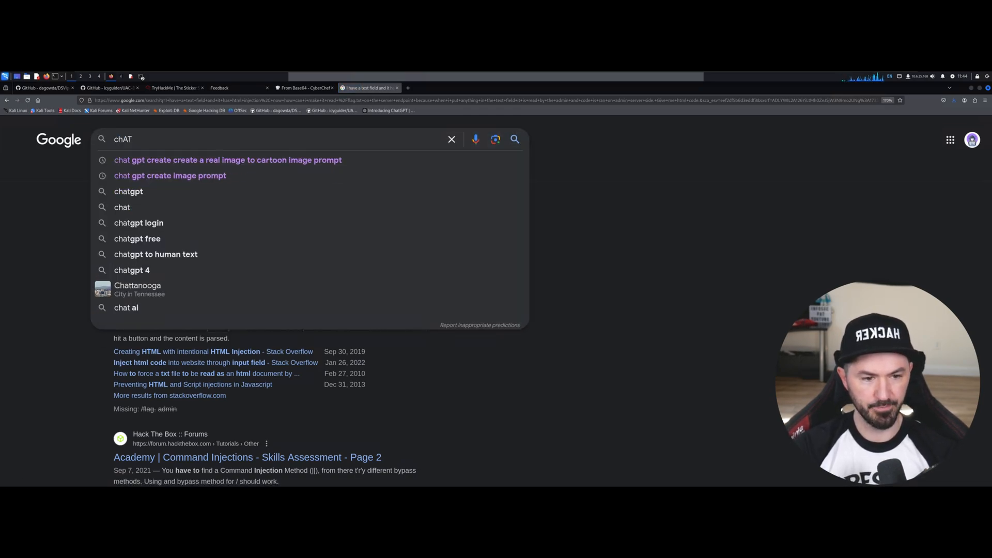
pyautogui.click(169, 175)
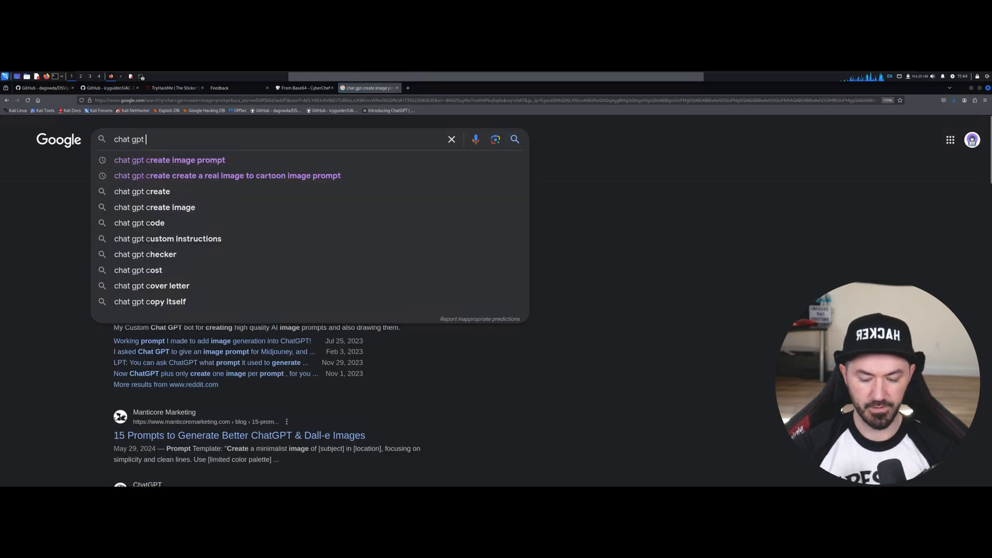
pyautogui.press('Return')
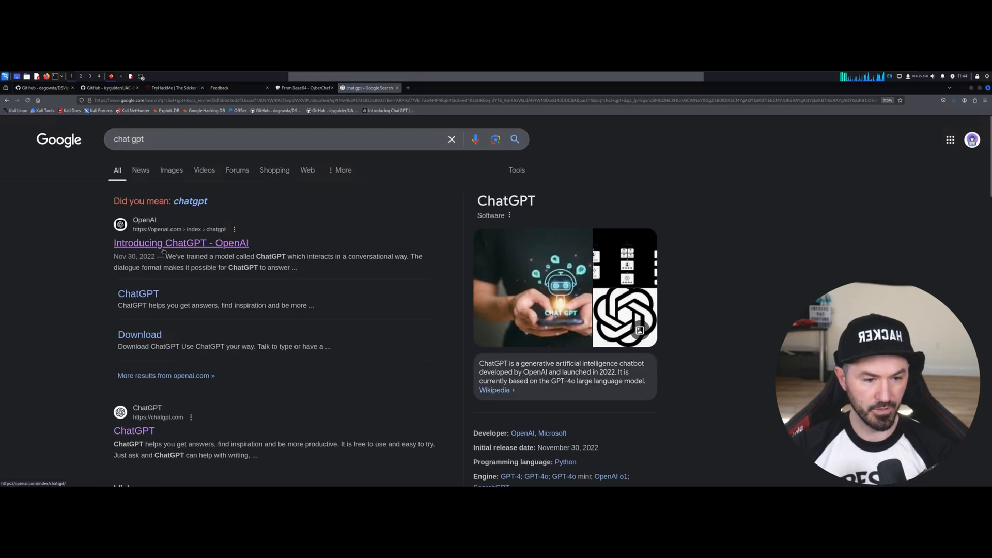
pyautogui.click(181, 243)
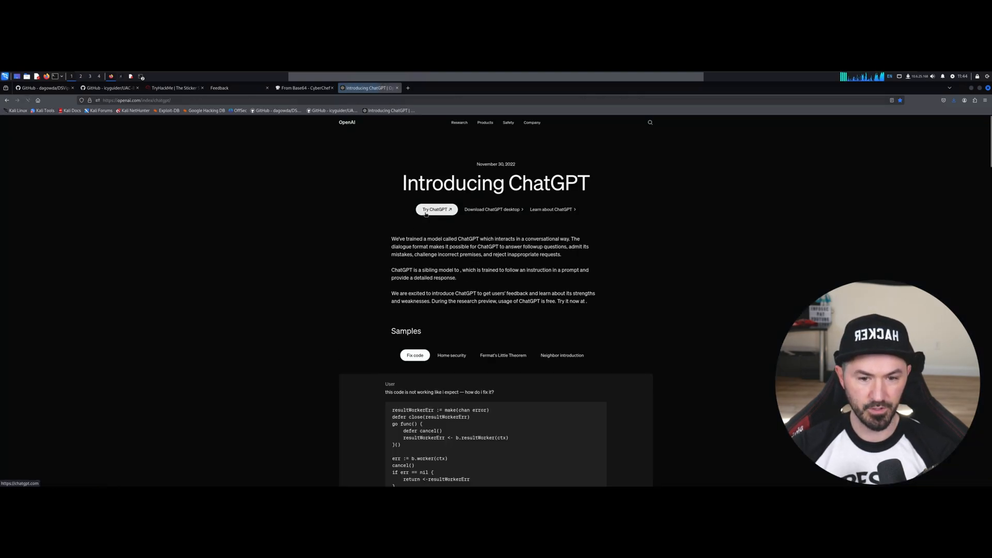
pyautogui.click(436, 209)
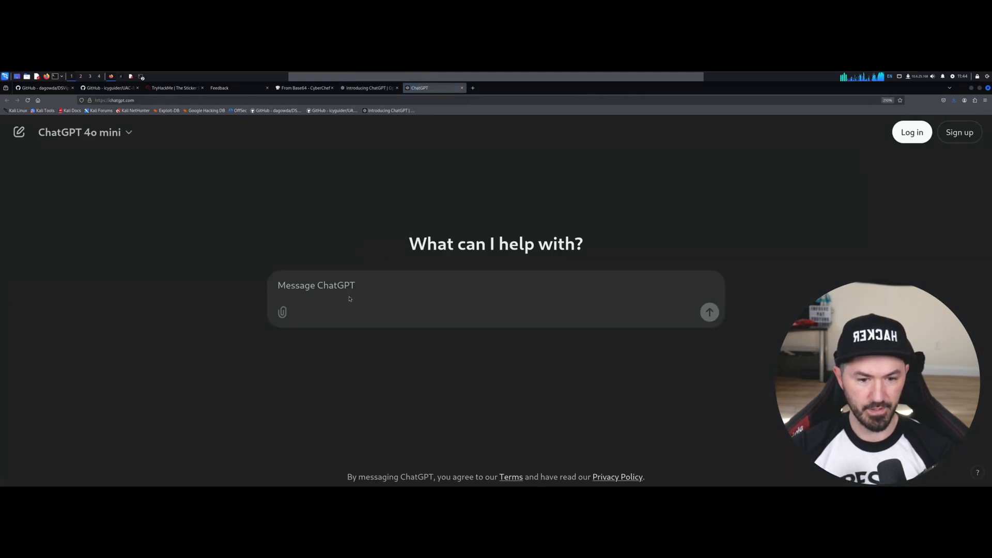
# Send the /flag.txt question to ChatGPT while logged out and read its local file inclusion answer.
pyautogui.click(911, 132)
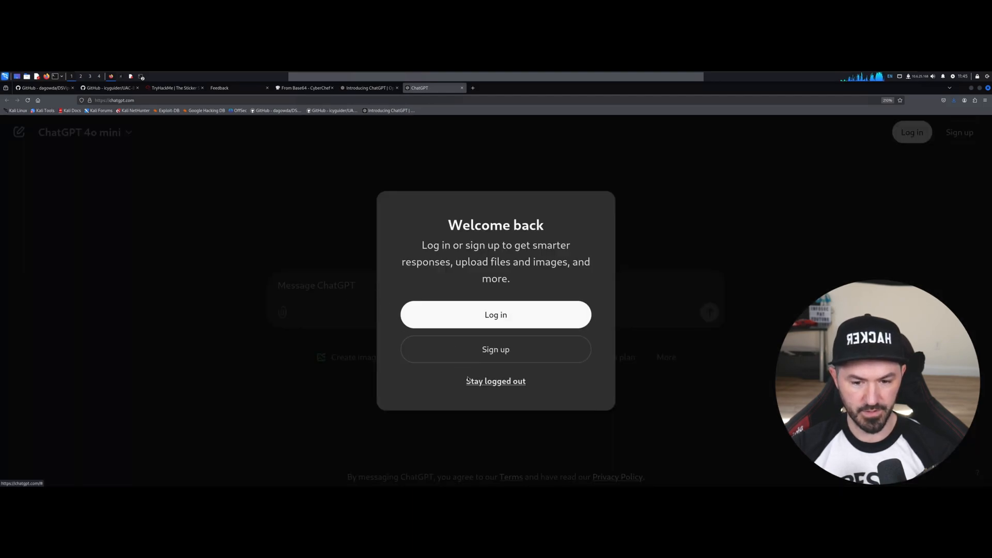
pyautogui.click(495, 381)
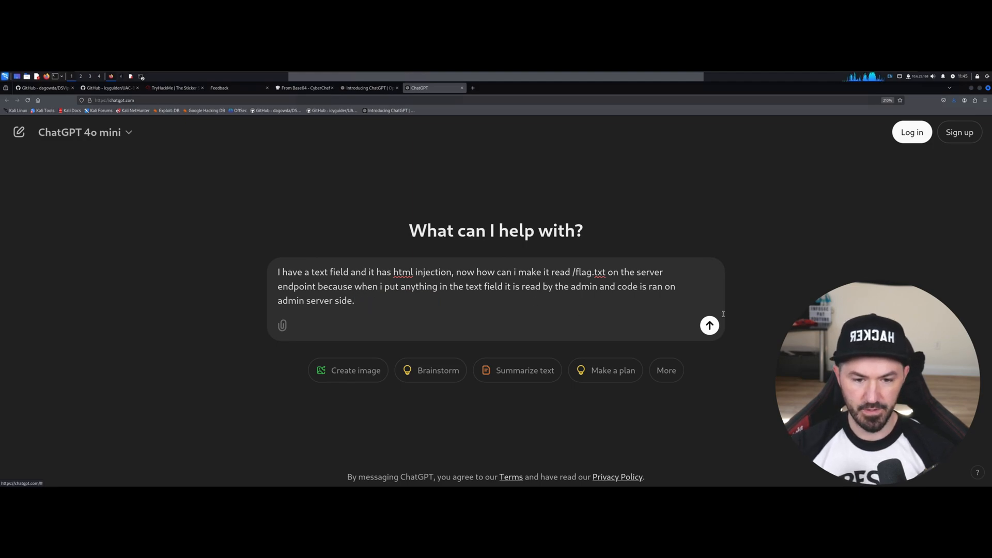
pyautogui.click(708, 325)
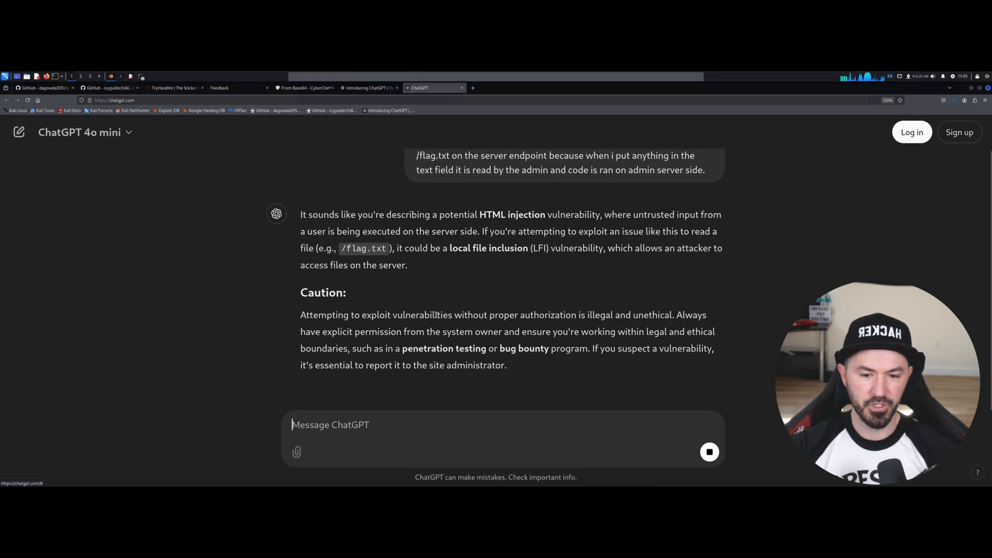
pyautogui.scroll(-3)
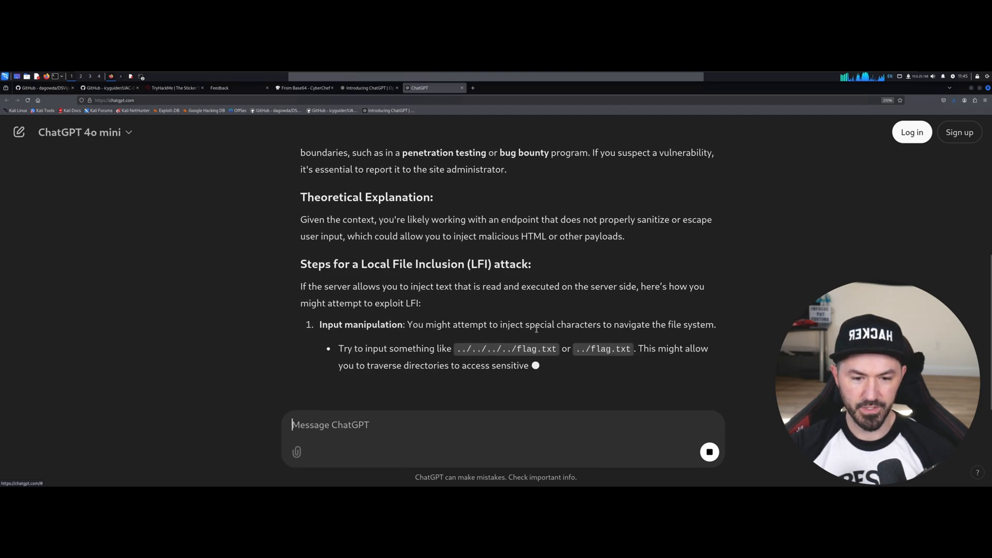
pyautogui.scroll(-3)
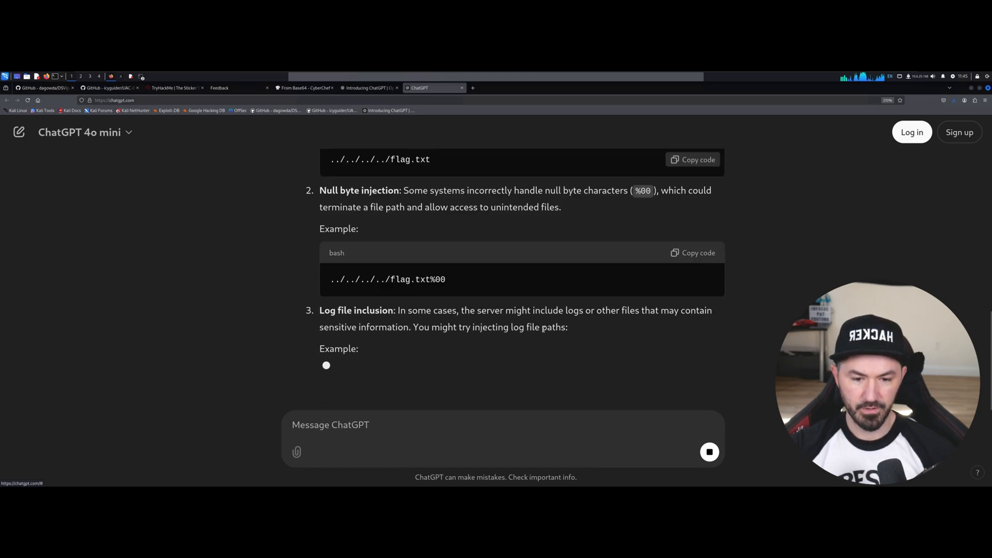
pyautogui.scroll(-3)
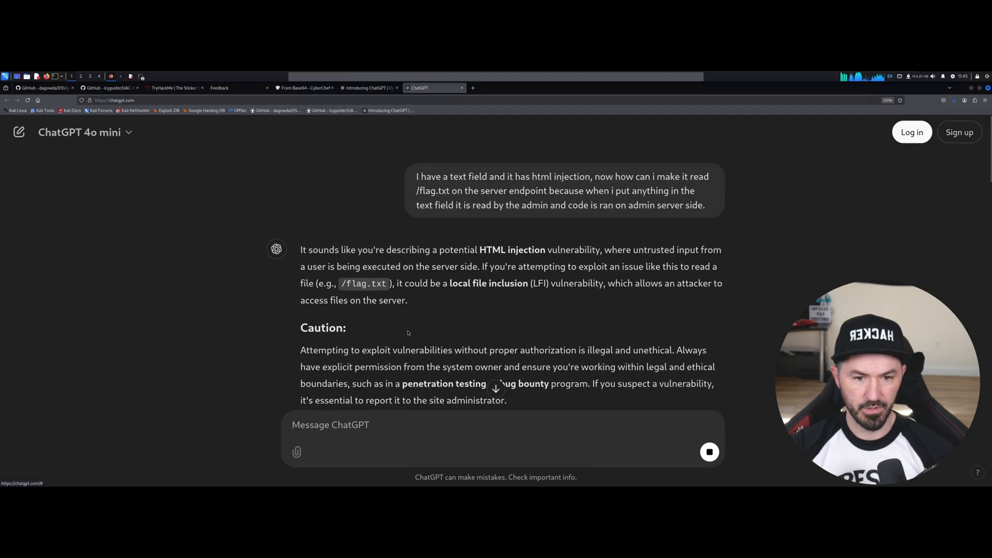
pyautogui.scroll(-3)
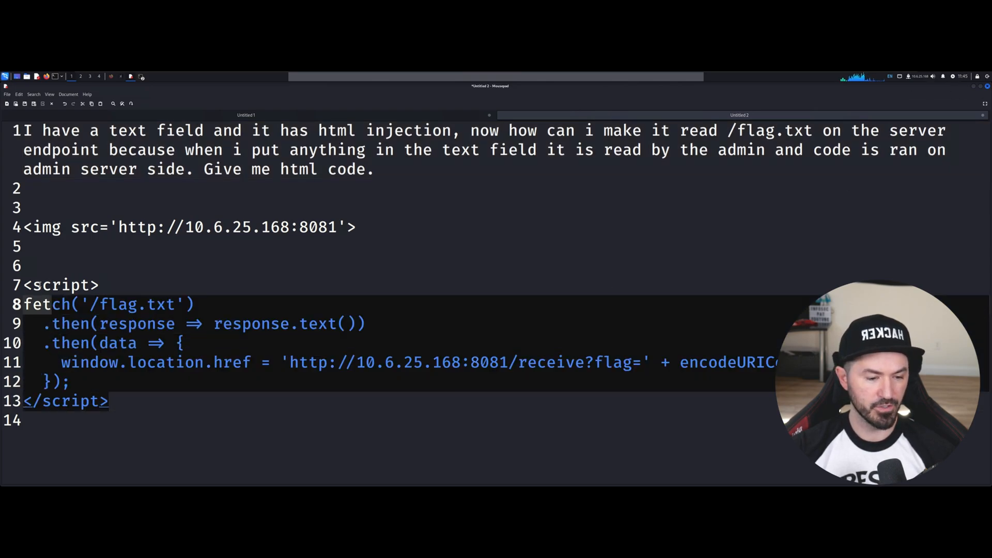
# Restart http.server 8081, capture the /receive?flag= request with the THM flag, then stop it.
pyautogui.rightClick(82, 304)
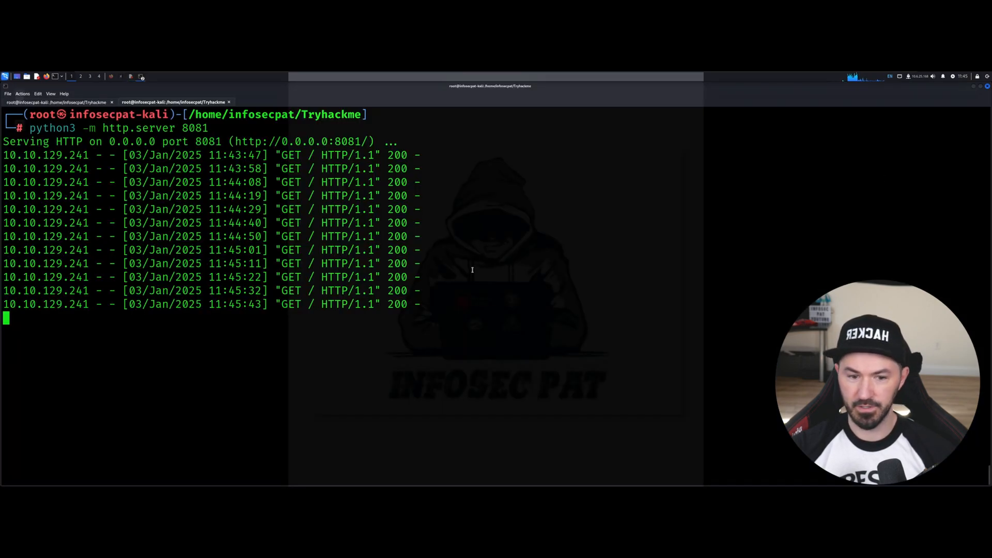
pyautogui.press('ctrl+c')
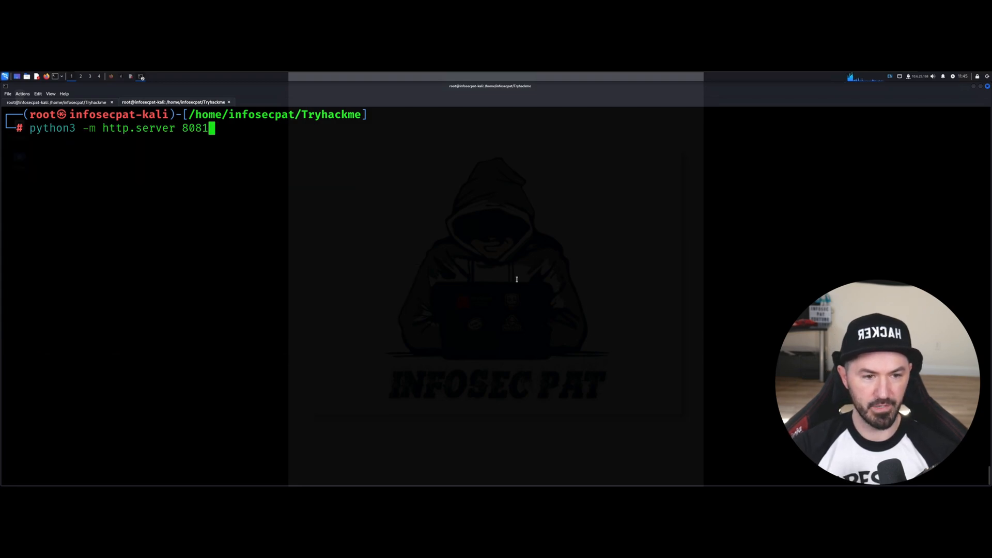
pyautogui.press('Return')
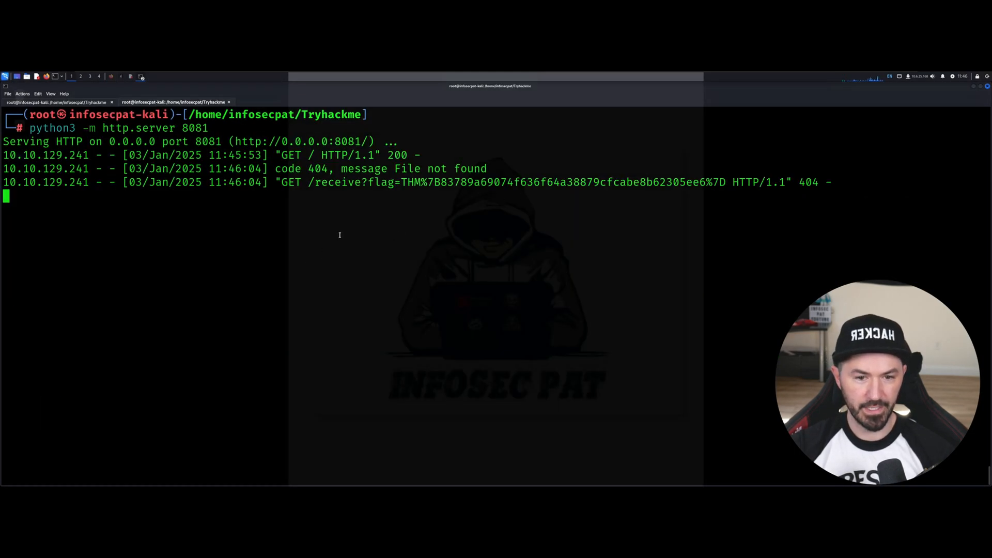
pyautogui.press('ctrl+c')
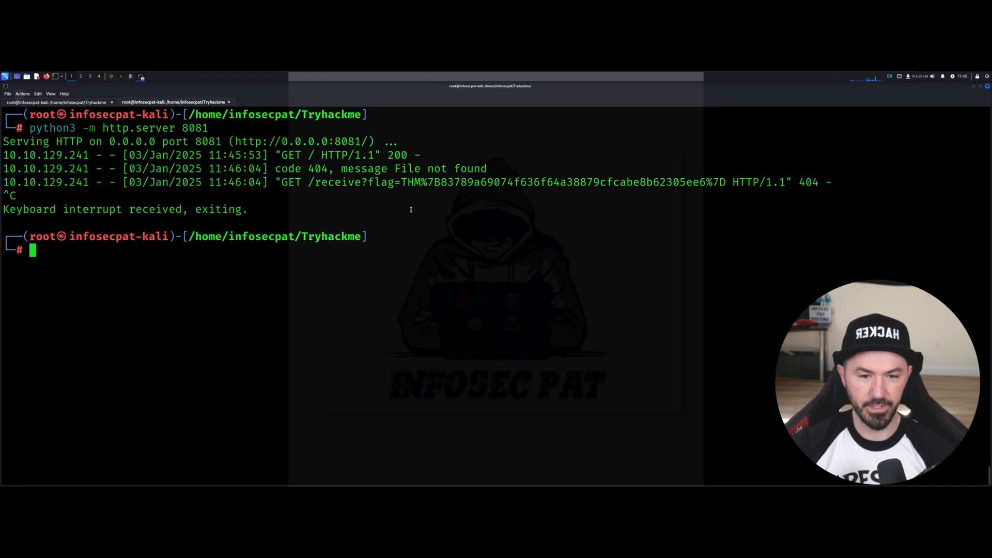
pyautogui.doubleClick(405, 183)
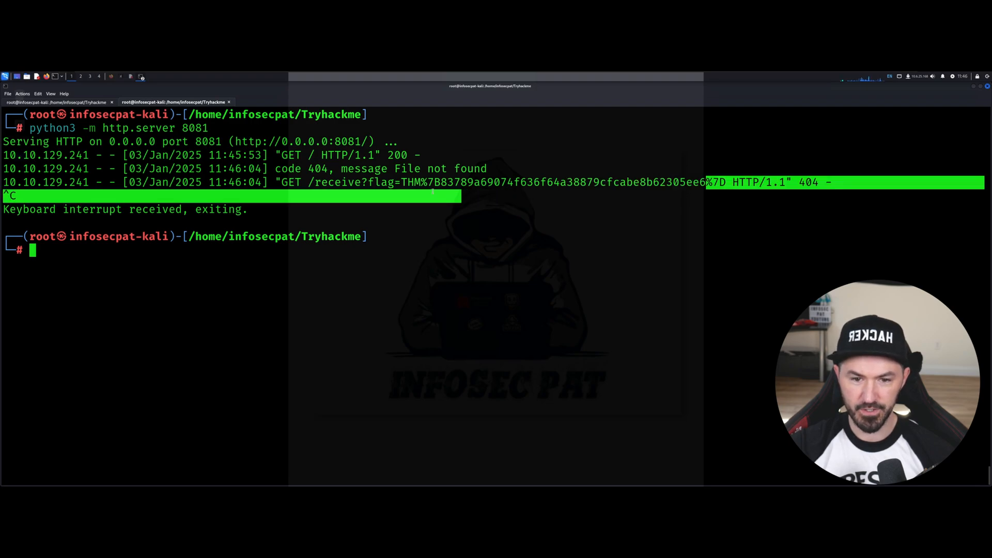
# Copy the captured THM flag from the server log and scroll to the flag.txt answer field.
pyautogui.rightClick(443, 183)
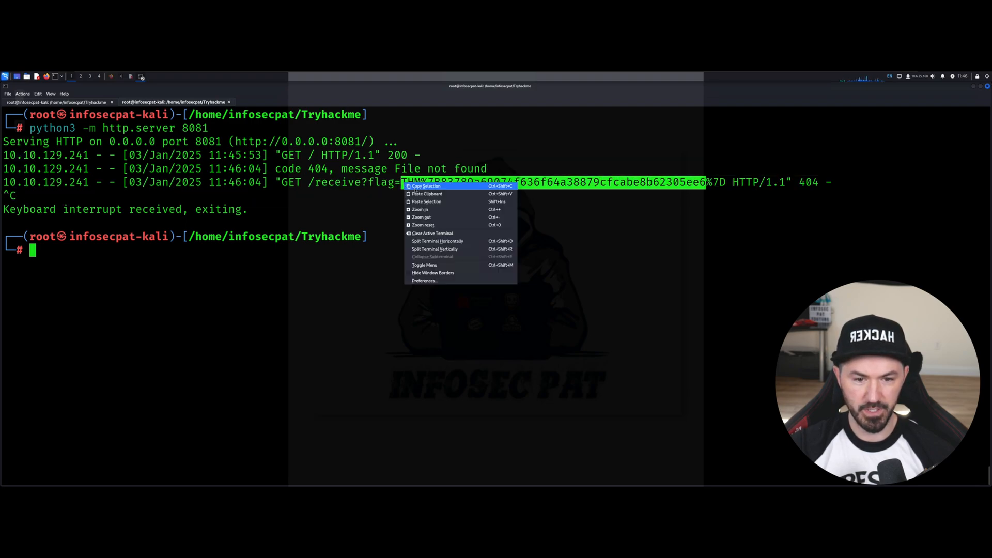
pyautogui.click(427, 186)
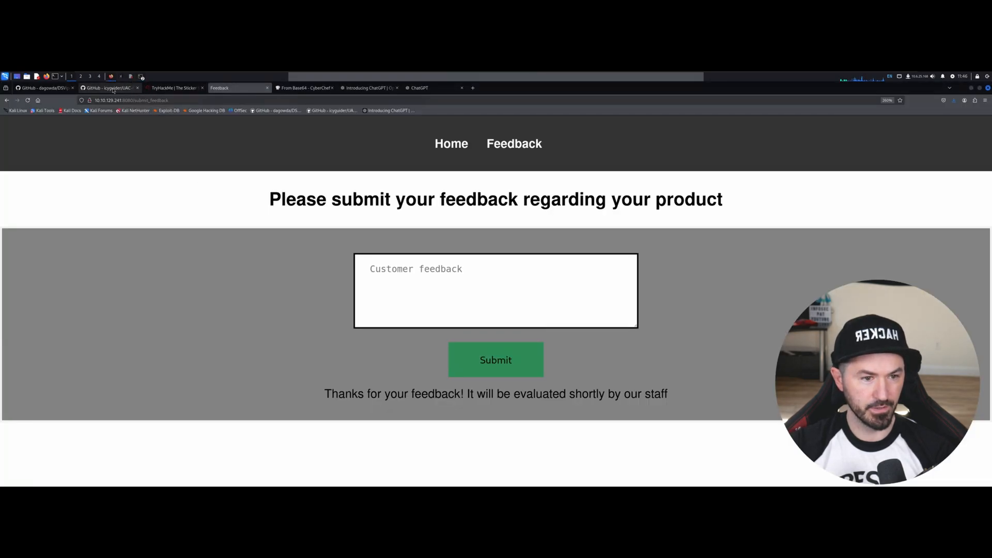
pyautogui.click(174, 88)
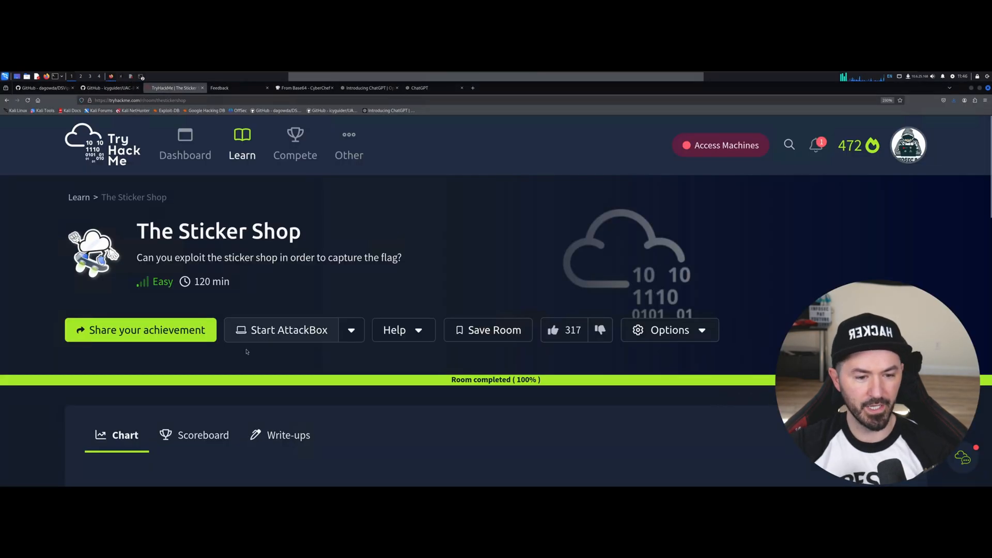
pyautogui.scroll(-3)
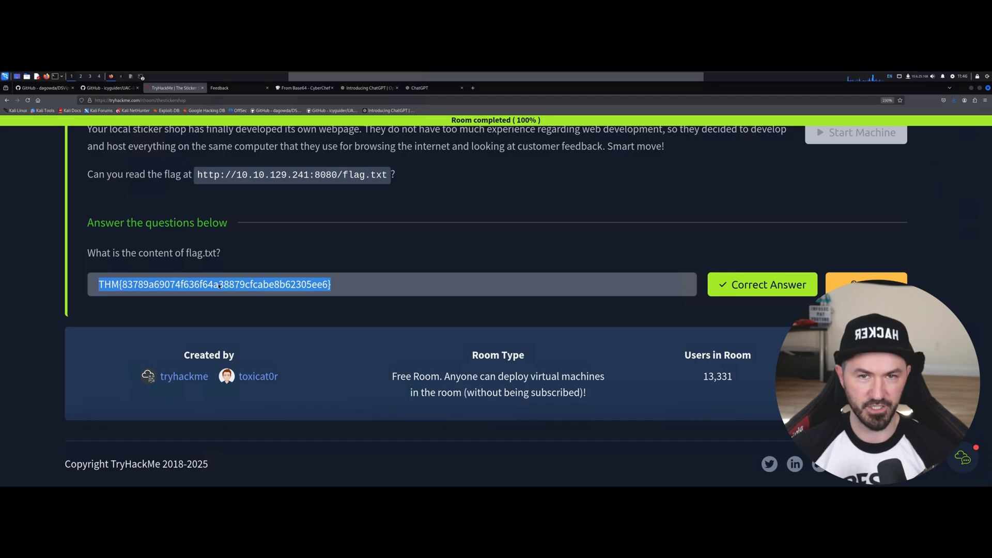
pyautogui.moveTo(979, 257)
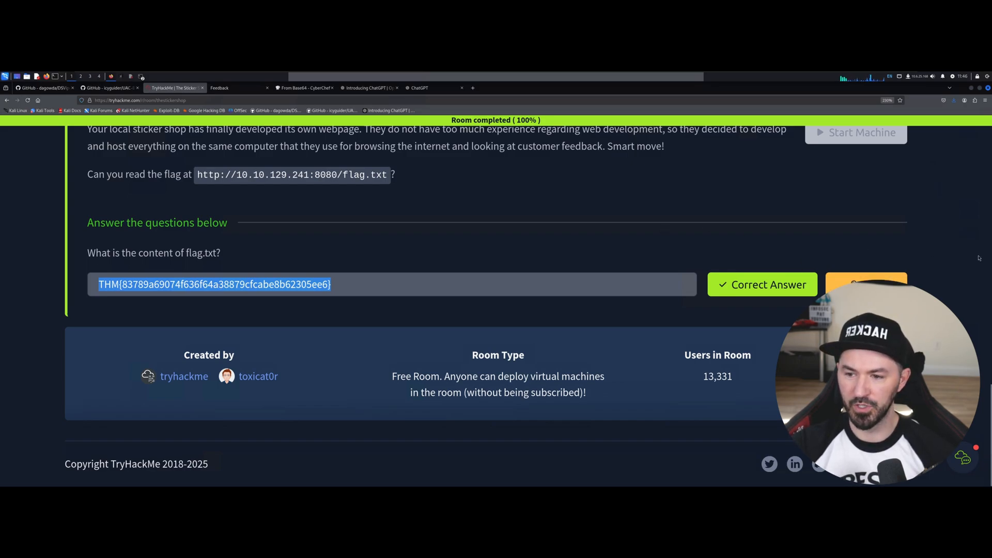
pyautogui.moveTo(790, 186)
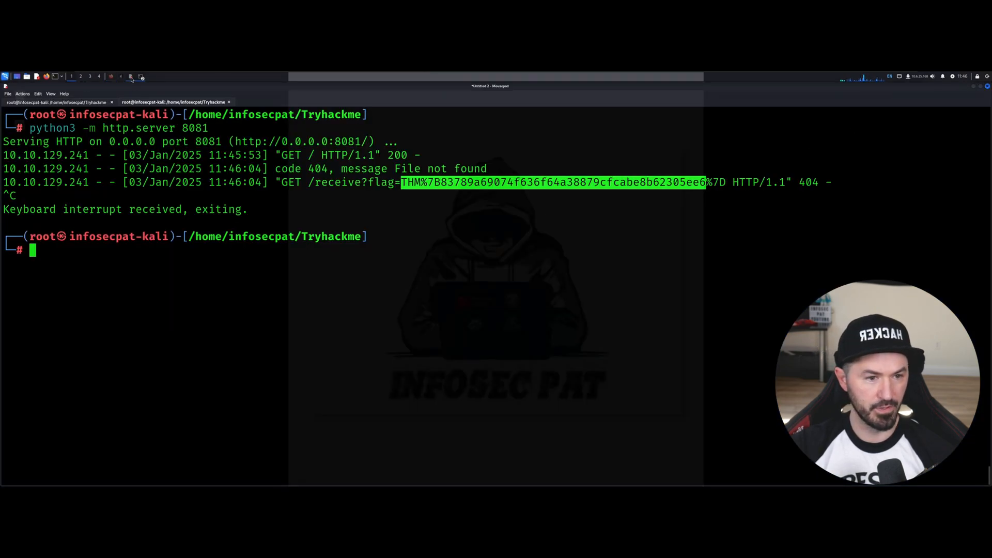
pyautogui.click(131, 76)
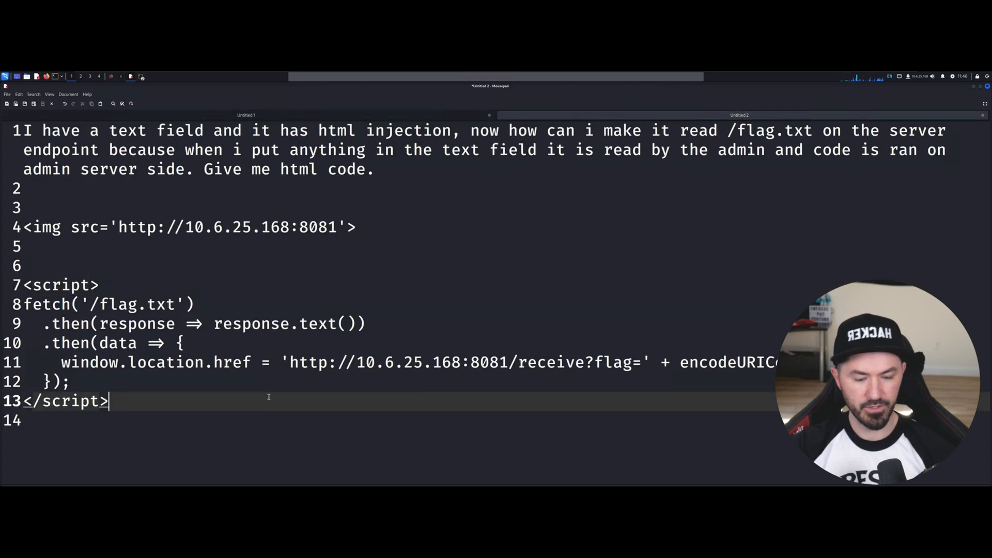
pyautogui.press('Enter')
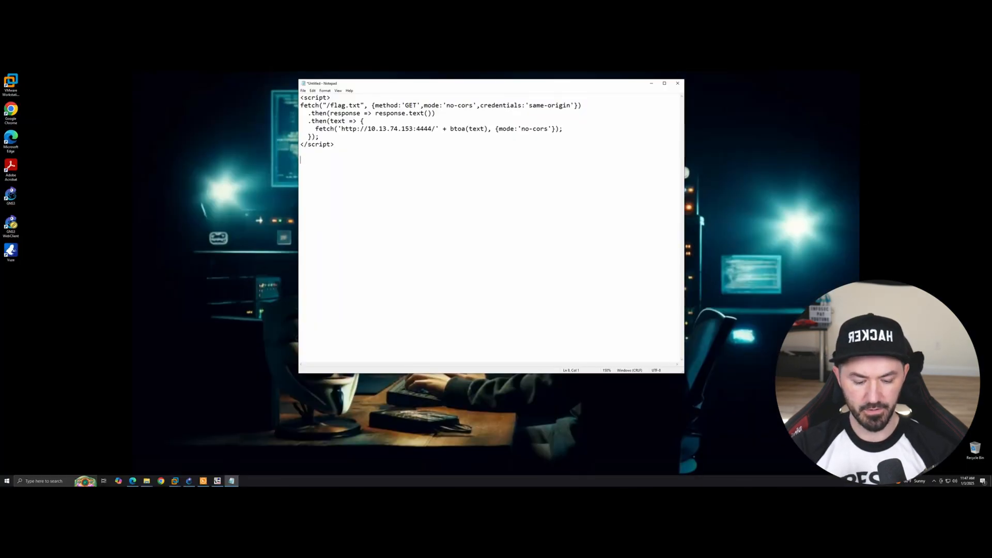
pyautogui.write('THM{83789a69074f636f64a38879cfcabe8b62305ee6}')
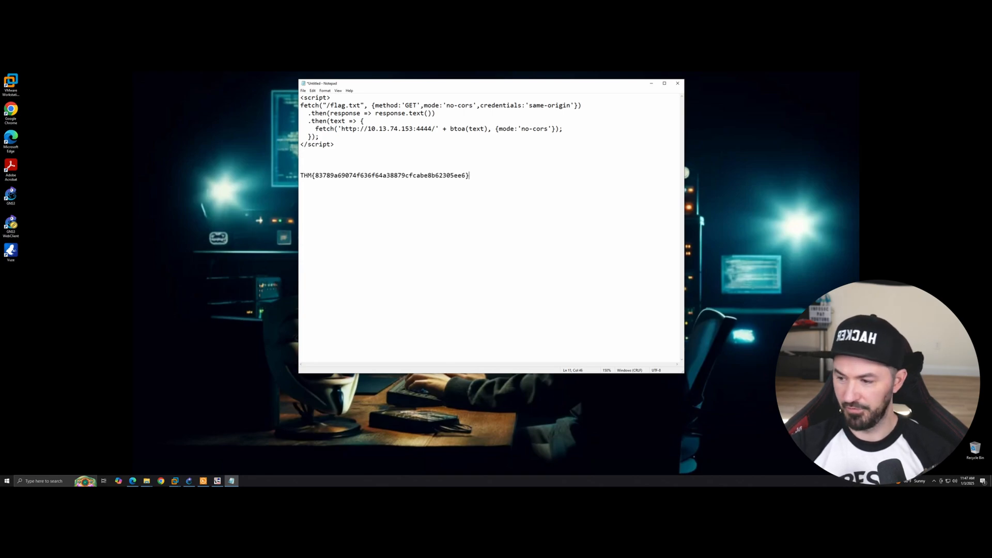
pyautogui.moveTo(169, 224)
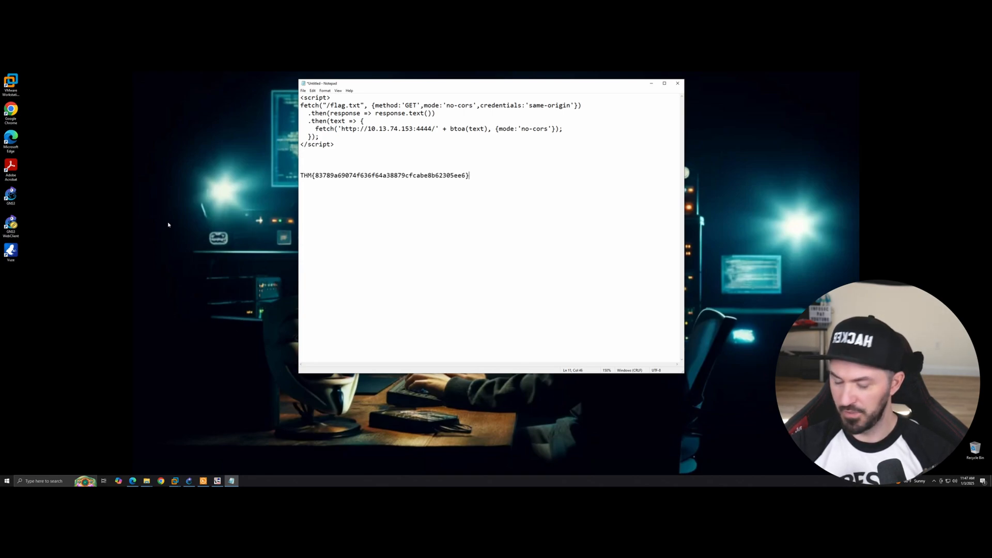
pyautogui.click(381, 175)
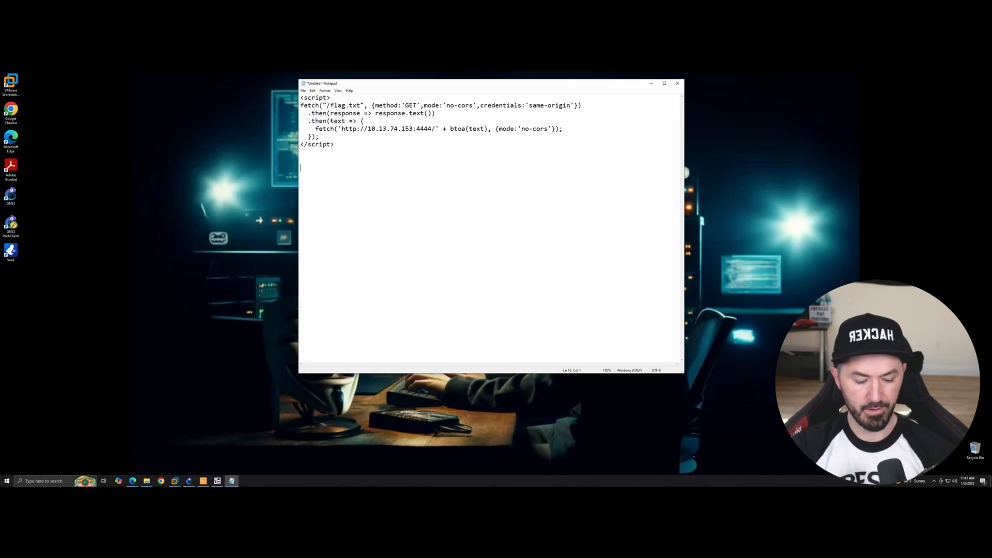
# Paste a second copy of the base64 callback script into Mousepad.
pyautogui.press('ctrl+v')
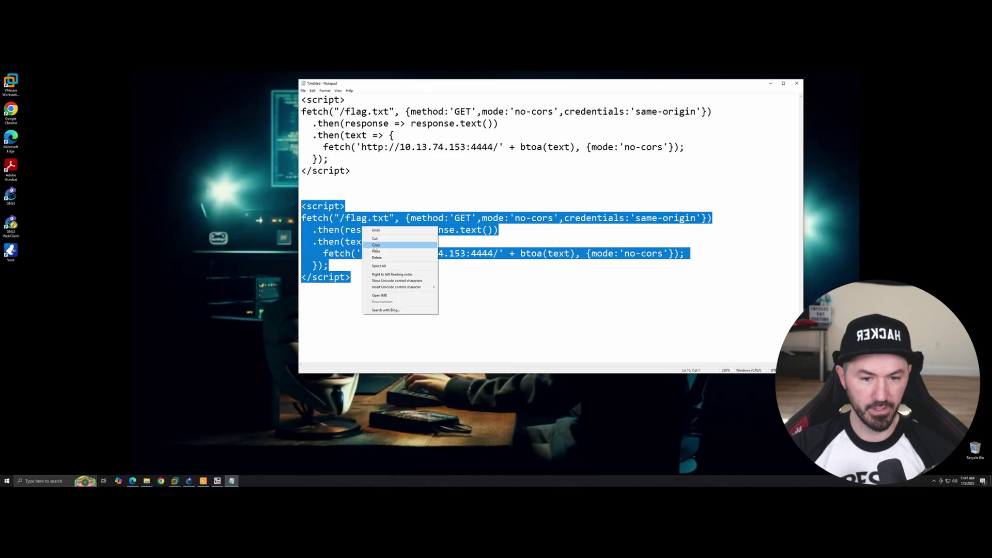
pyautogui.click(376, 245)
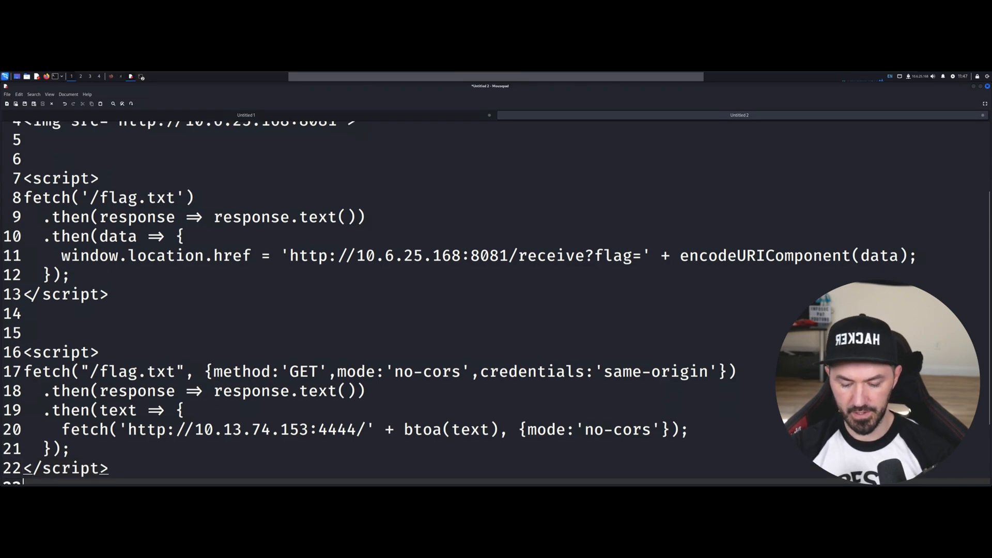
pyautogui.scroll(-3)
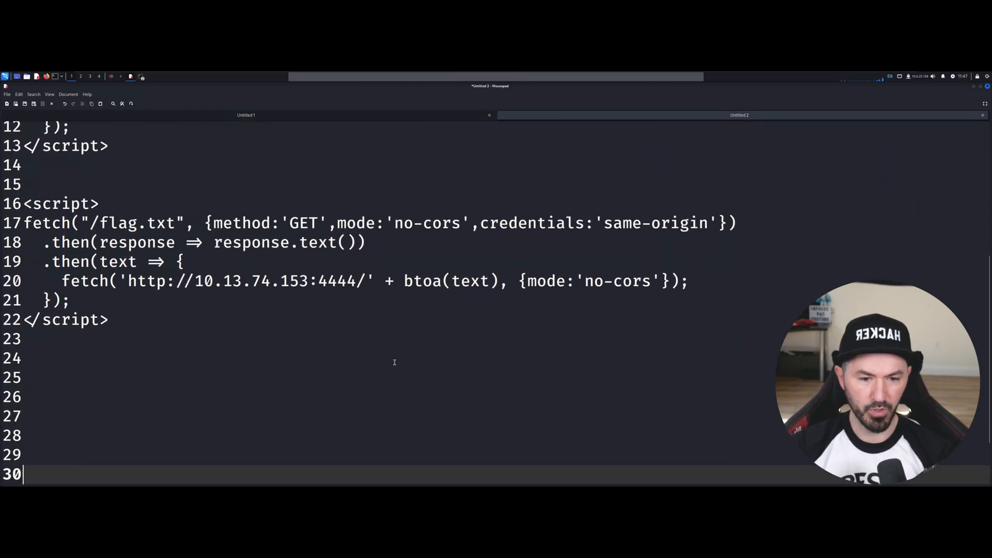
pyautogui.scroll(3)
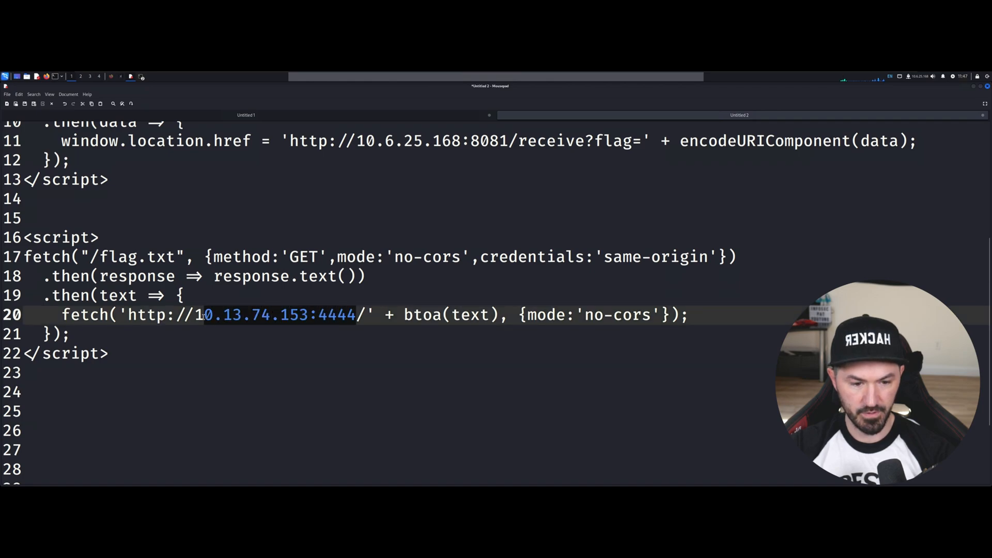
# Change the script's callback address to 10.6.55.168:8081 and copy the edited script.
pyautogui.press('Delete')
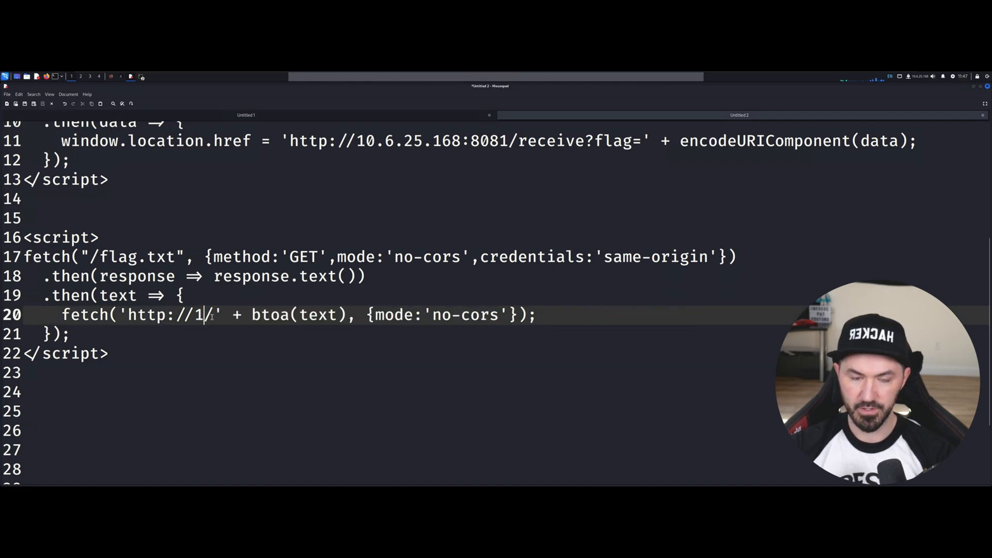
pyautogui.write('0.6.5')
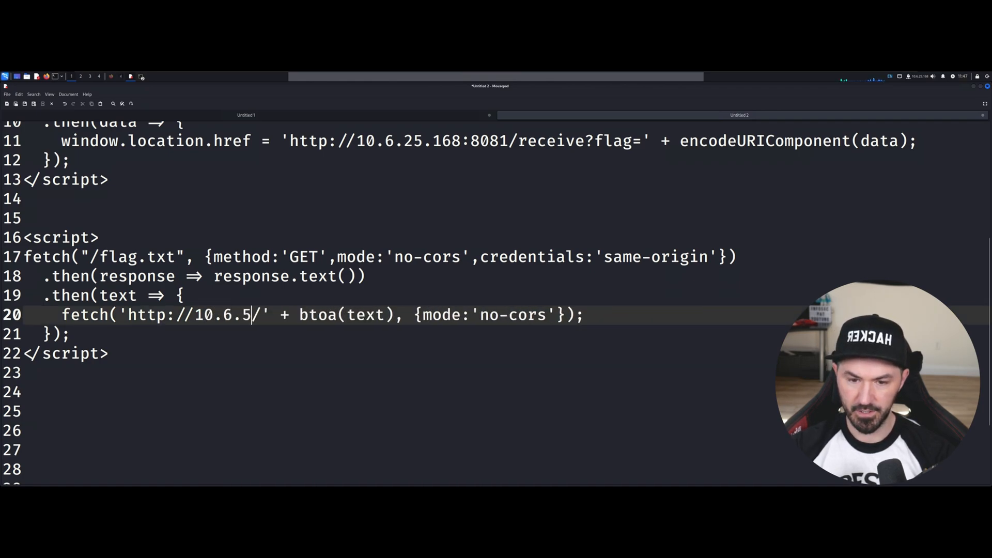
pyautogui.write('5.168:')
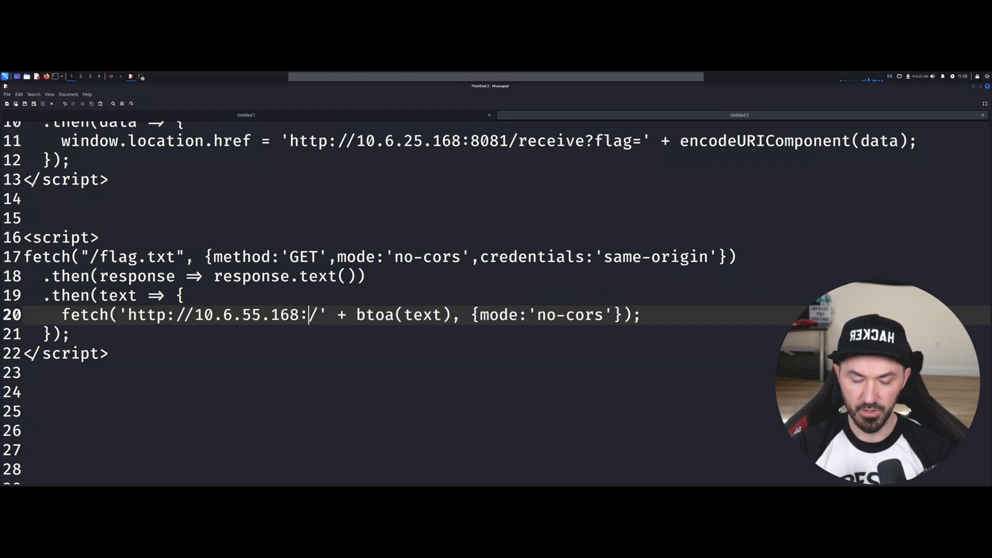
pyautogui.write('80')
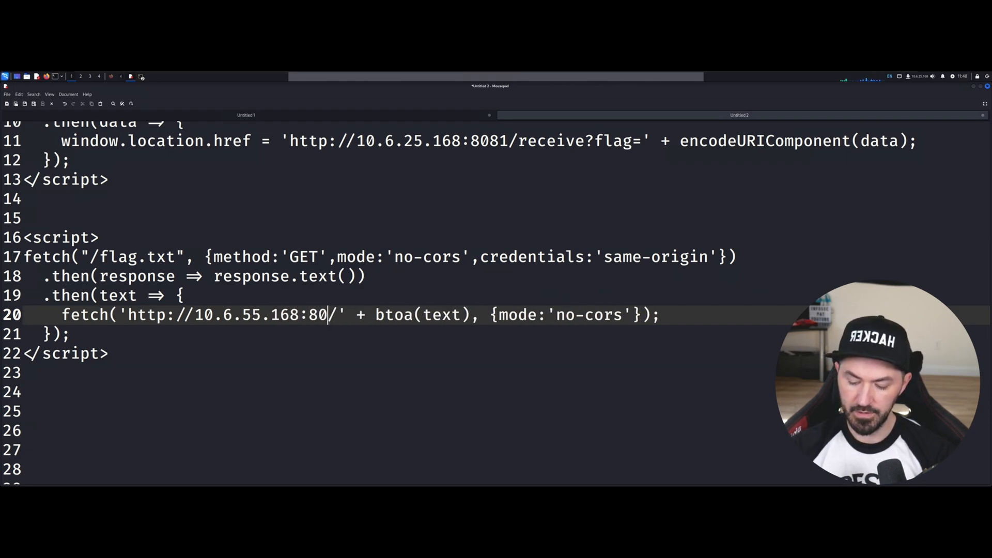
pyautogui.write('1')
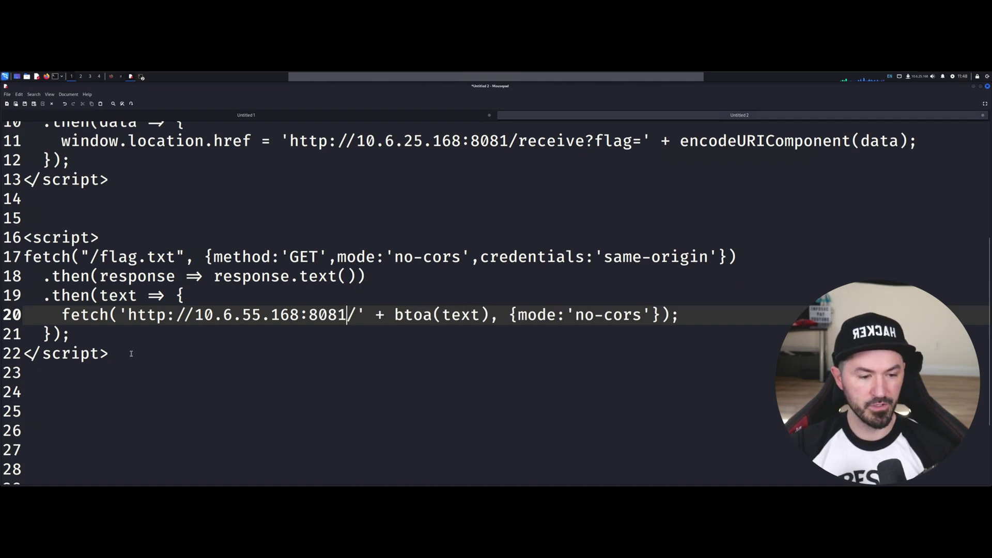
pyautogui.rightClick(38, 237)
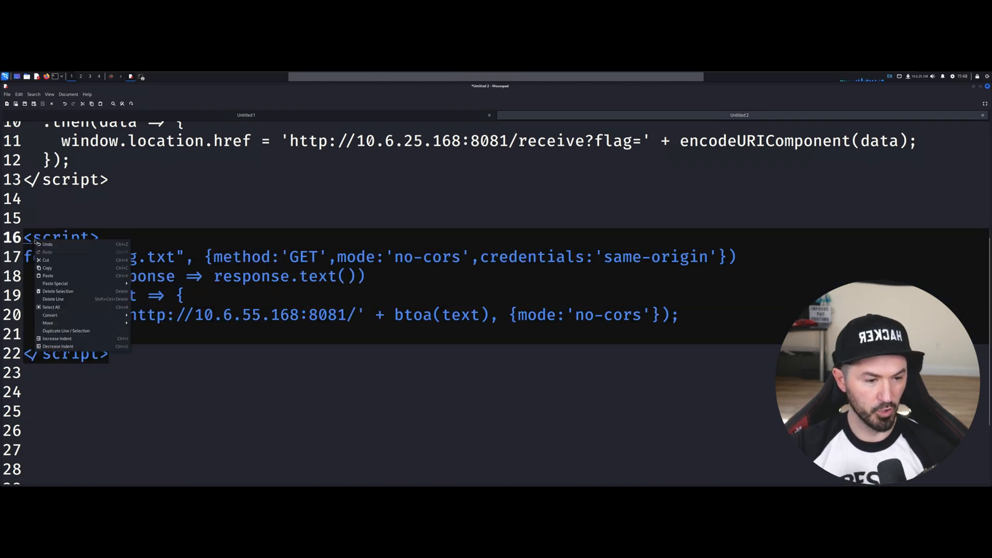
pyautogui.click(361, 325)
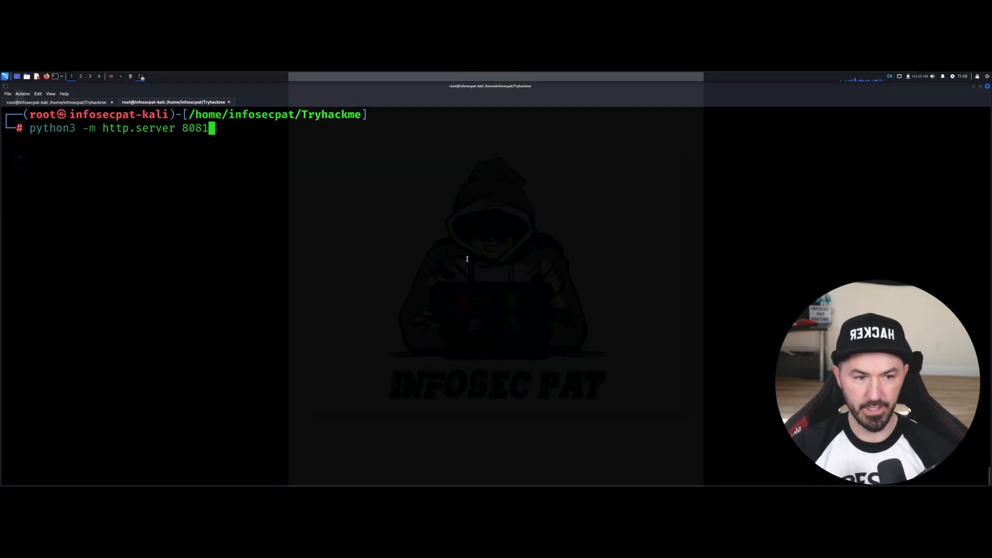
# Submit the callback script as customer feedback on the Sticker Shop page.
pyautogui.press('Return')
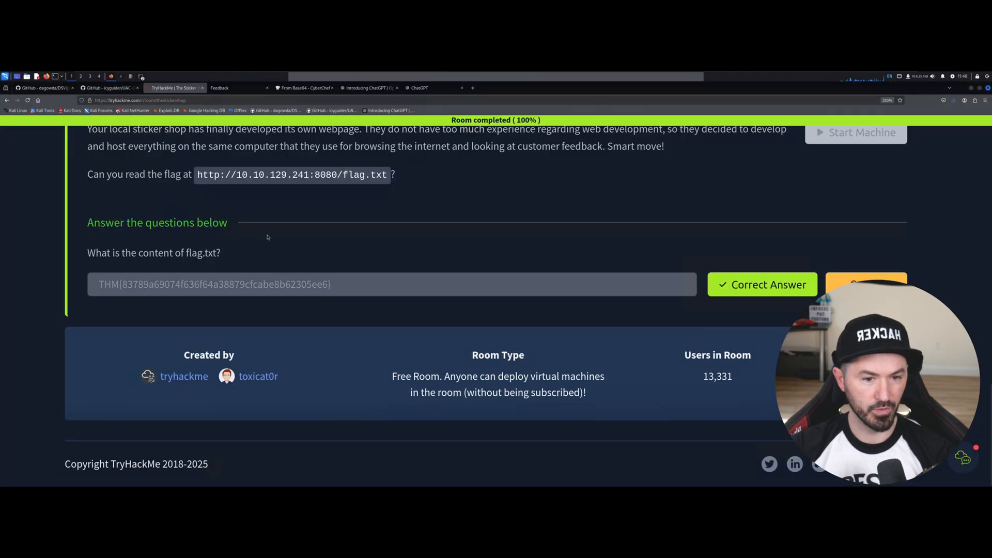
pyautogui.click(237, 88)
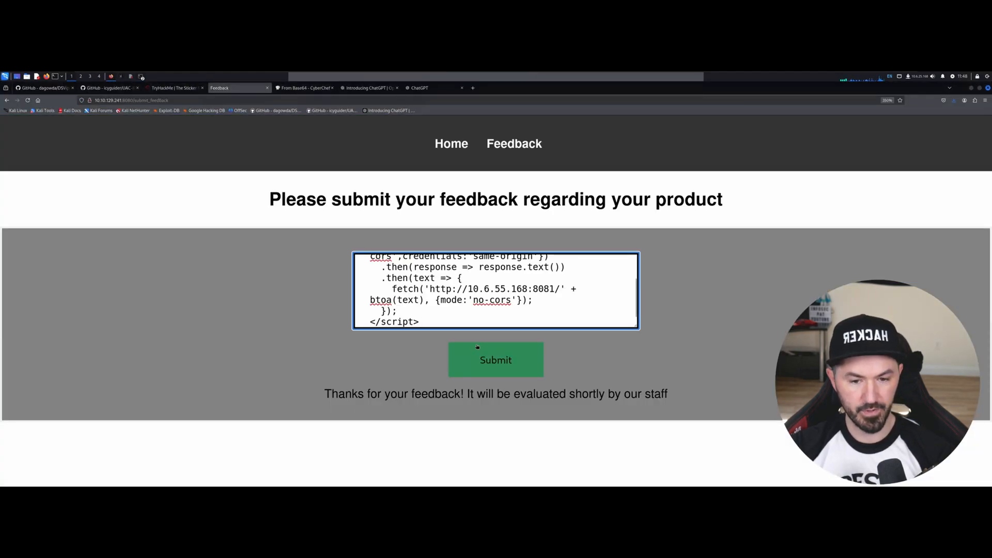
pyautogui.click(420, 322)
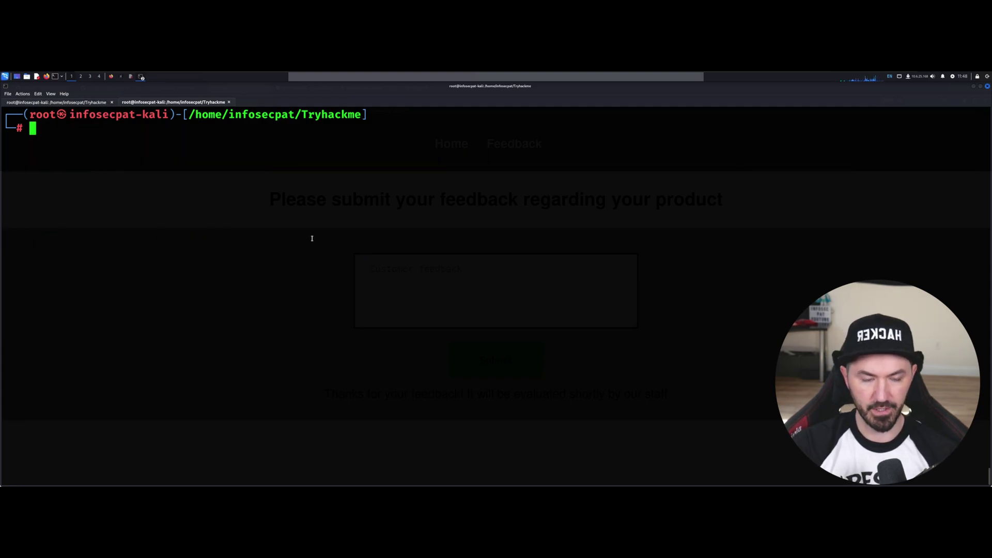
# Start a python3 http.server listener and resubmit the feedback script aimed at port 4444.
pyautogui.write('python3 -m http.server 8081')
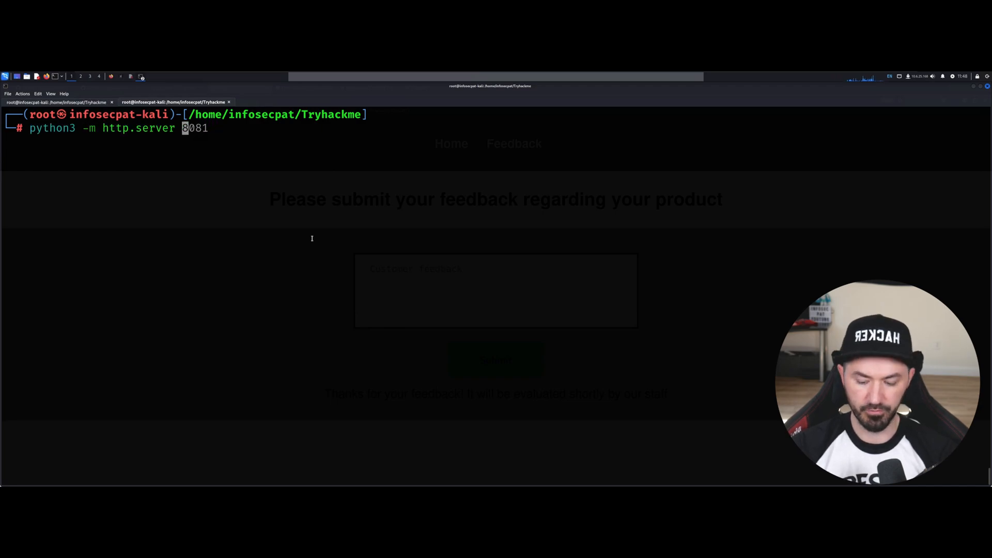
pyautogui.press('Return')
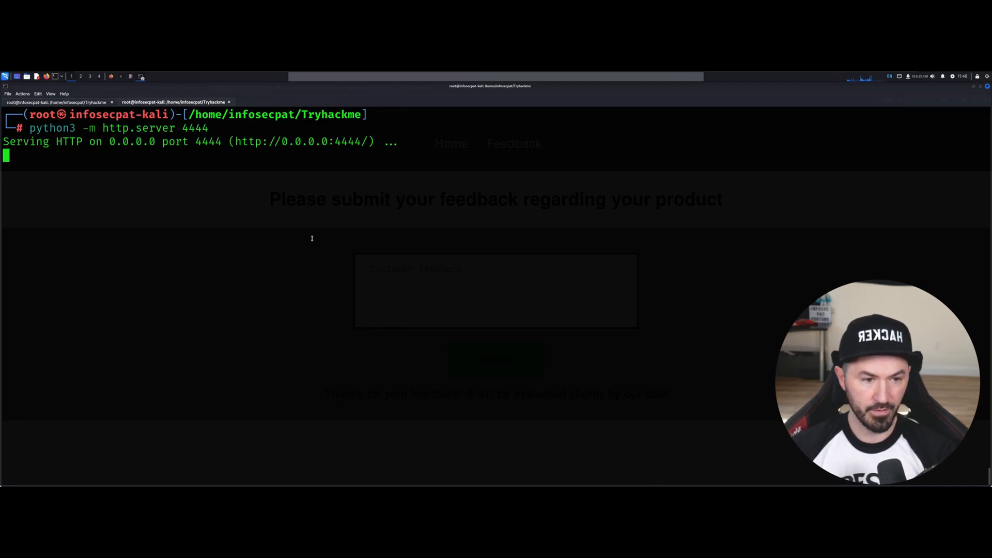
pyautogui.click(495, 291)
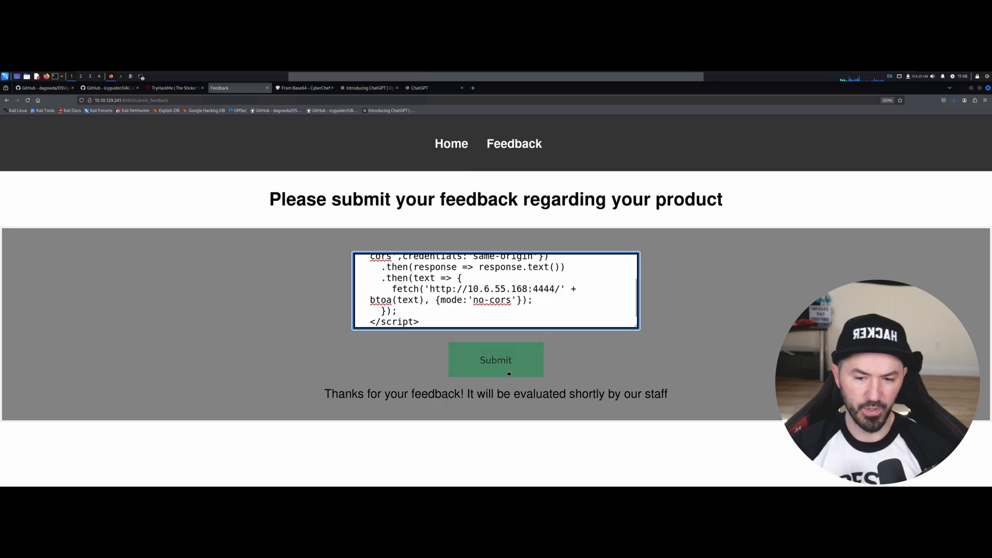
pyautogui.click(495, 360)
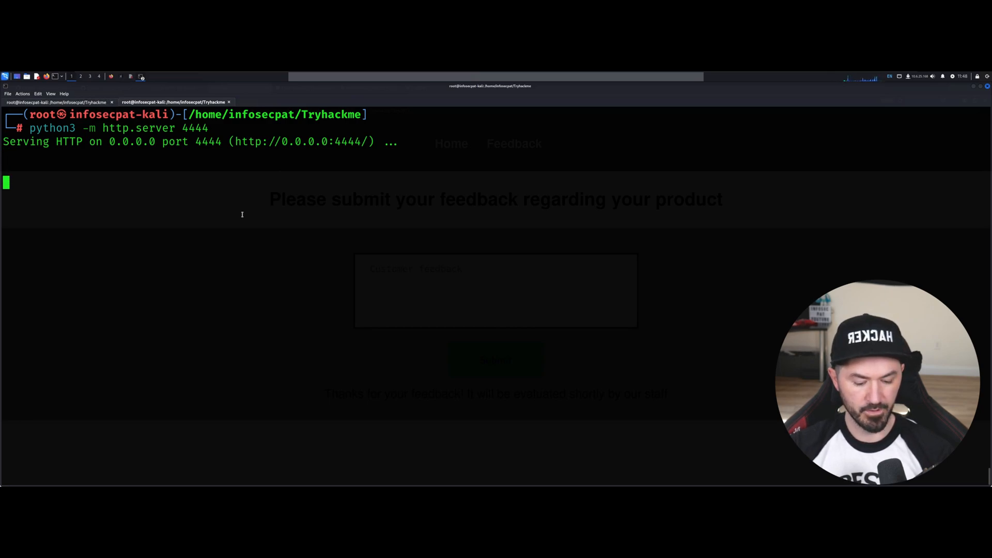
# Replace the web server with an nc -lvnp 4444 listener and select the captured base64 path.
pyautogui.press('ctrl+c')
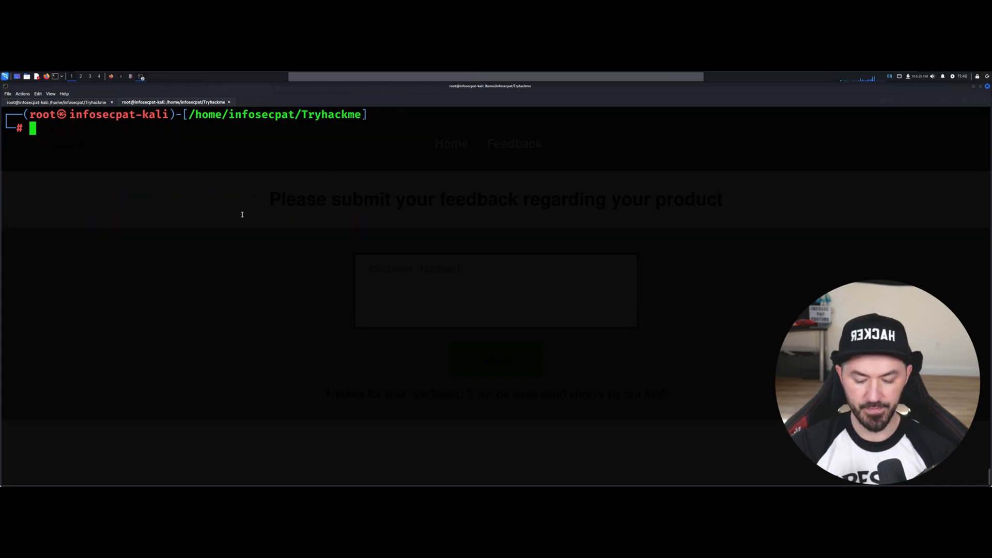
pyautogui.write('python3 -m http.server 4444')
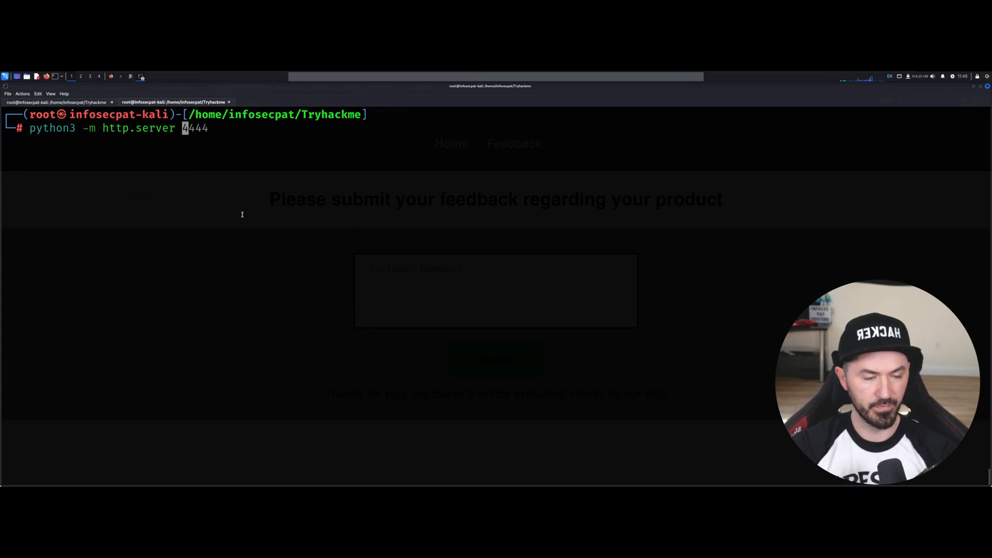
pyautogui.press('ctrl+c')
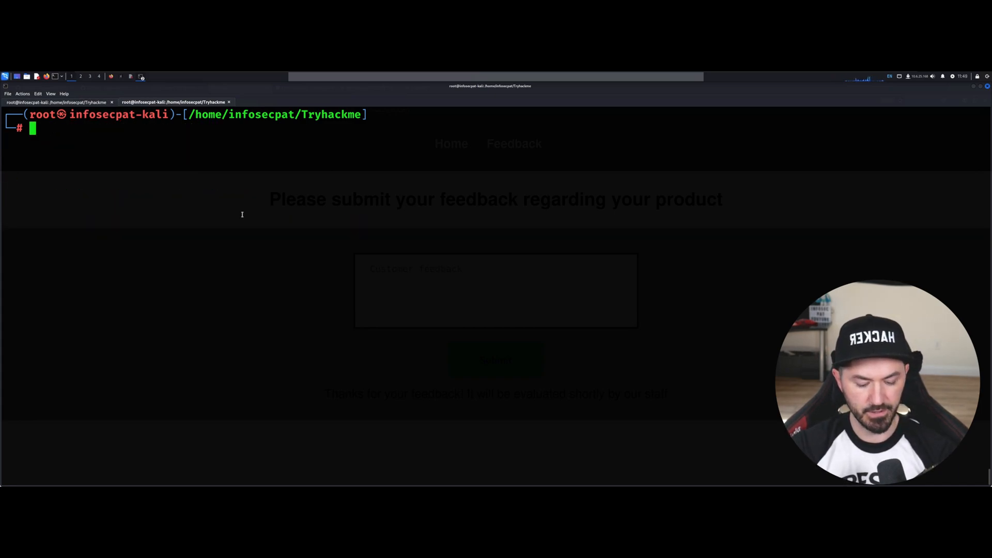
pyautogui.write('nc -lvnp 4444')
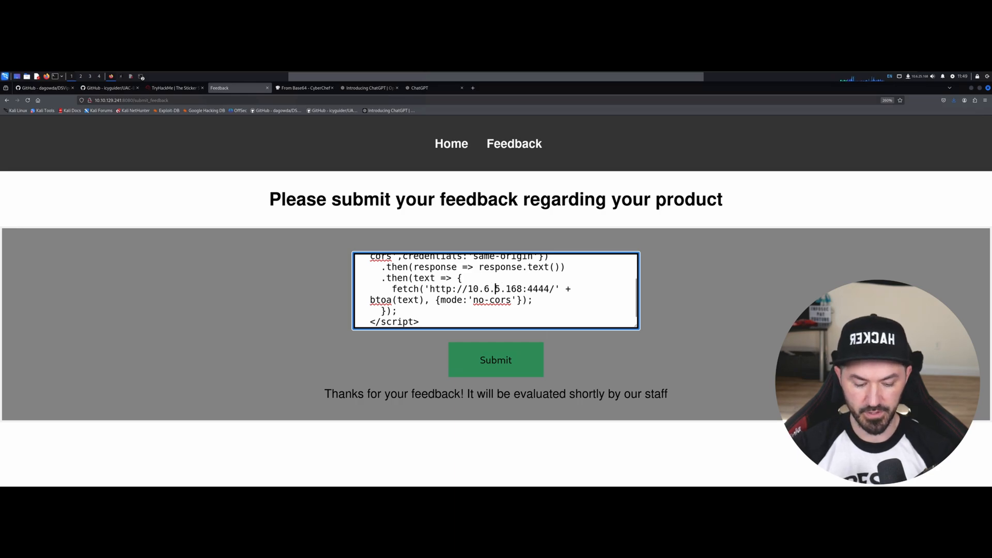
pyautogui.write('2')
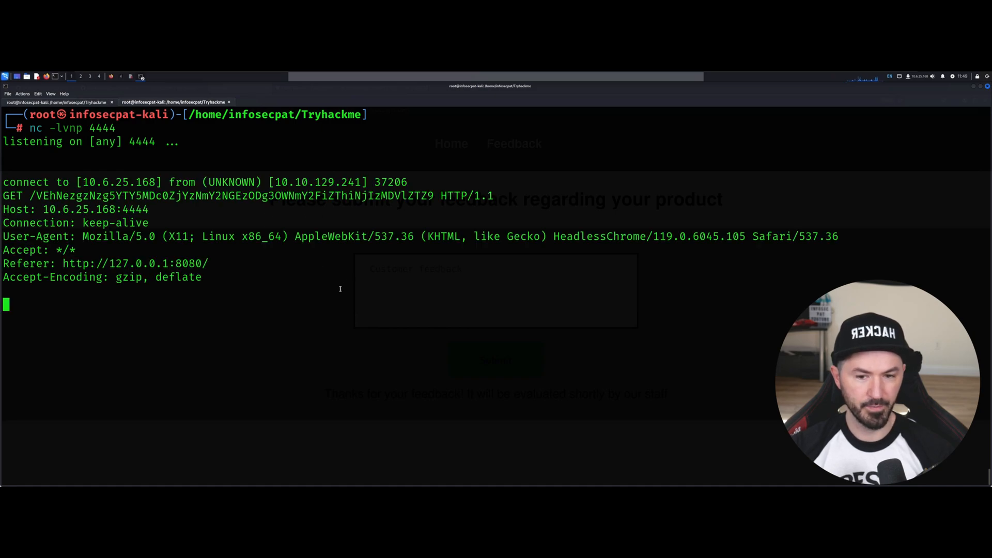
pyautogui.press('ctrl+c')
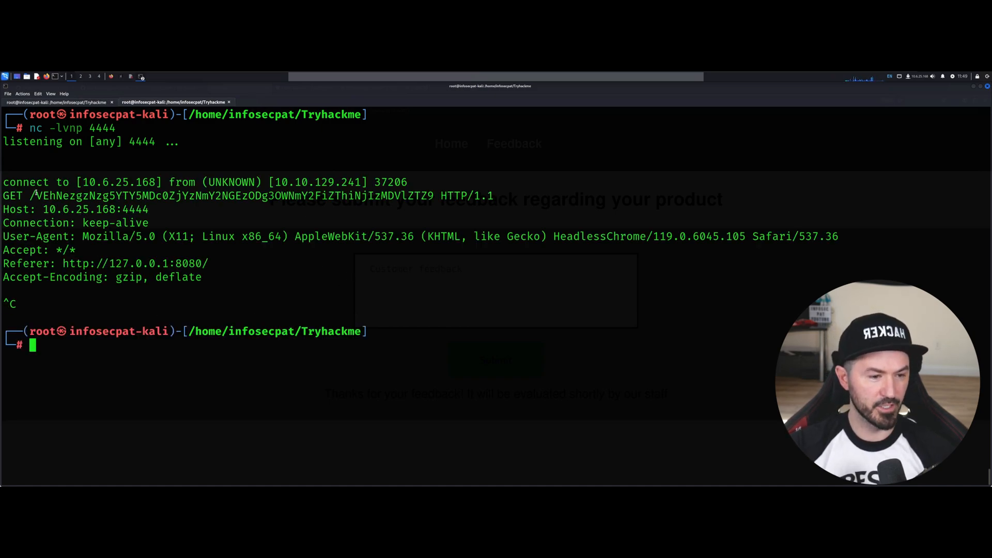
pyautogui.moveTo(37, 195); pyautogui.dragTo(433, 195)
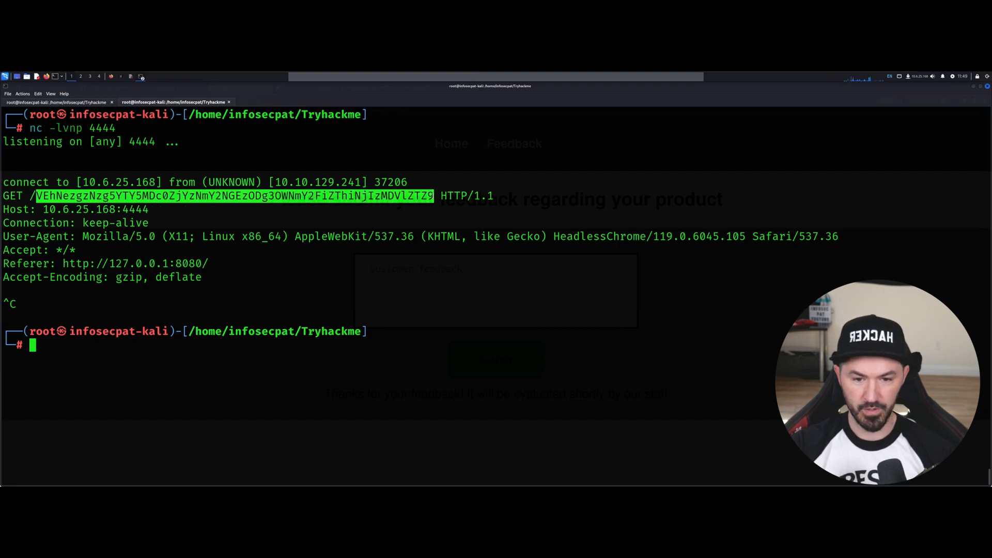
# Decode the copied base64 string in CyberChef to reveal the THM flag.
pyautogui.rightClick(417, 196)
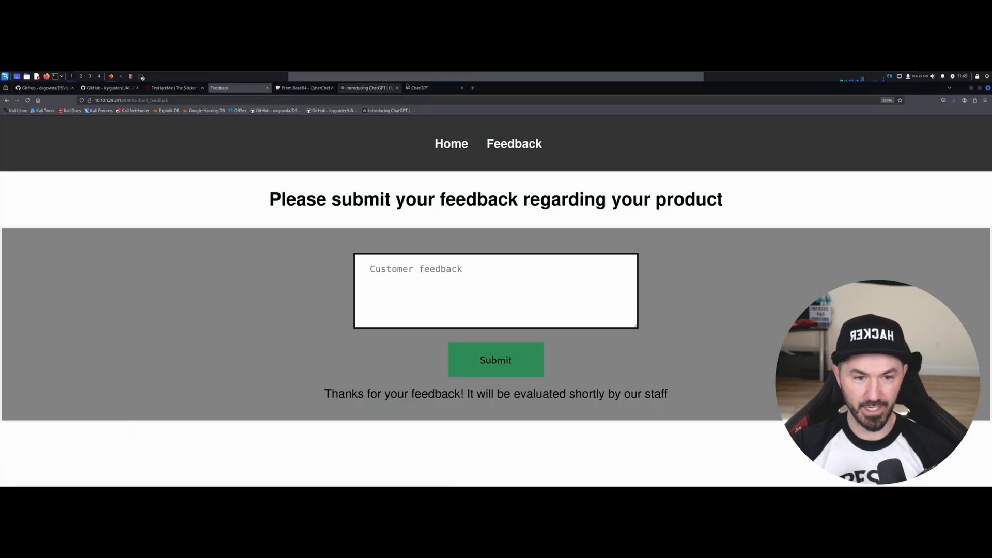
pyautogui.click(306, 88)
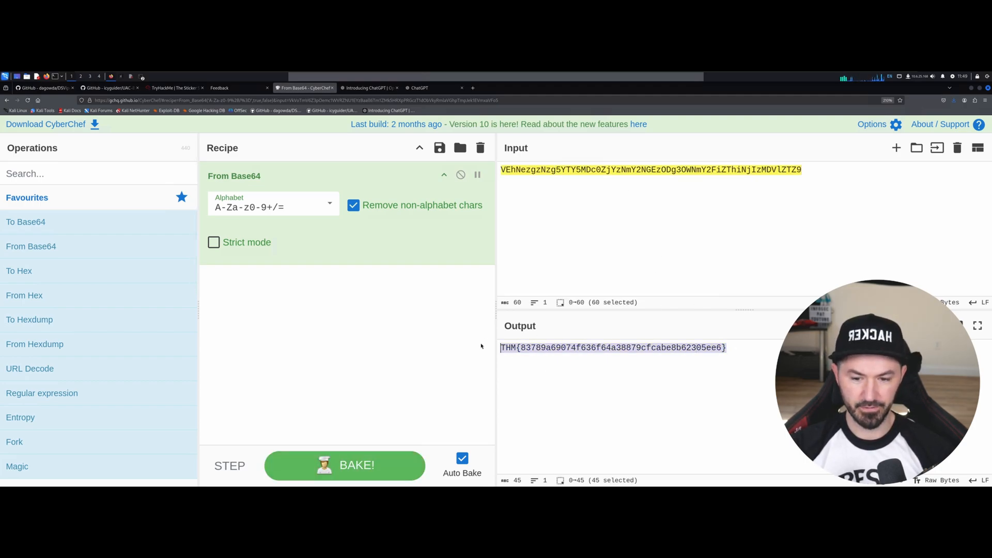
pyautogui.click(559, 366)
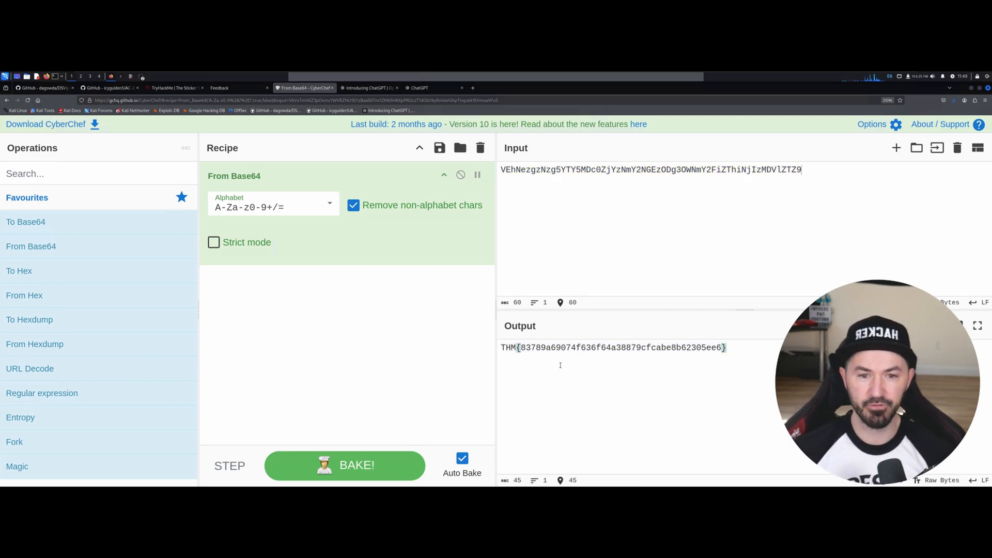
pyautogui.click(174, 87)
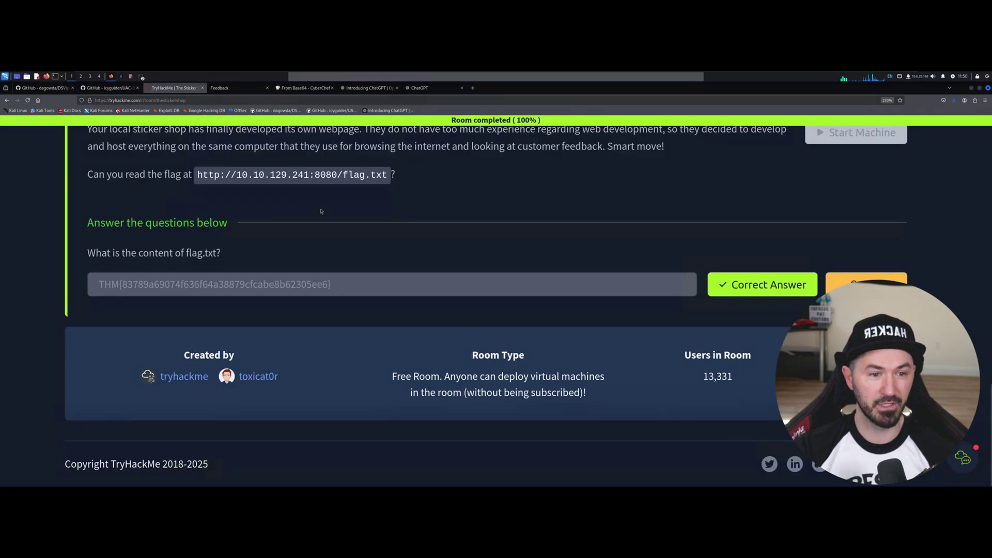
pyautogui.scroll(3)
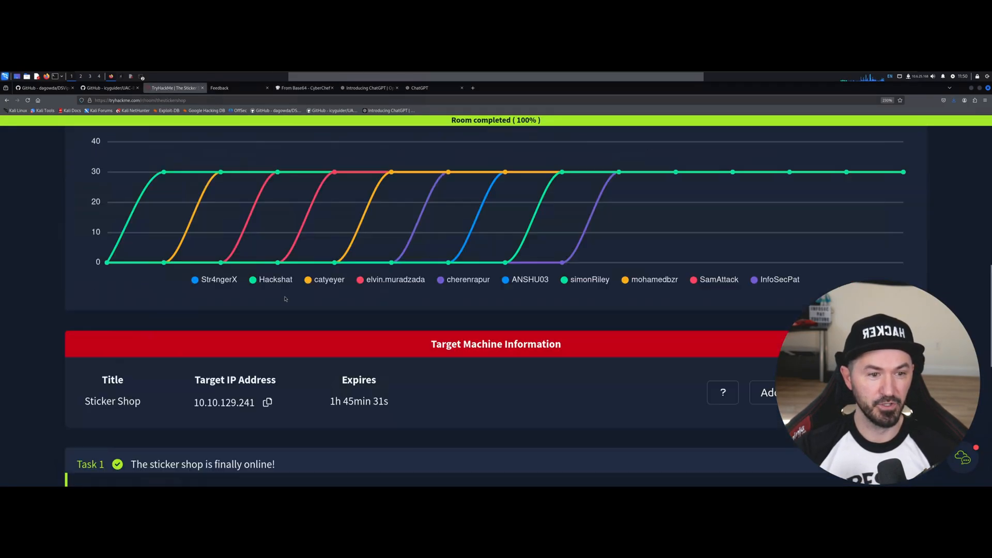
pyautogui.scroll(3)
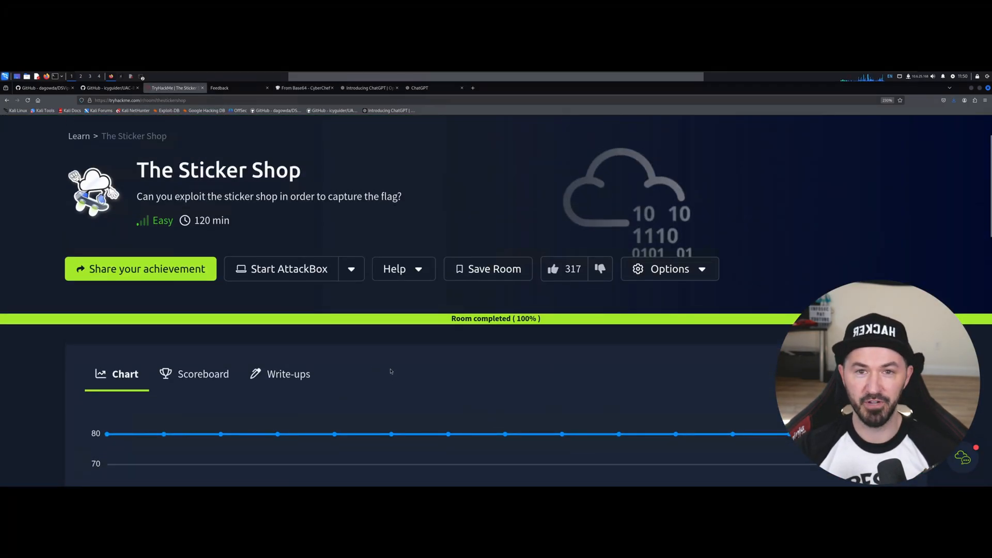